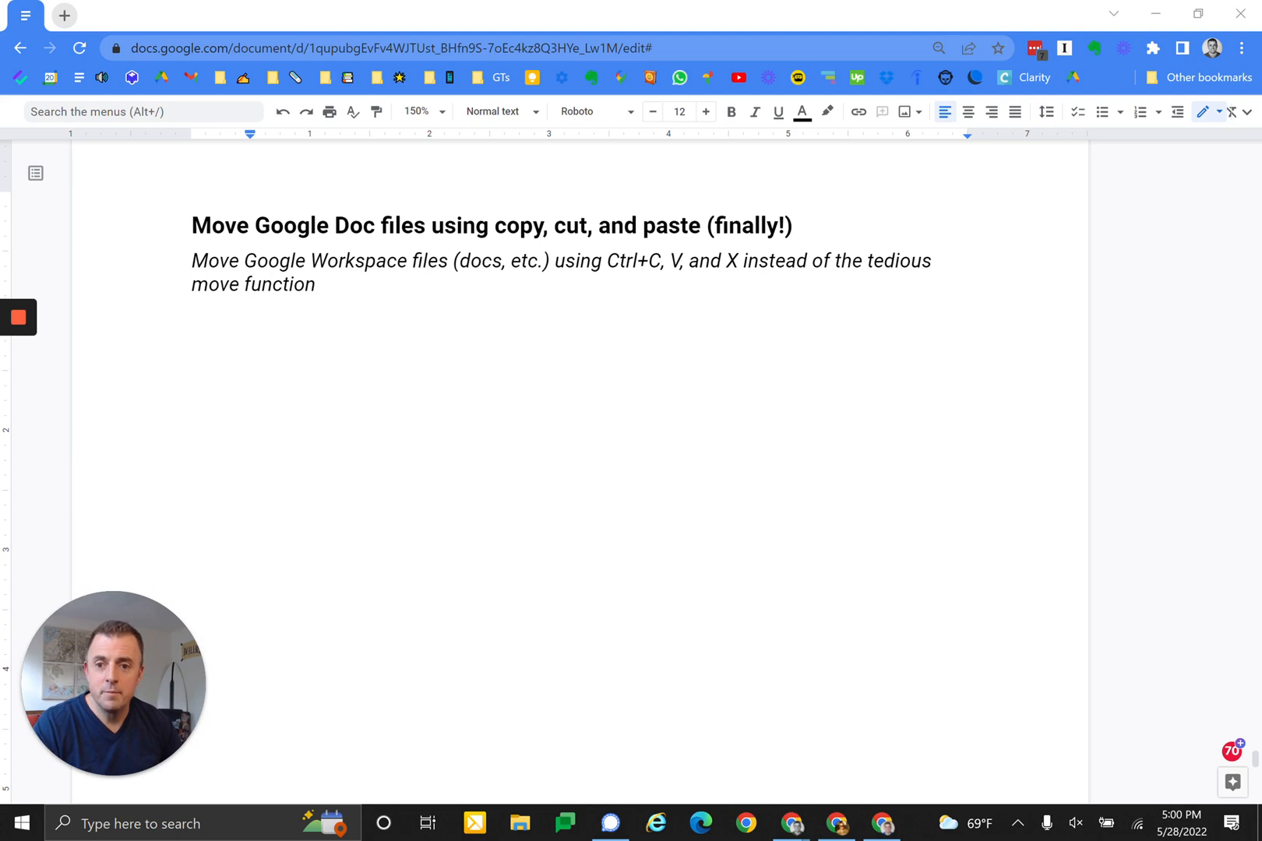
Note that this replaces Move to (new as of 26 May 2022) and to use shortcuts.
{"action": "type", "text": "This replaces the Move to function"}
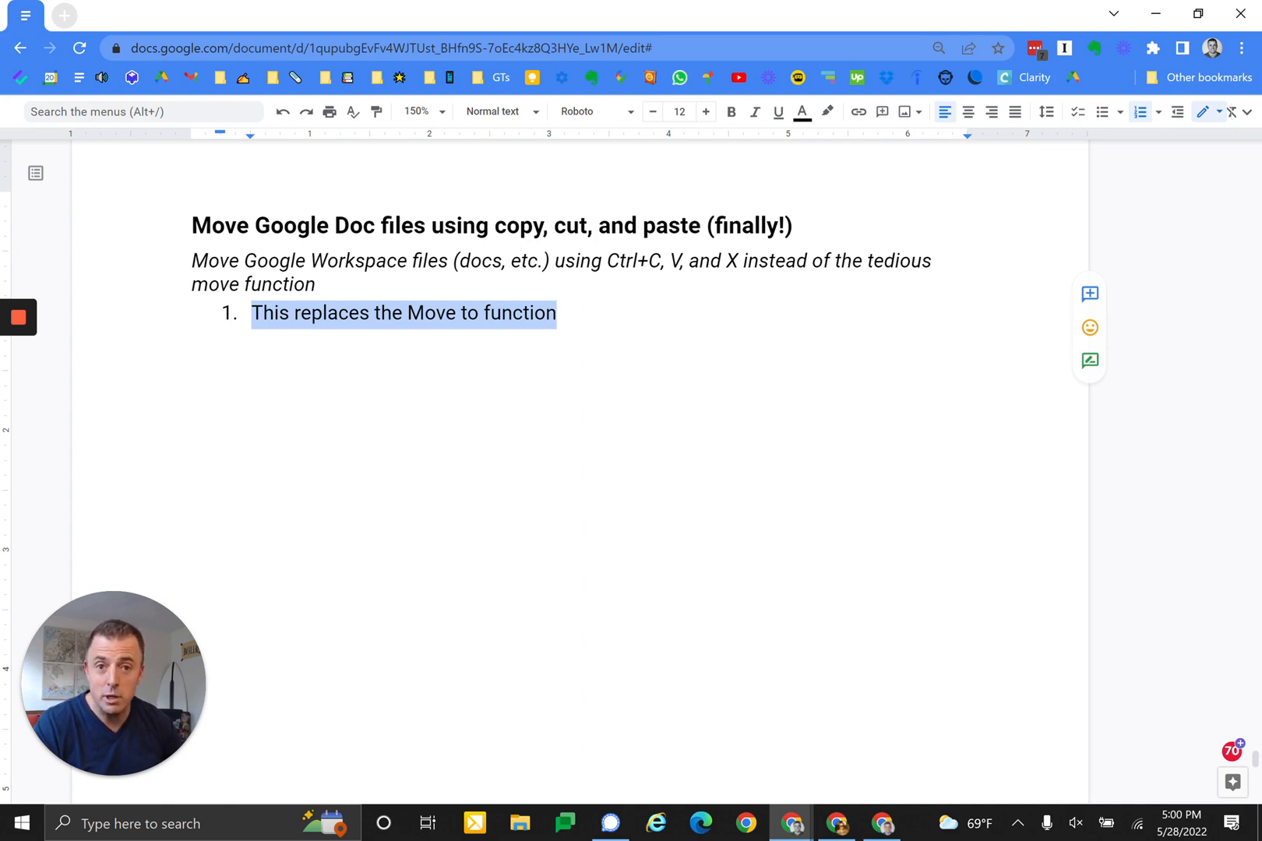
{"action": "type", "text": "(new as of 26 May 2022)"}
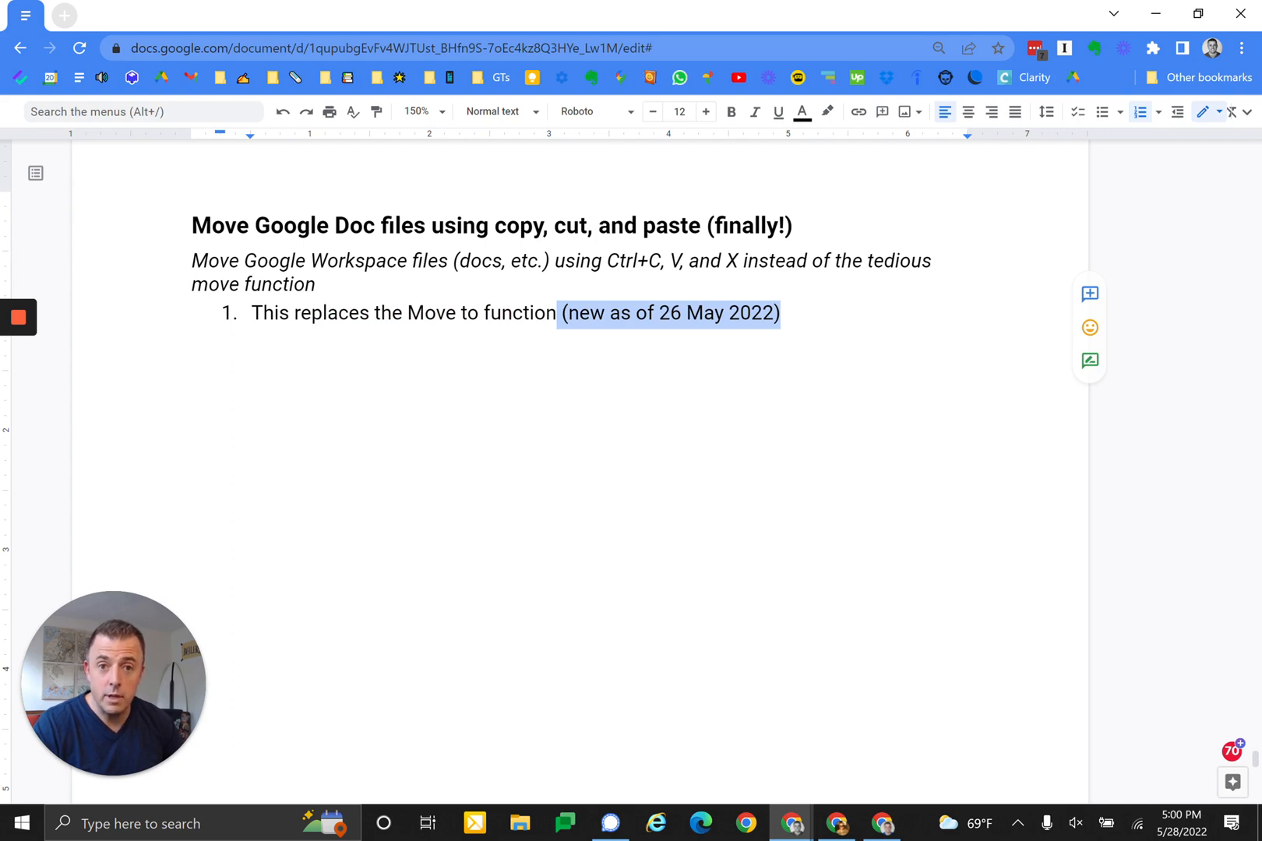
{"action": "type", "text": "Use shortcuts to move files! (replace Ctrl with CMD on a Mac)"}
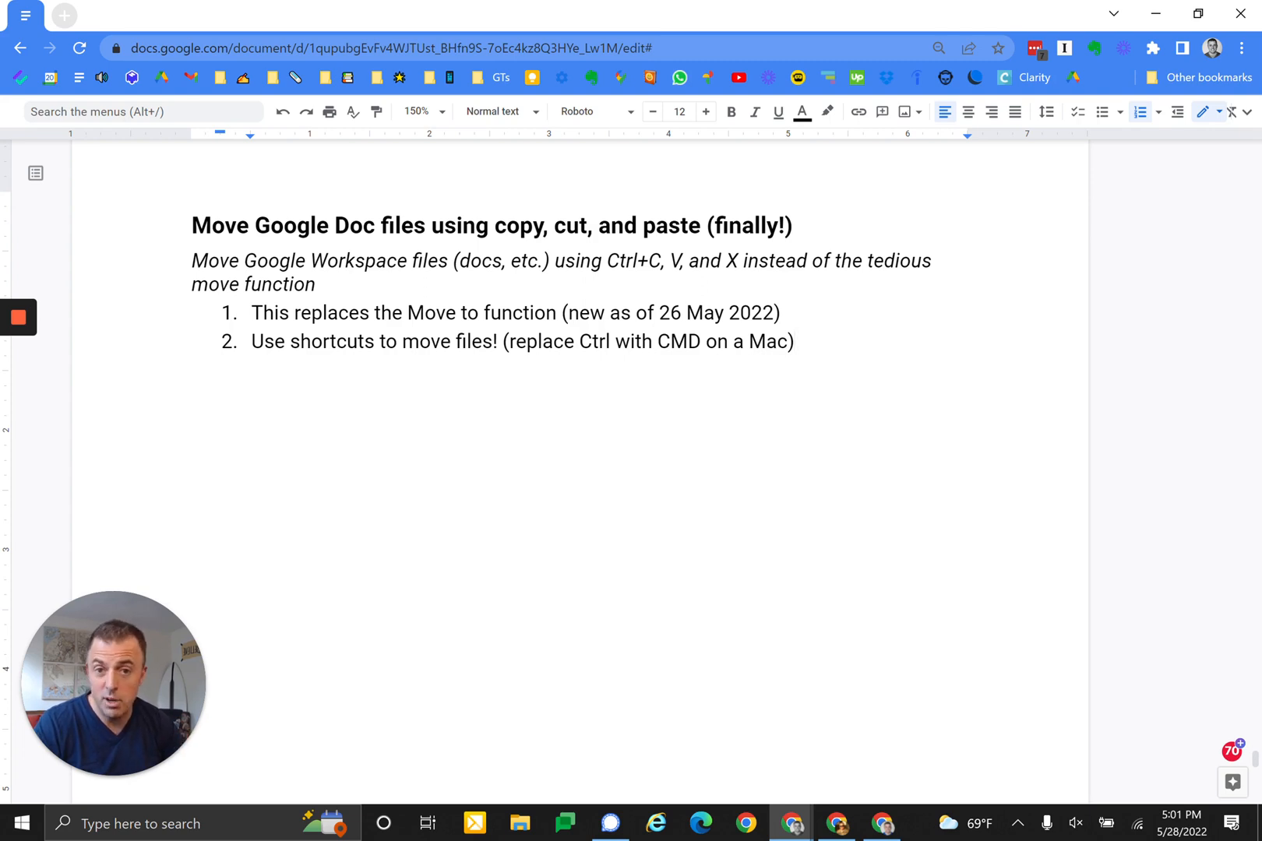
List sub-points on moving files: Ctrl + Enter to open, Ctrl + X cut, Ctrl + V paste.
{"action": "type", "text": "Most common use — moving the file:"}
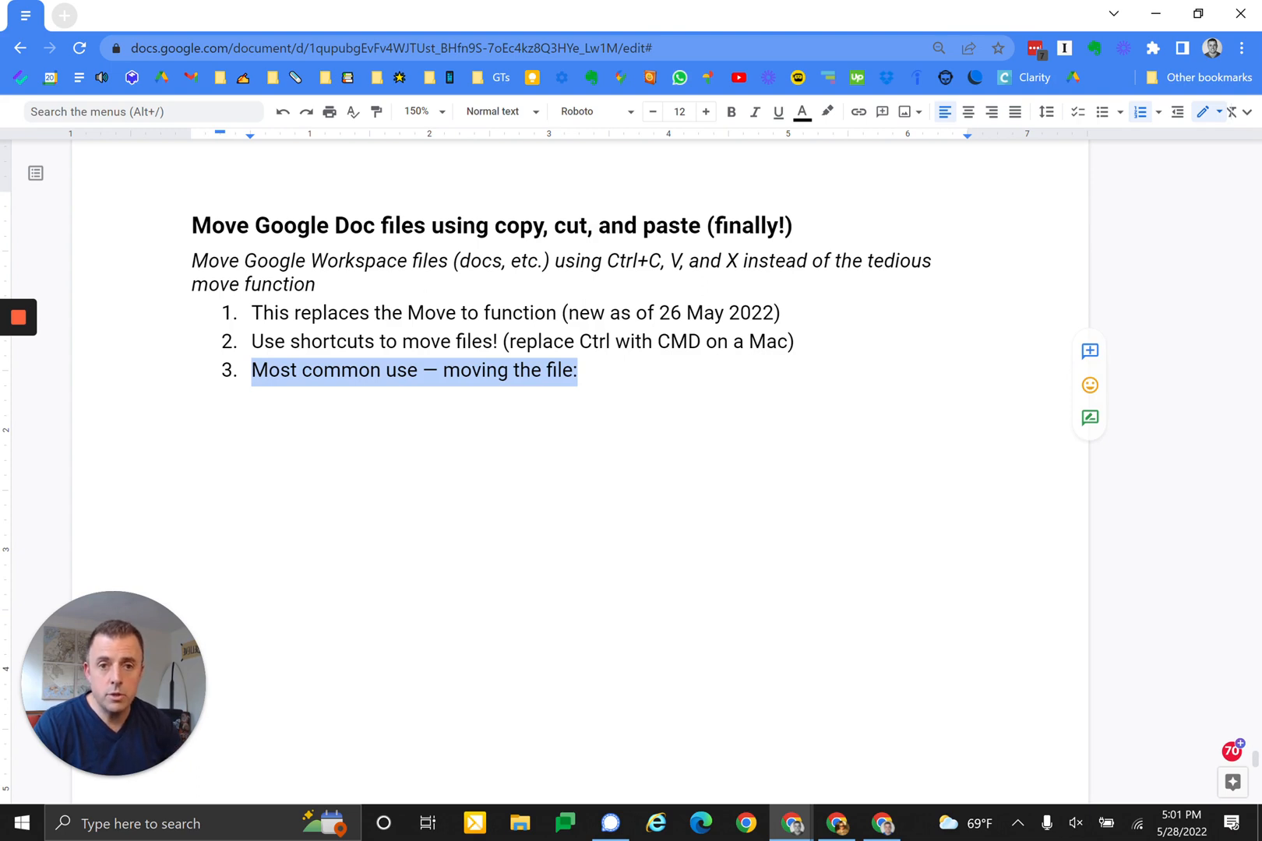
{"action": "type", "text": "Ctrl + Enter - Open any doc or folder in new tab"}
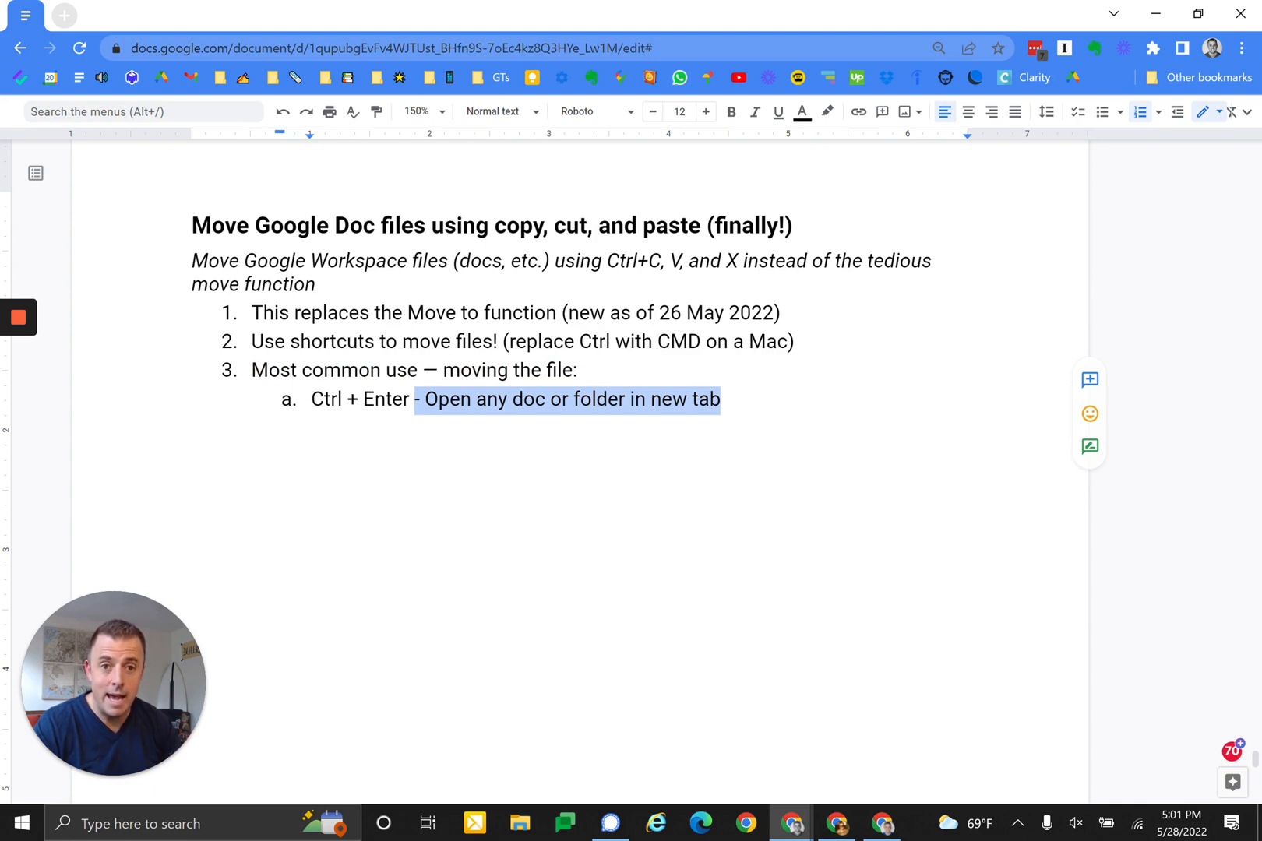
{"action": "type", "text": "Ctrl + X - \"Cut\" or remove the file"}
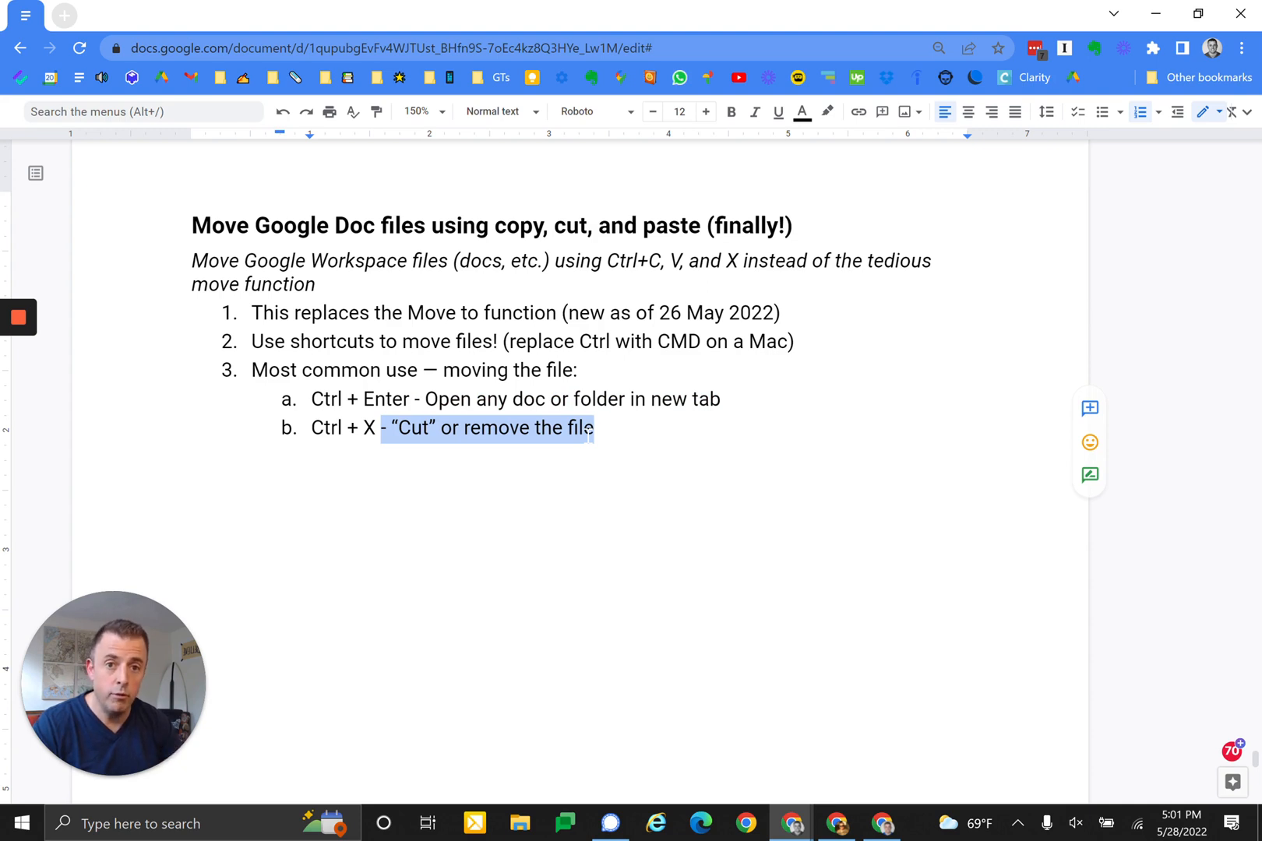
{"action": "type", "text": "Ctrl + V - \"Paste\" or place the file"}
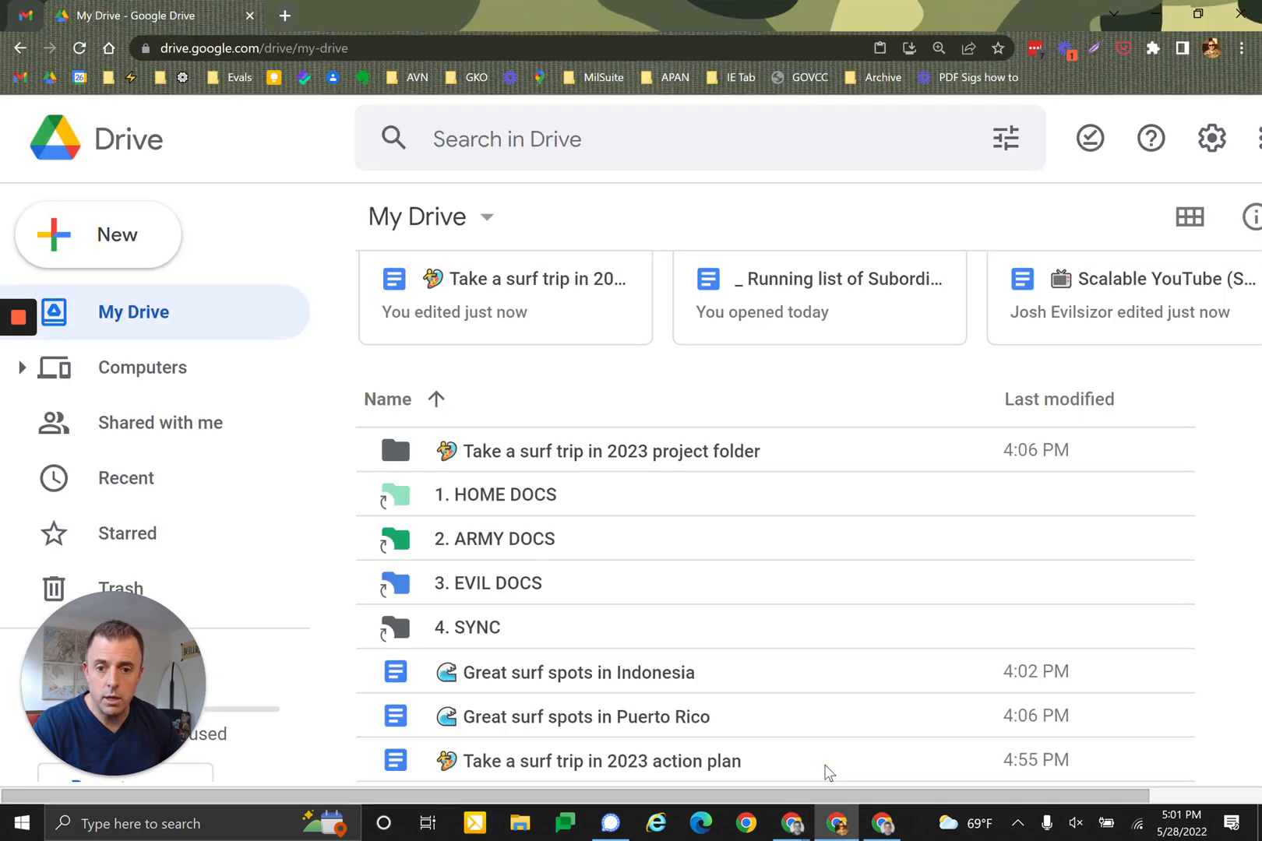
{"action": "mouse_move", "coordinate": [836, 595]}
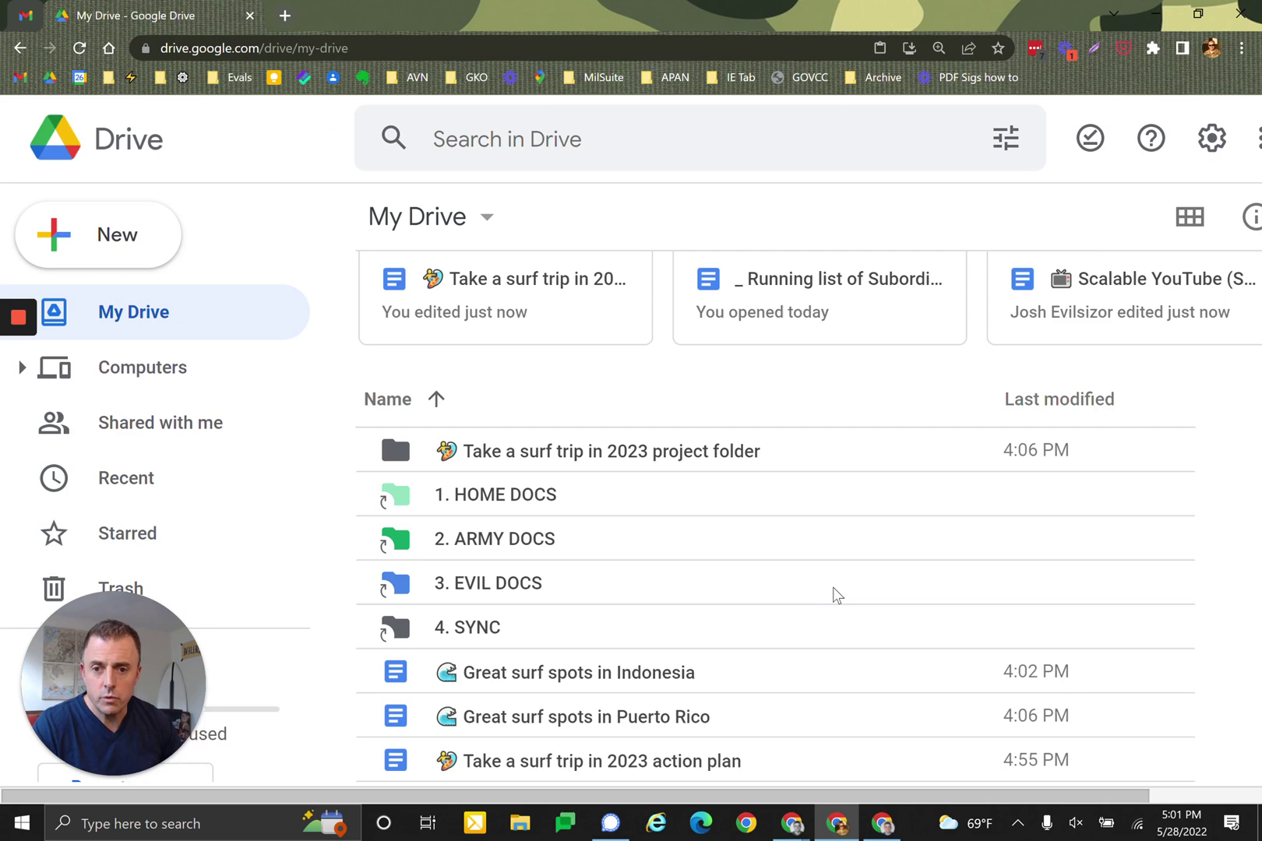
Open the 'Take a surf trip in 2023' project folder from My Drive in a new tab.
{"action": "left_click", "coordinate": [610, 451]}
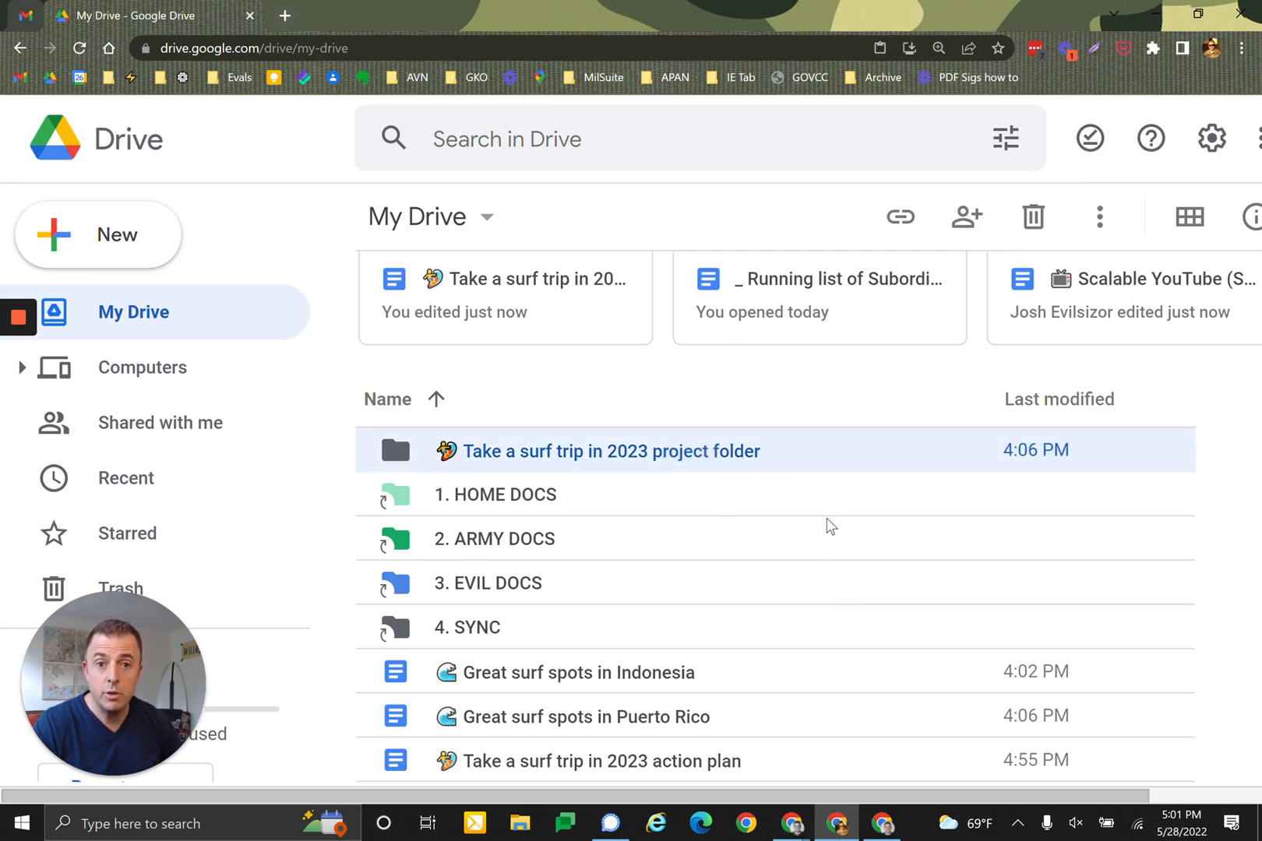
{"action": "left_click", "coordinate": [577, 672]}
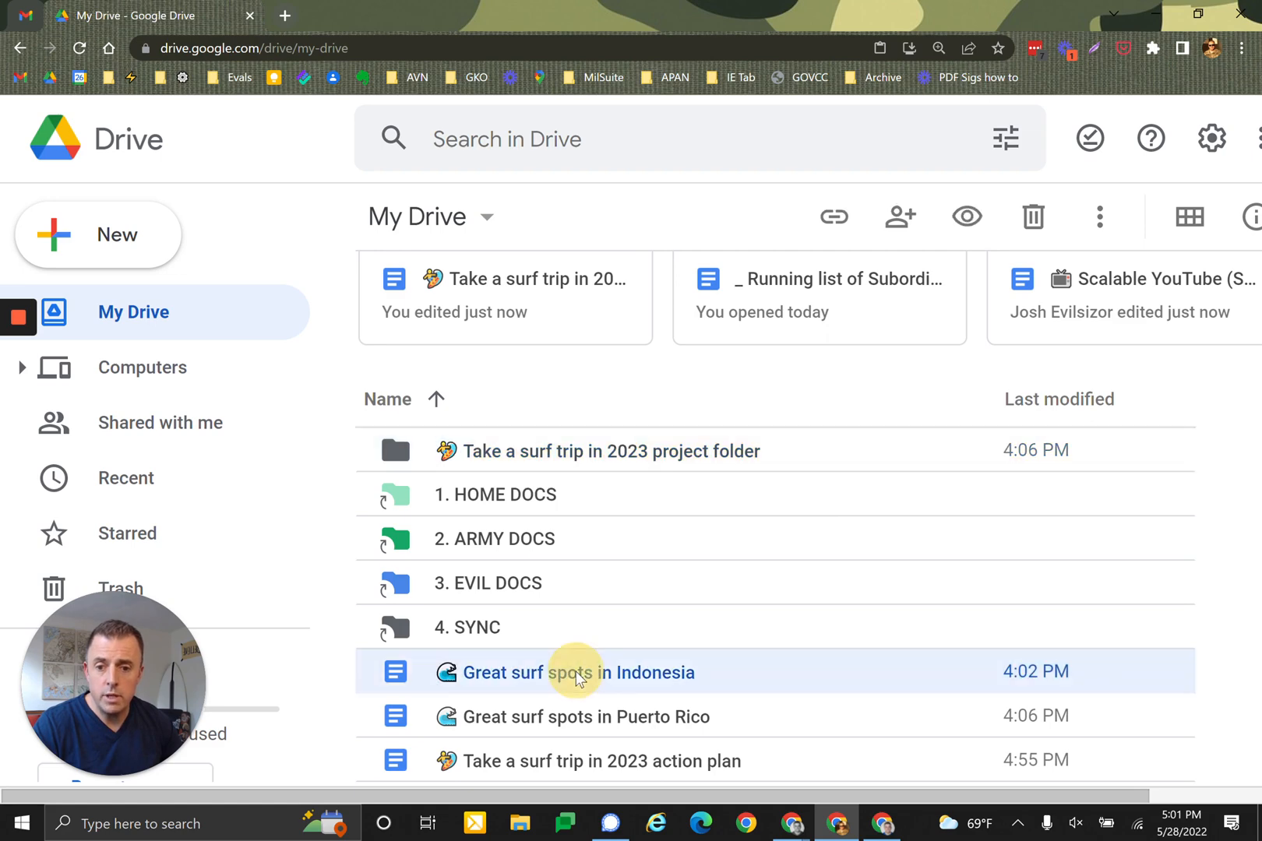
{"action": "mouse_move", "coordinate": [877, 697]}
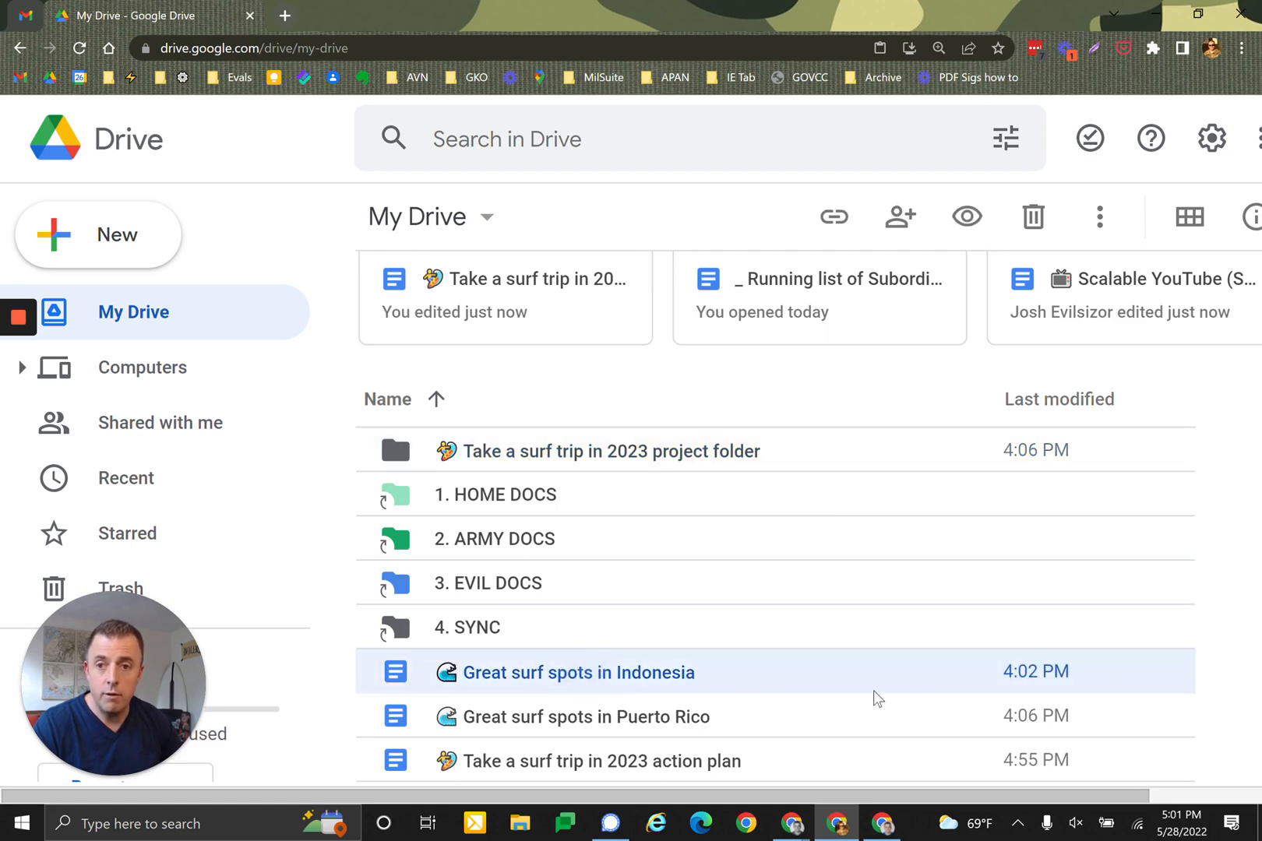
{"action": "left_click", "coordinate": [628, 450]}
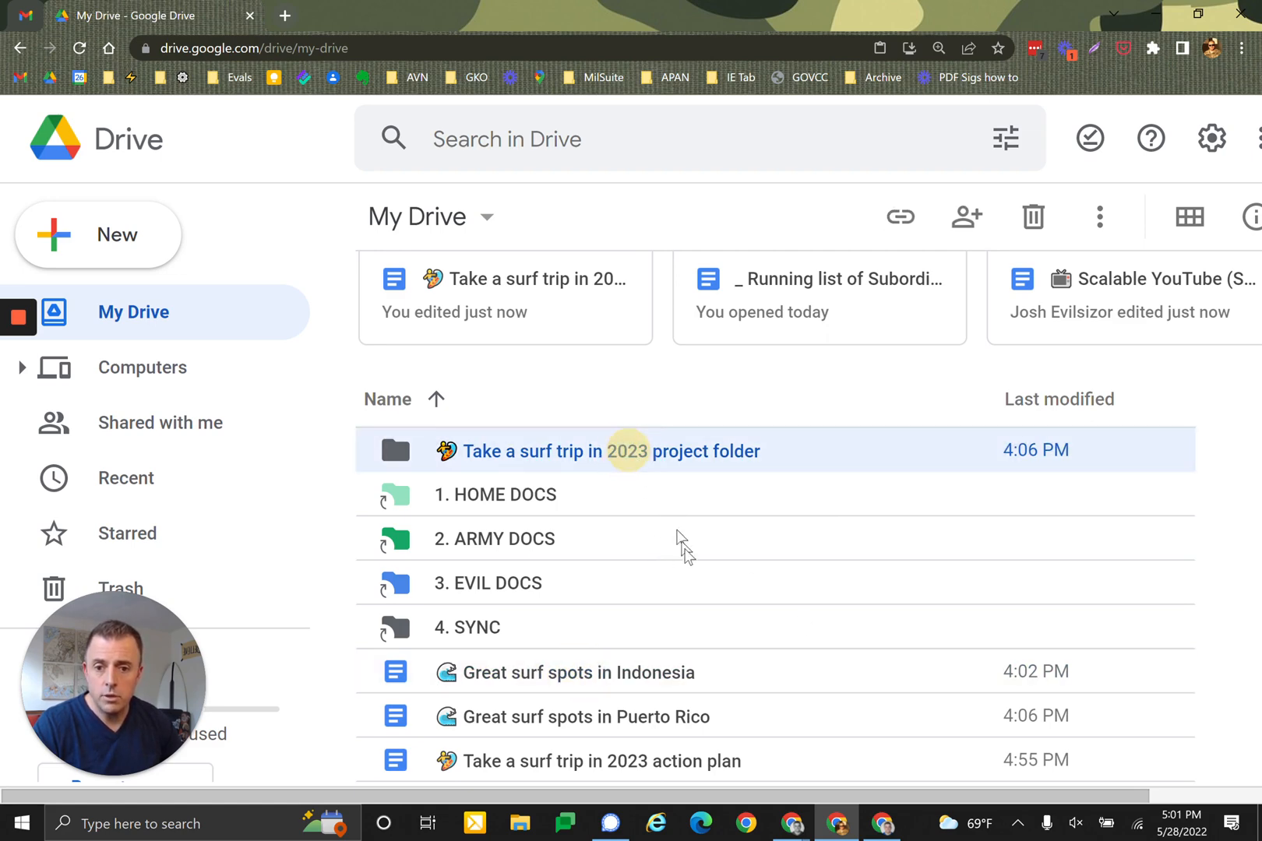
{"action": "mouse_move", "coordinate": [717, 559]}
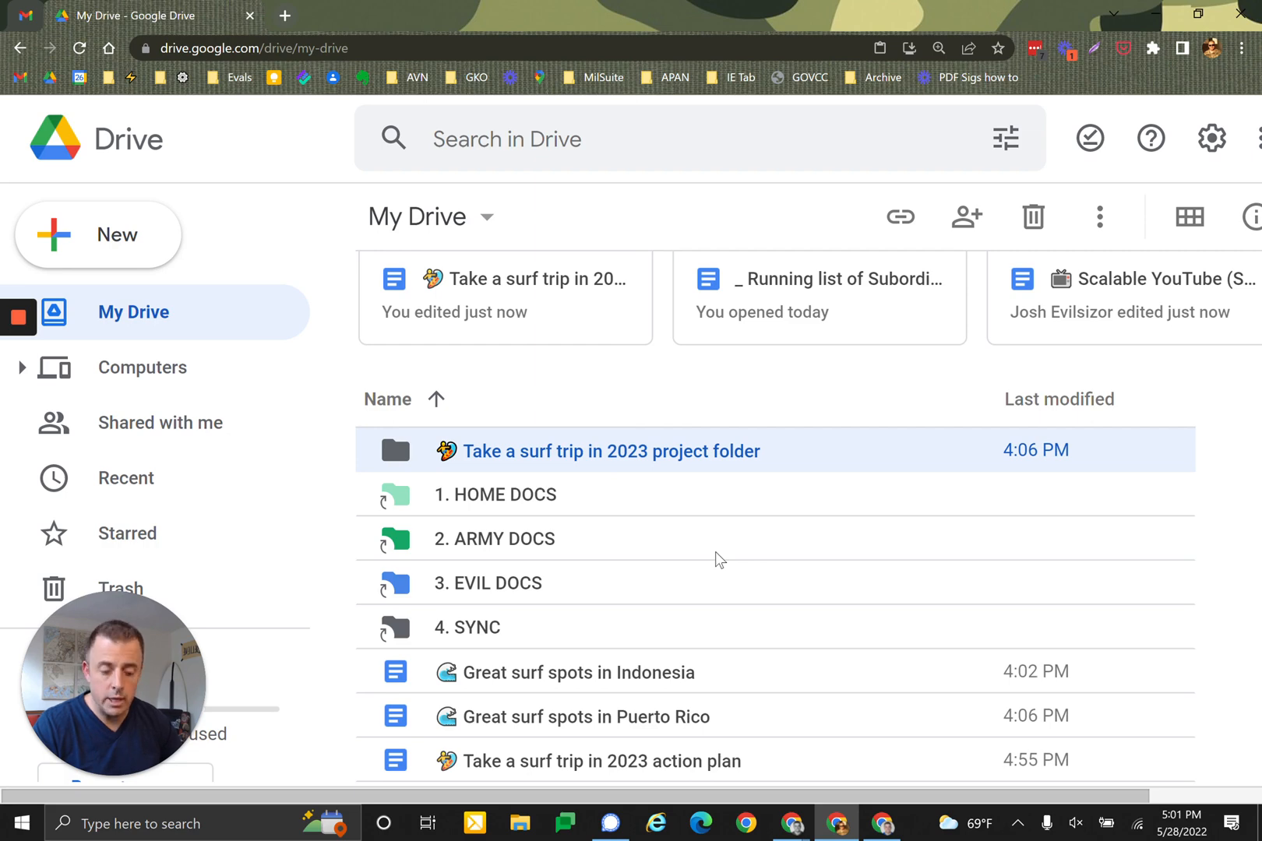
{"action": "double_click", "coordinate": [609, 450]}
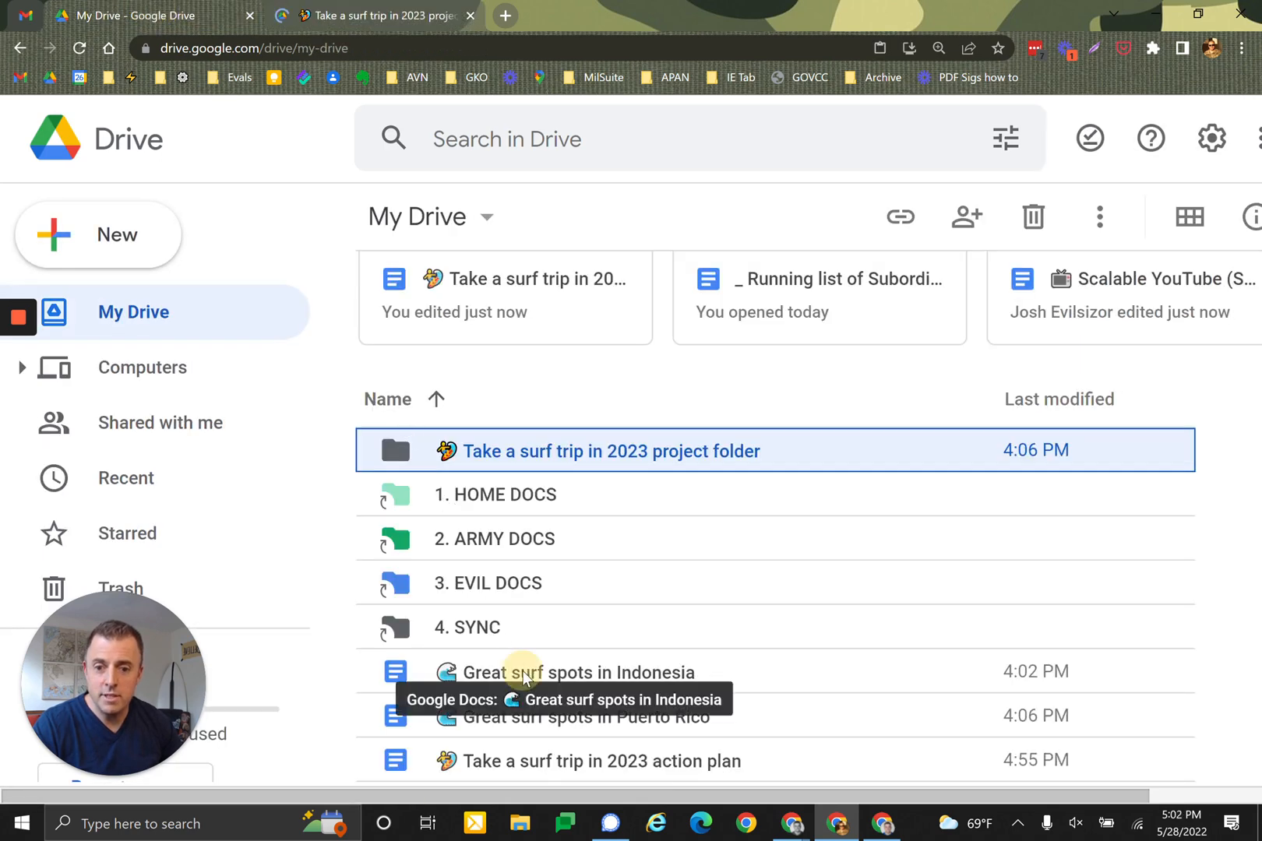
Cut the Indonesia, Puerto Rico and action plan docs from My Drive.
{"action": "left_click", "coordinate": [576, 672]}
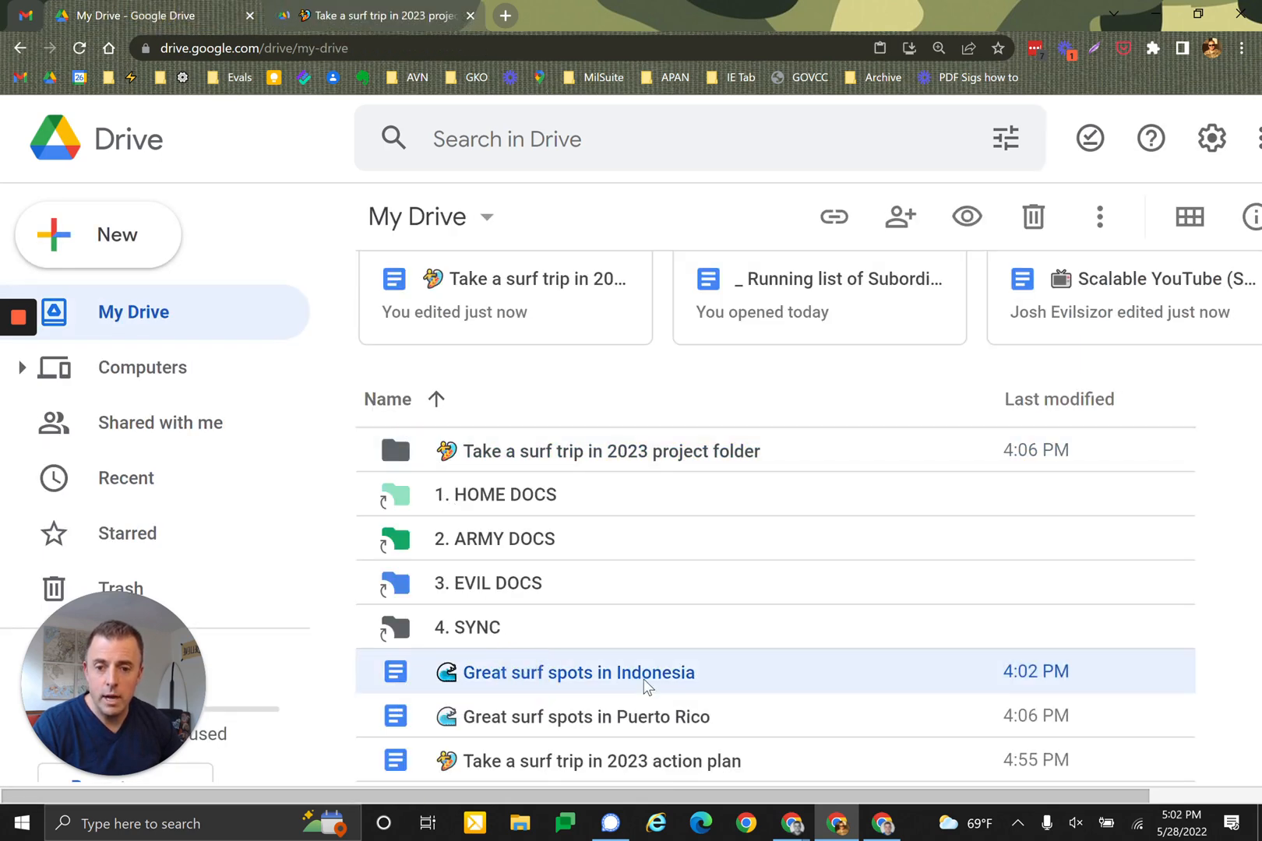
{"action": "mouse_move", "coordinate": [570, 768]}
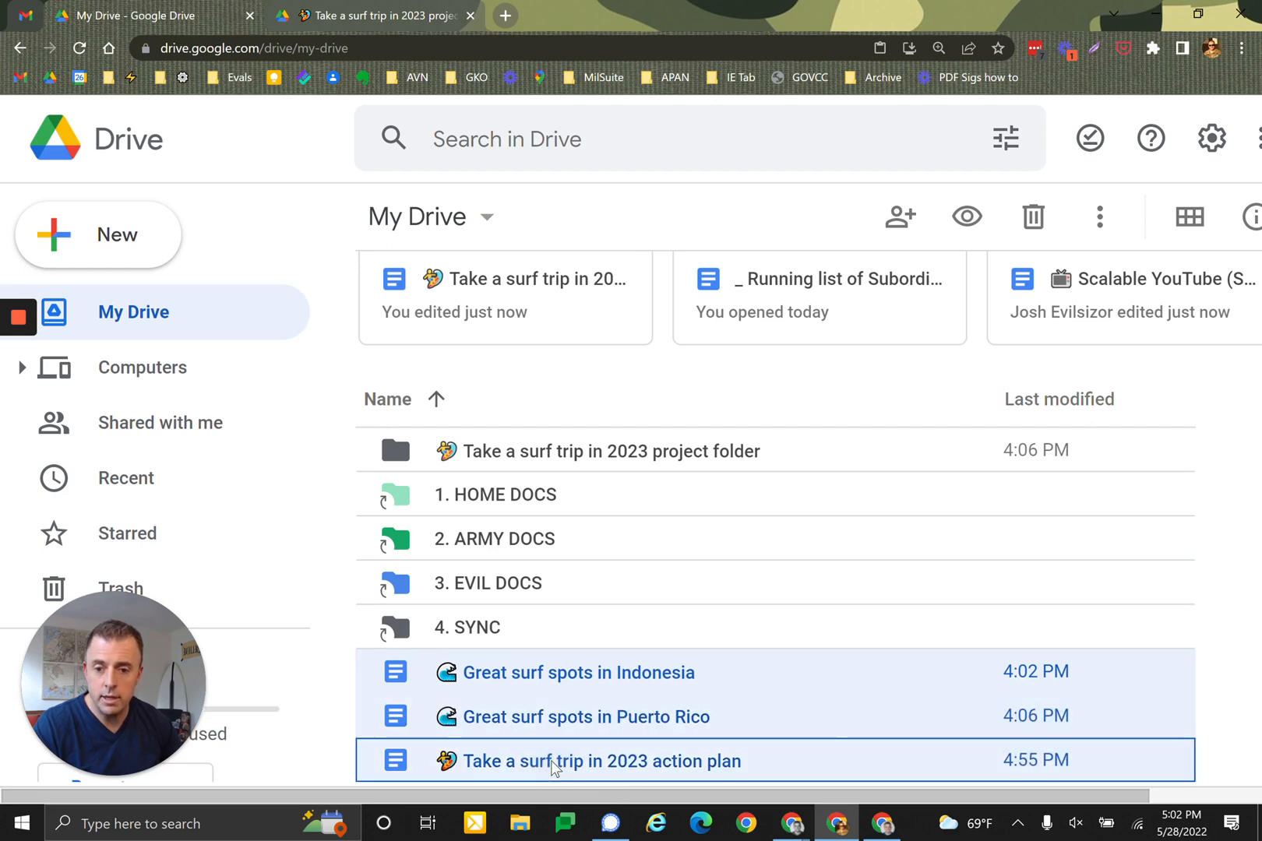
{"action": "mouse_move", "coordinate": [842, 725]}
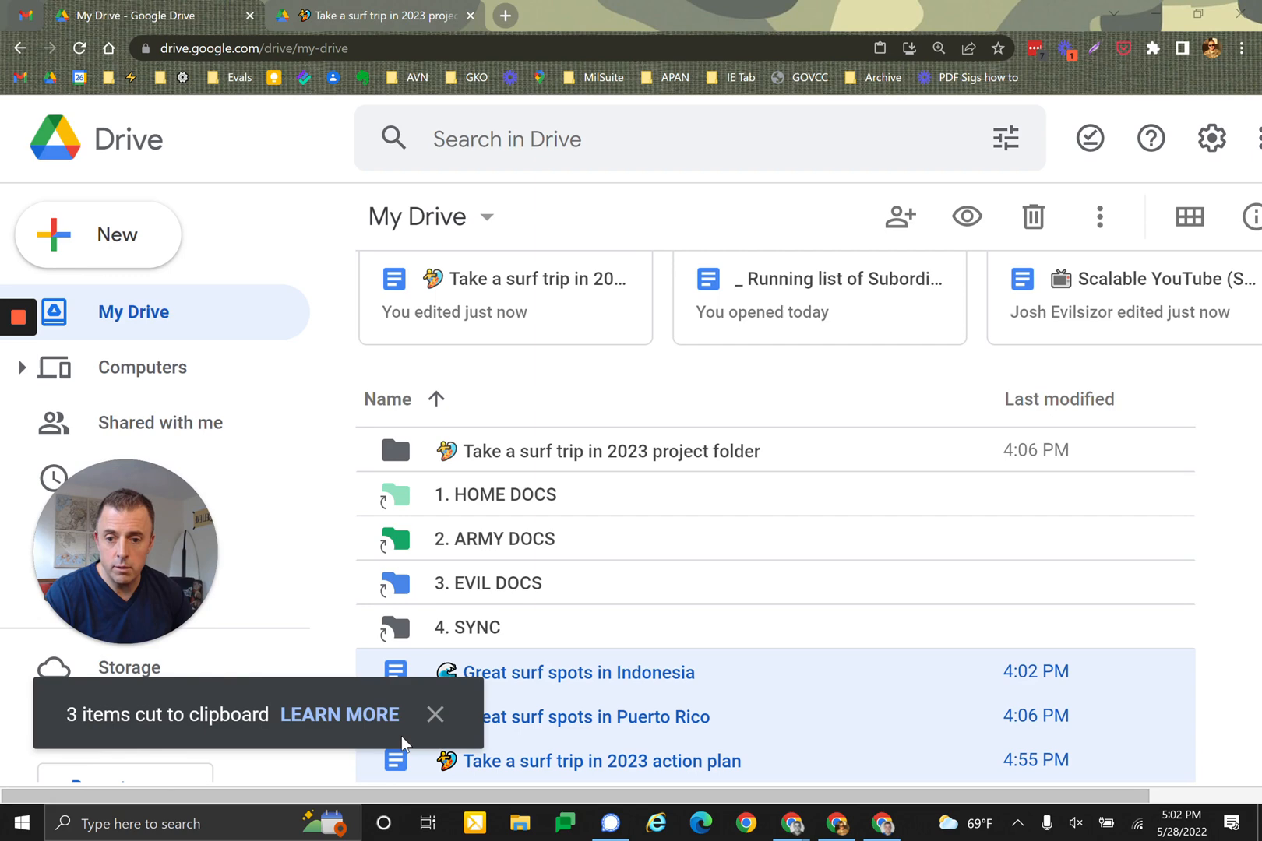
{"action": "left_click", "coordinate": [435, 715]}
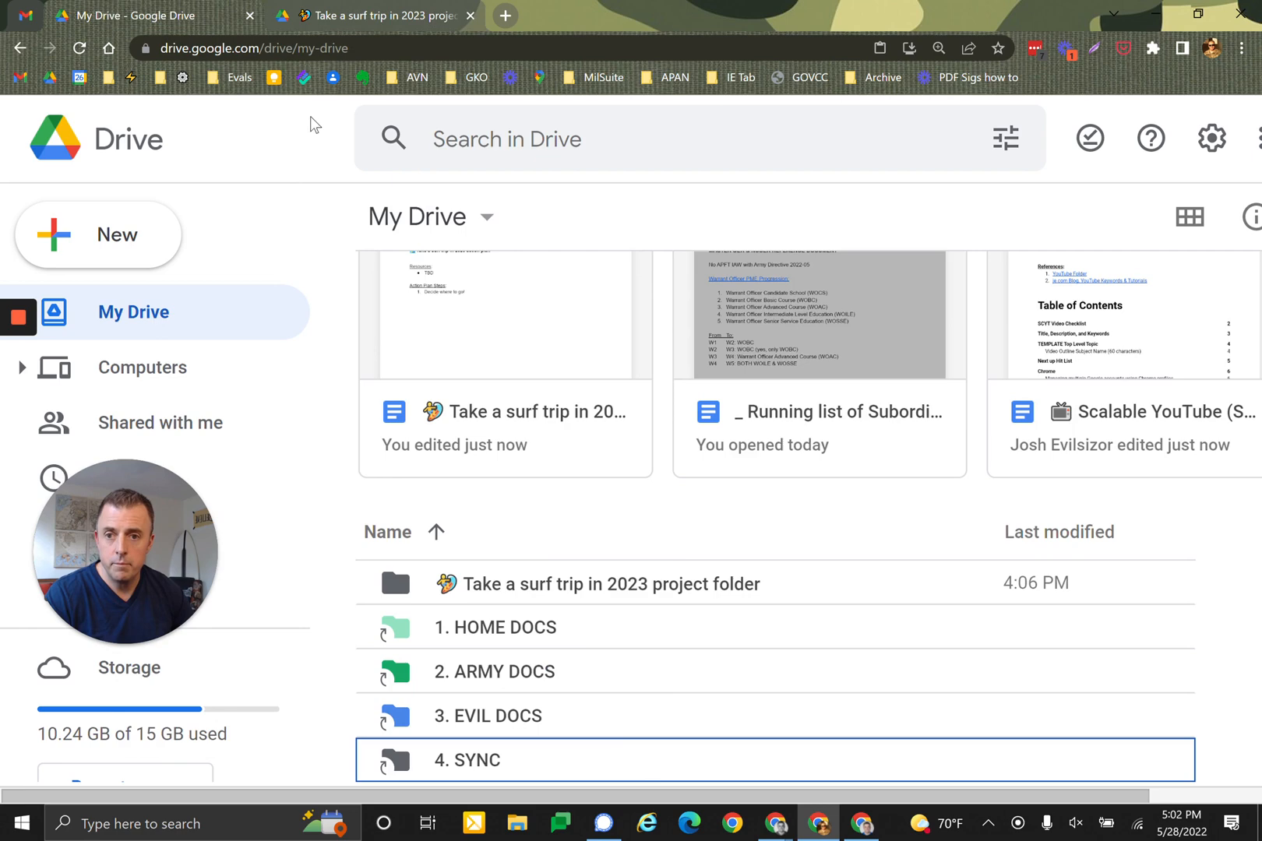
{"action": "mouse_move", "coordinate": [545, 472]}
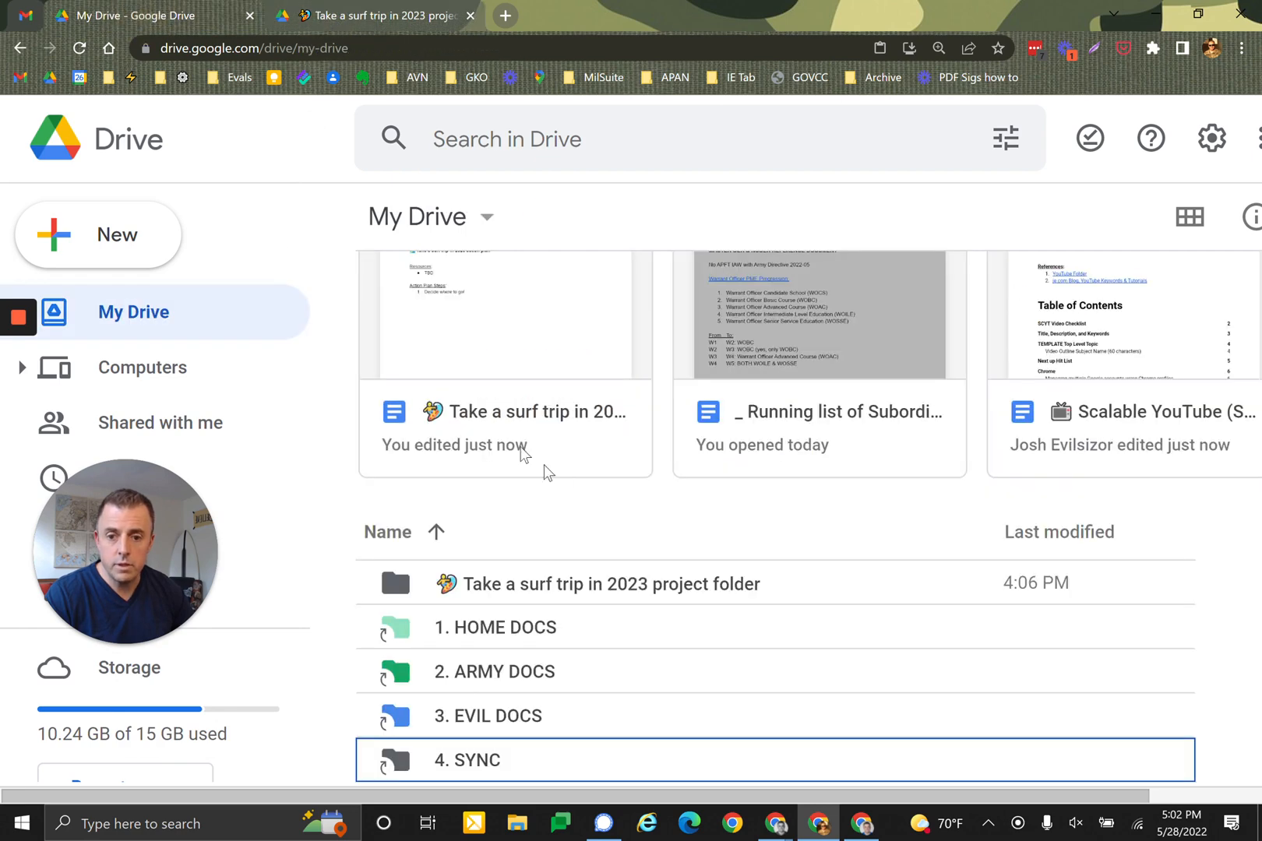
{"action": "key", "text": "ctrl+z"}
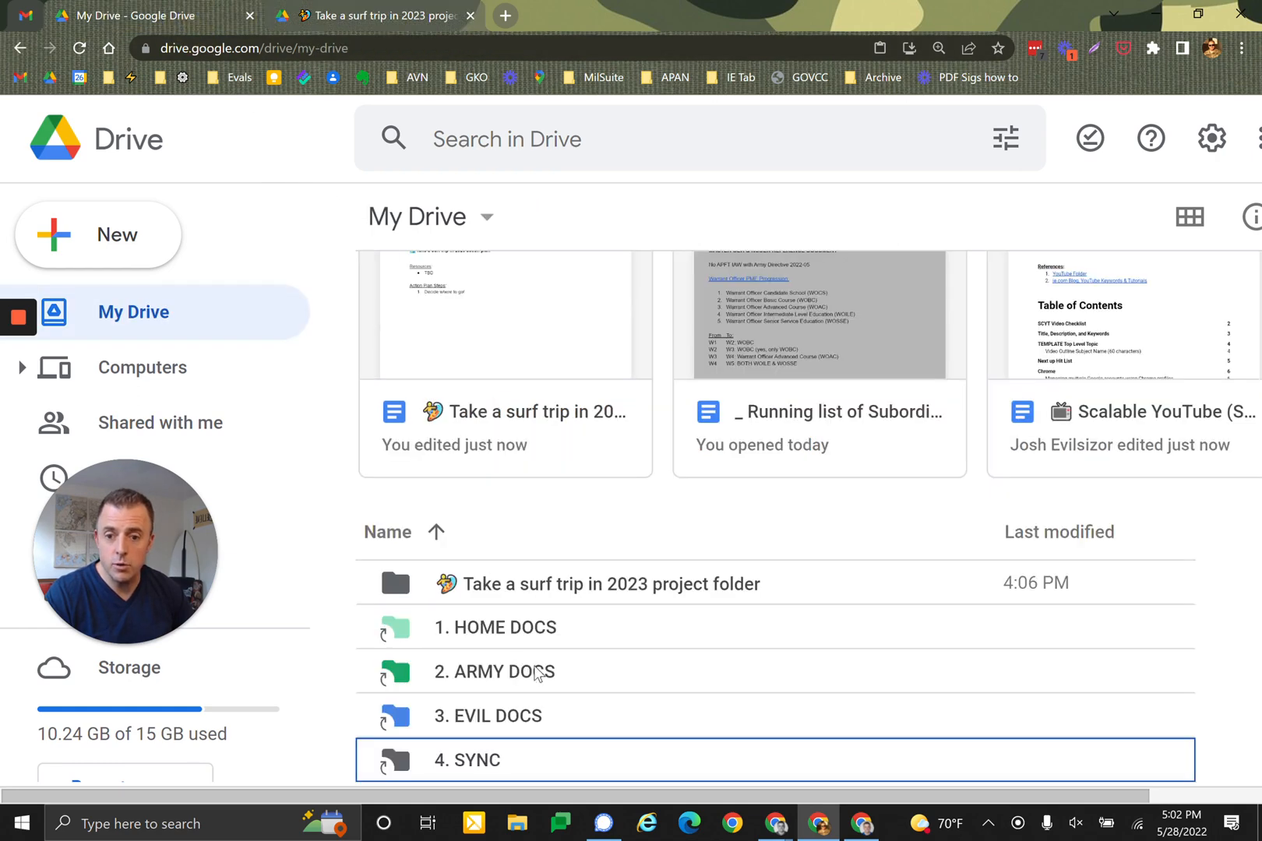
{"action": "mouse_move", "coordinate": [572, 193]}
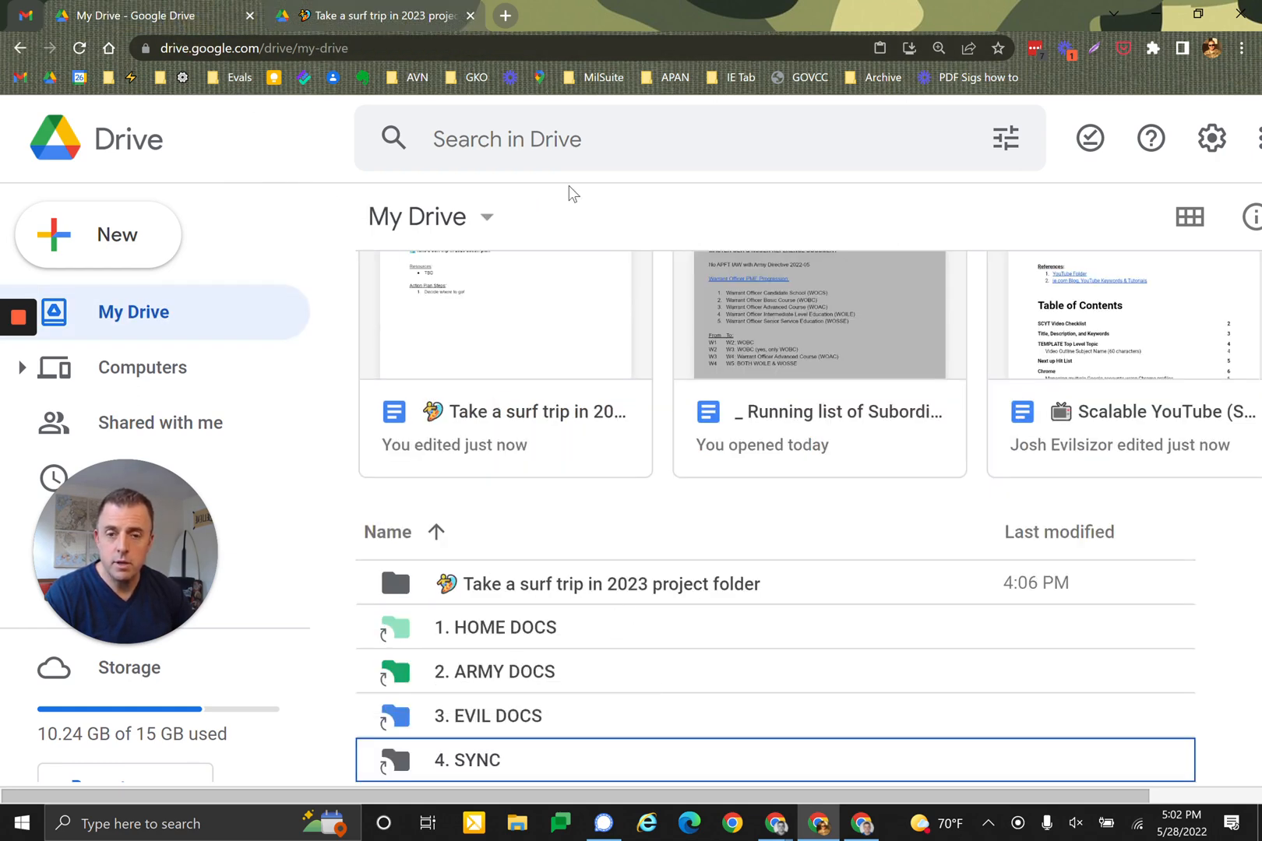
Cut the three surf trip docs from the project folder and paste them into My Drive.
{"action": "double_click", "coordinate": [610, 584]}
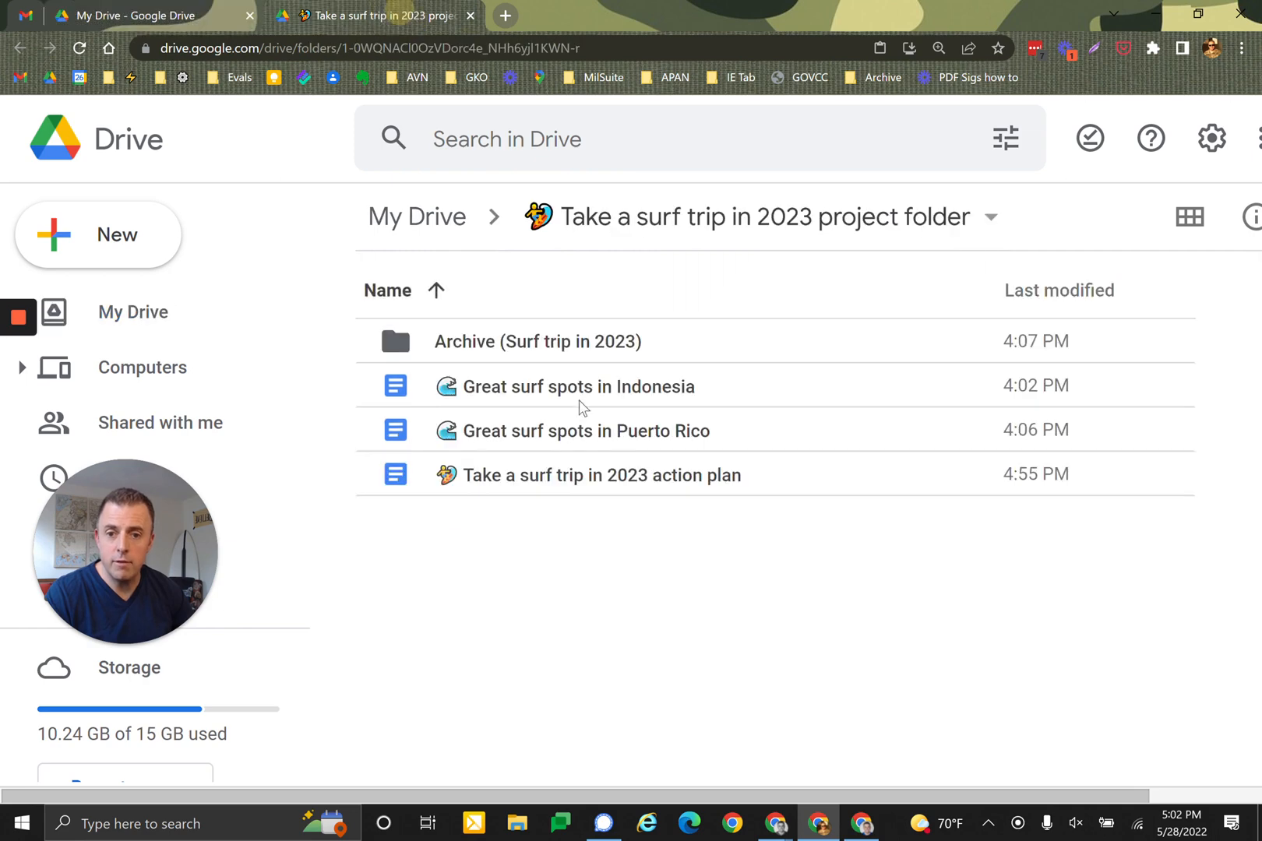
{"action": "mouse_move", "coordinate": [688, 570]}
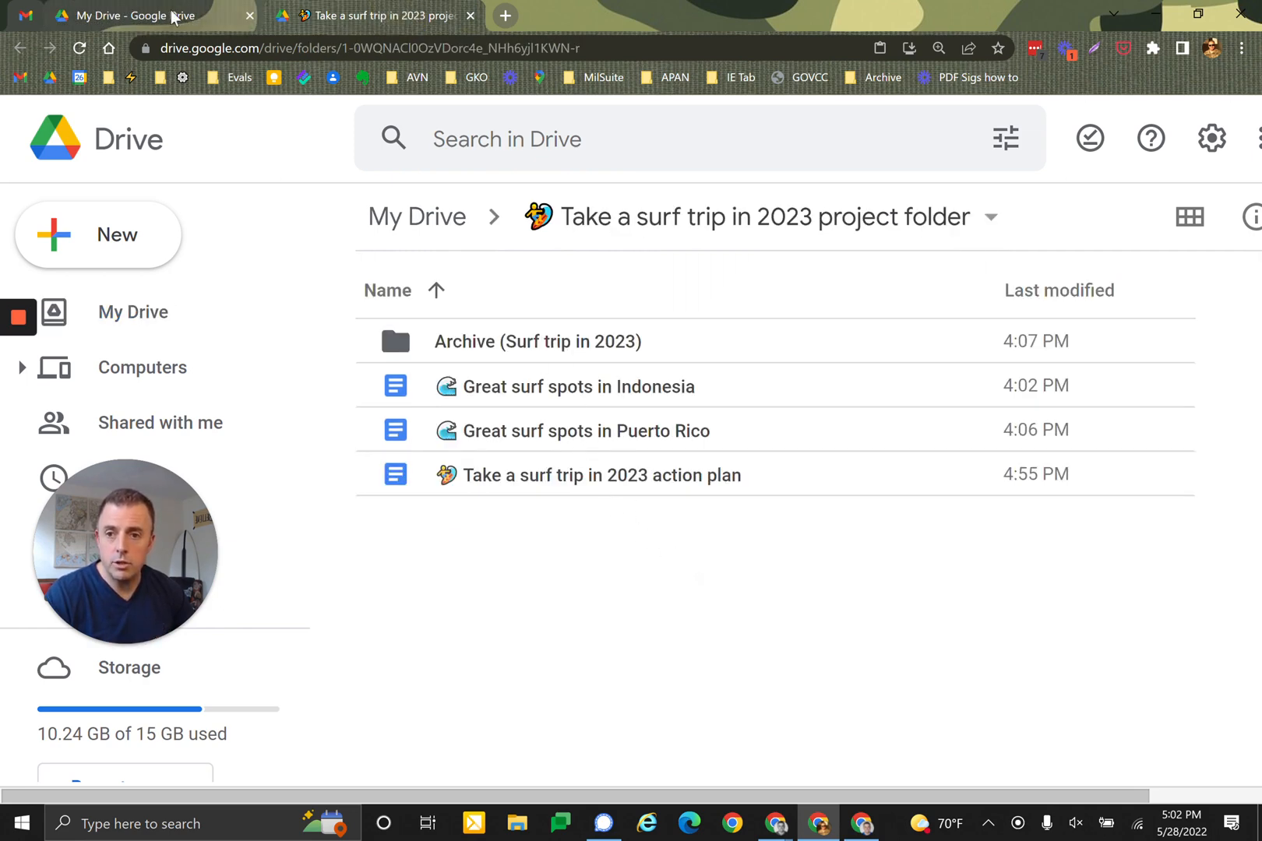
{"action": "left_click", "coordinate": [577, 386]}
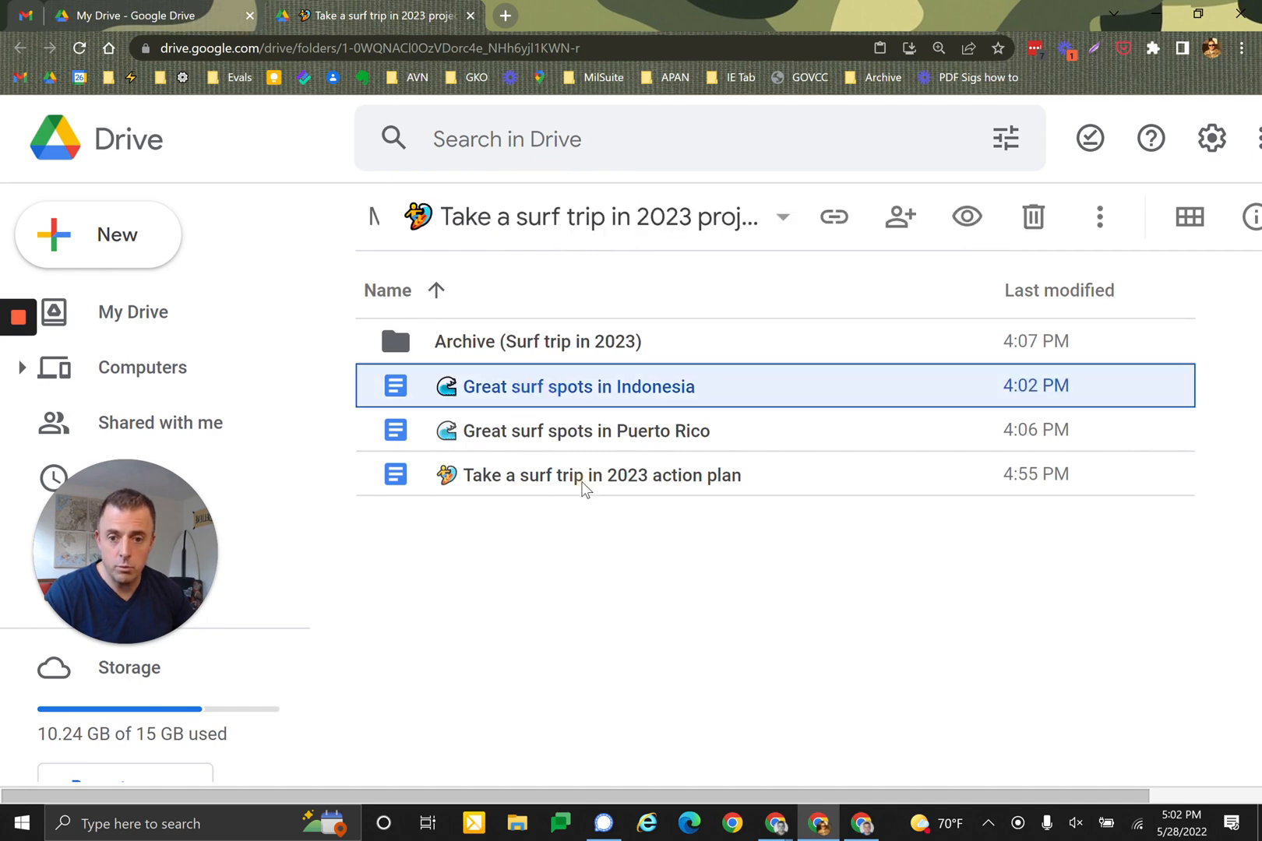
{"action": "key", "text": "ctrl+x"}
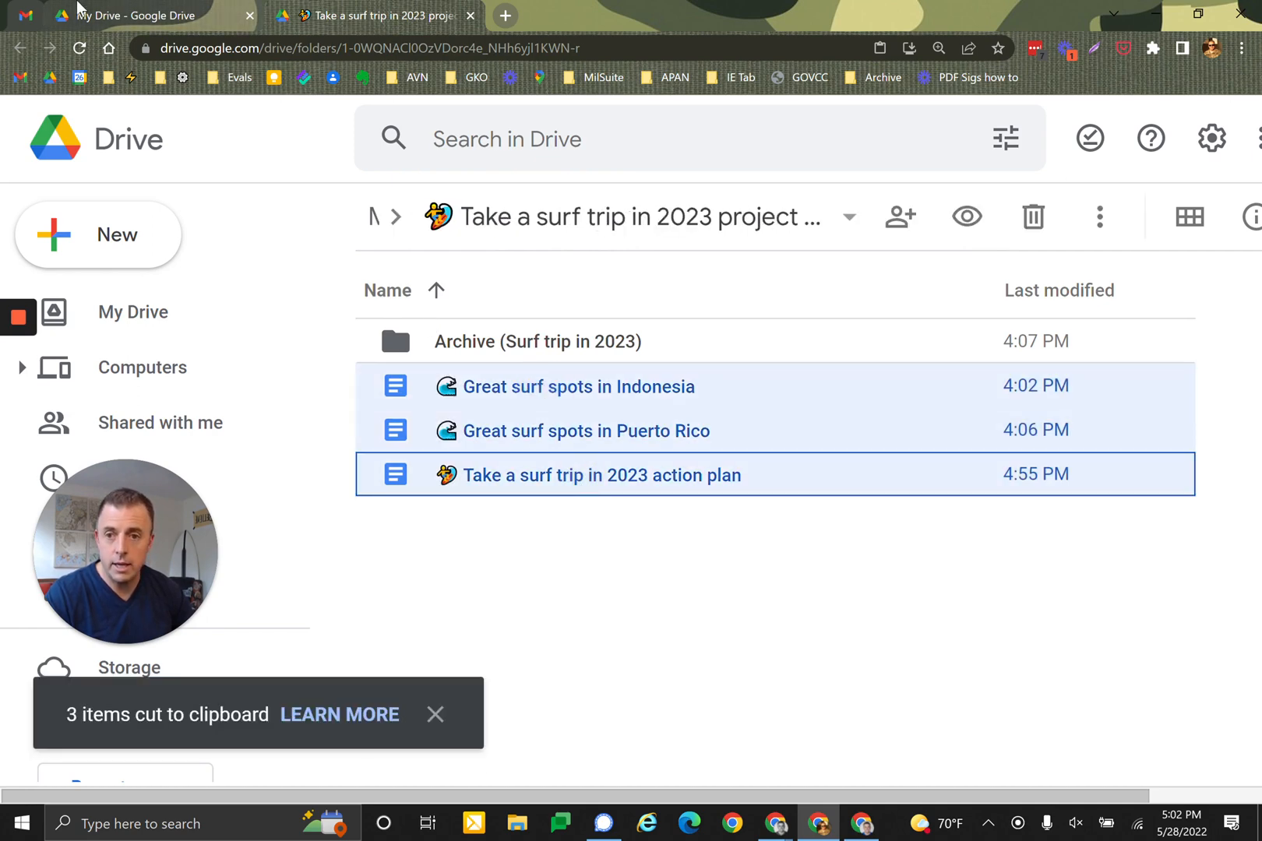
{"action": "left_click", "coordinate": [133, 311]}
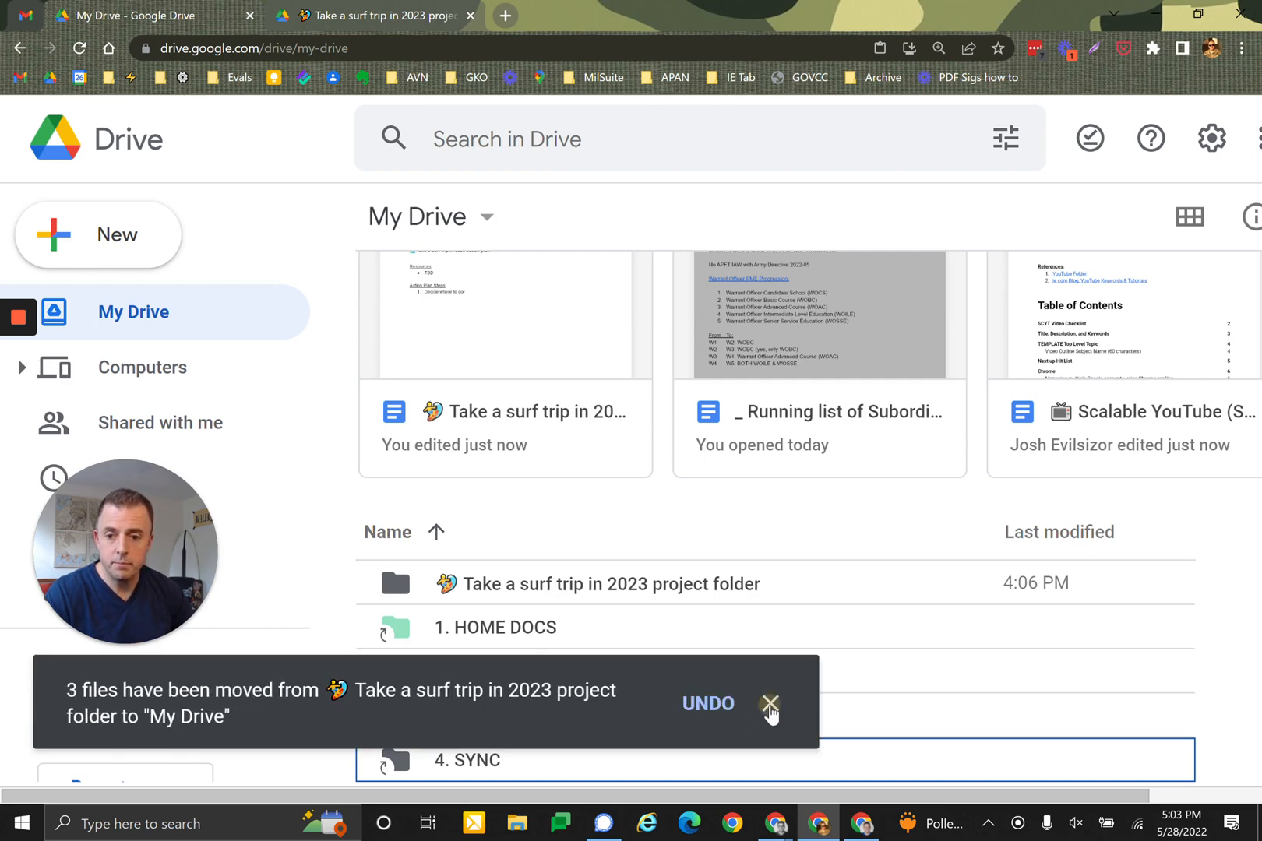
Cut the three surf trip docs from My Drive and paste them into the project folder.
{"action": "left_click", "coordinate": [769, 704]}
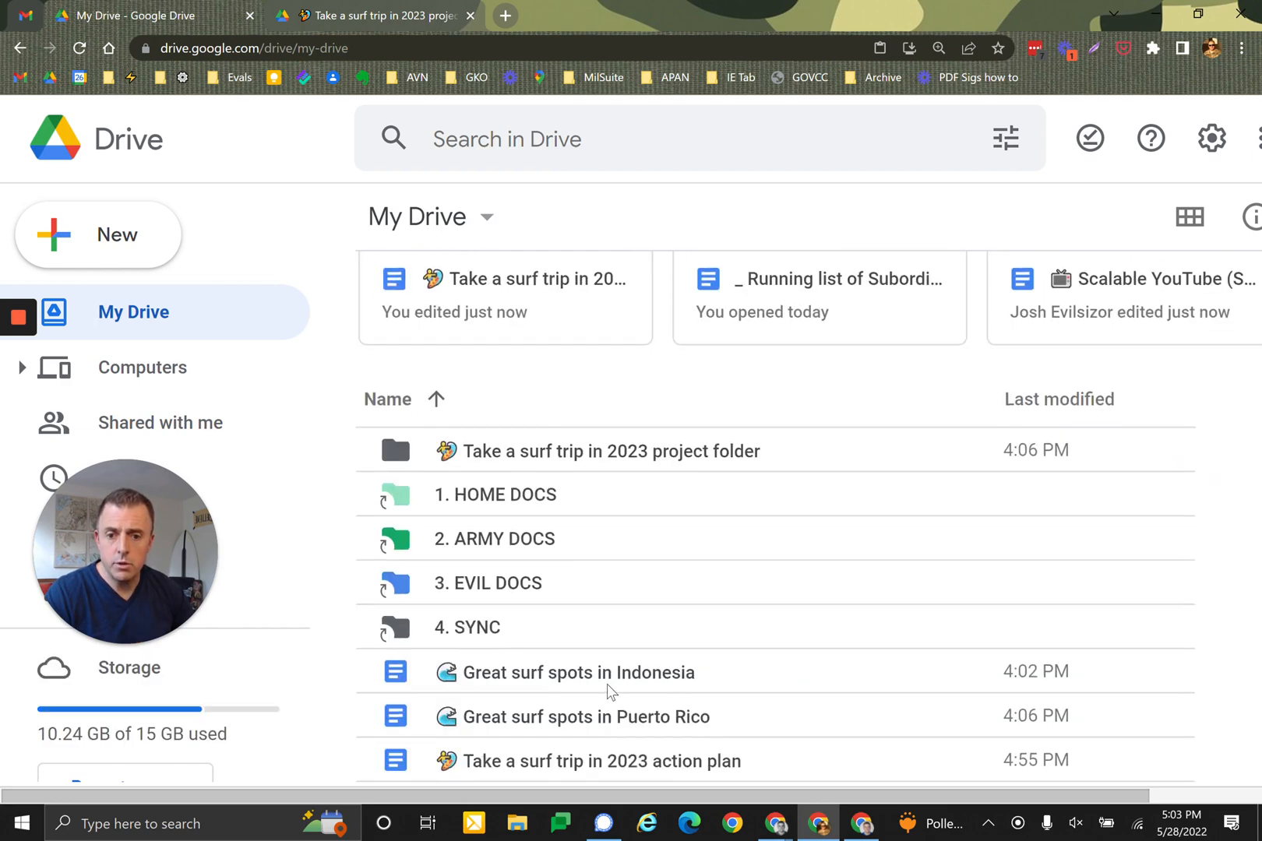
{"action": "left_click", "coordinate": [578, 672]}
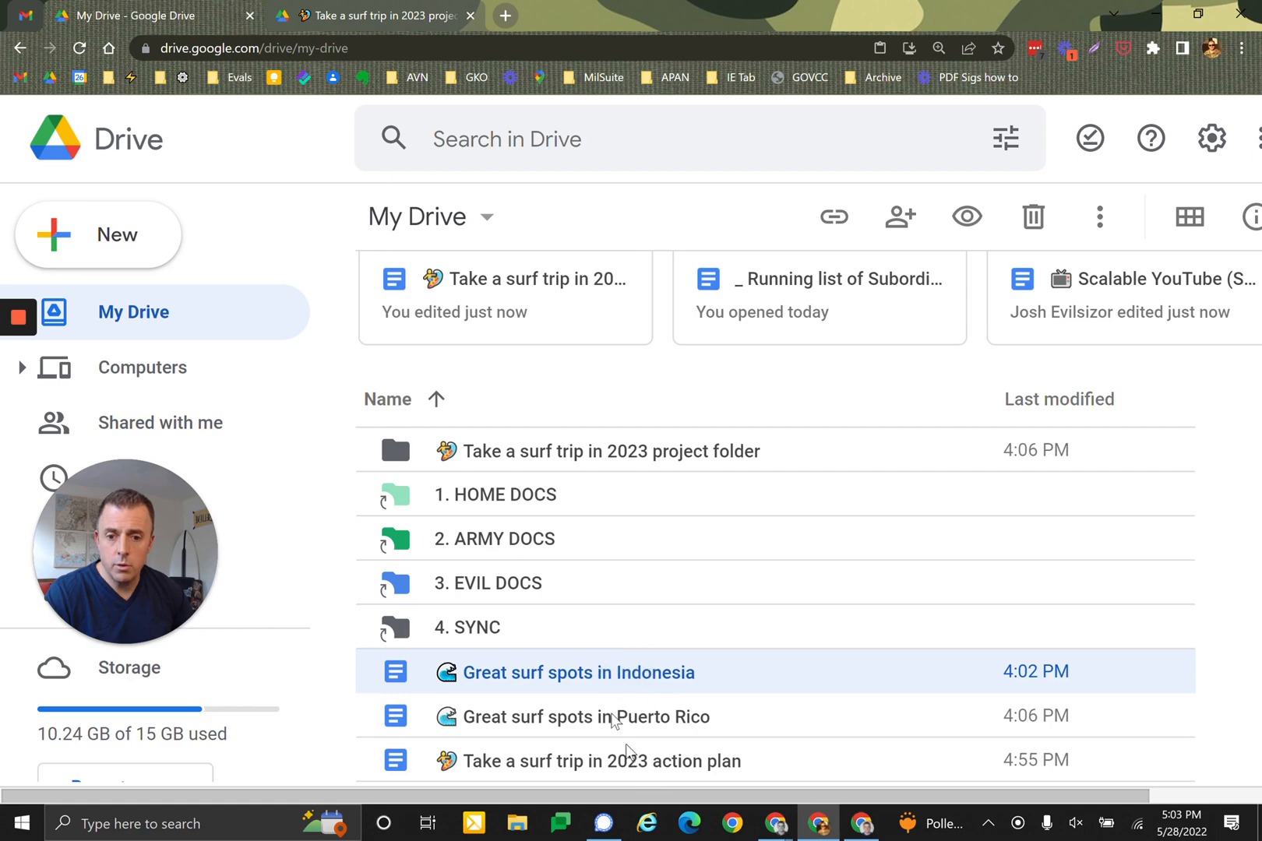
{"action": "left_click", "coordinate": [470, 16]}
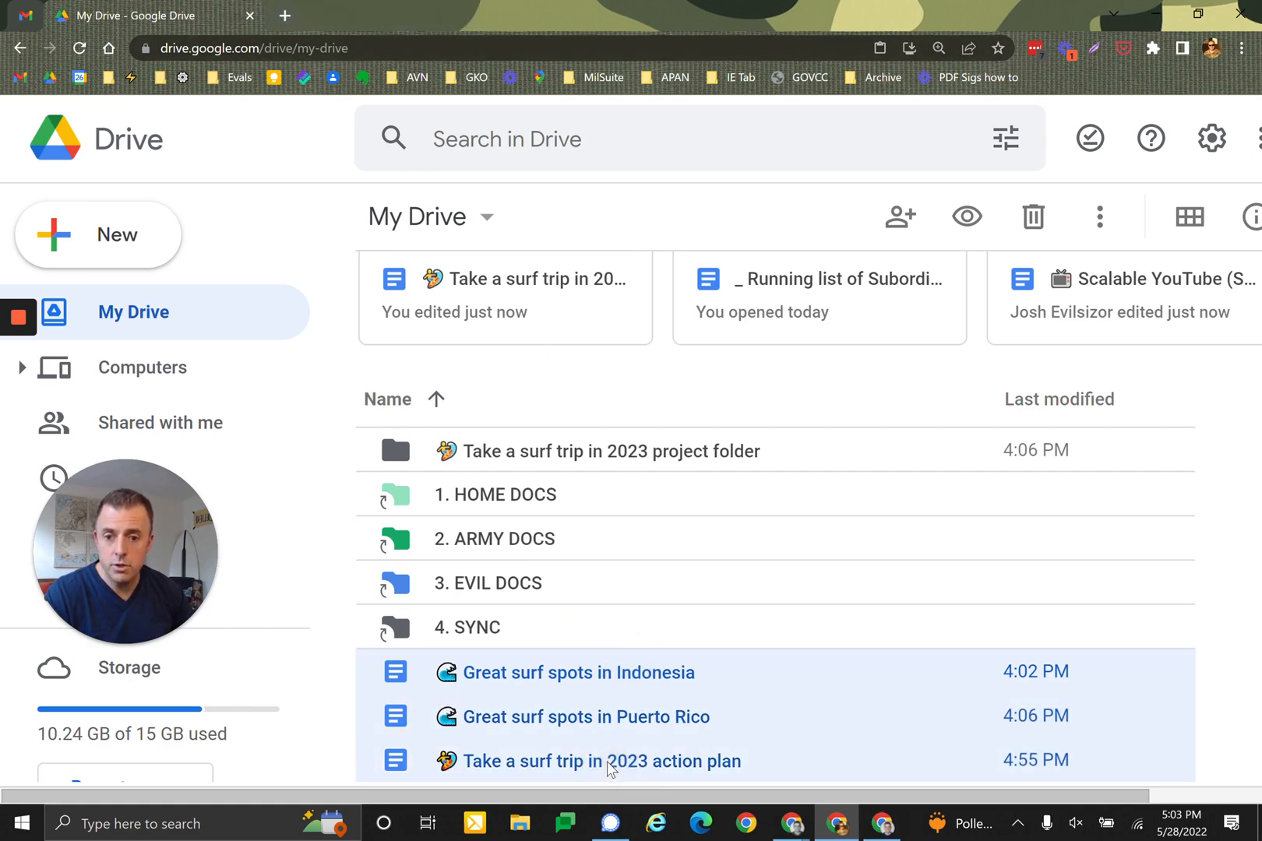
{"action": "key", "text": "ctrl+x"}
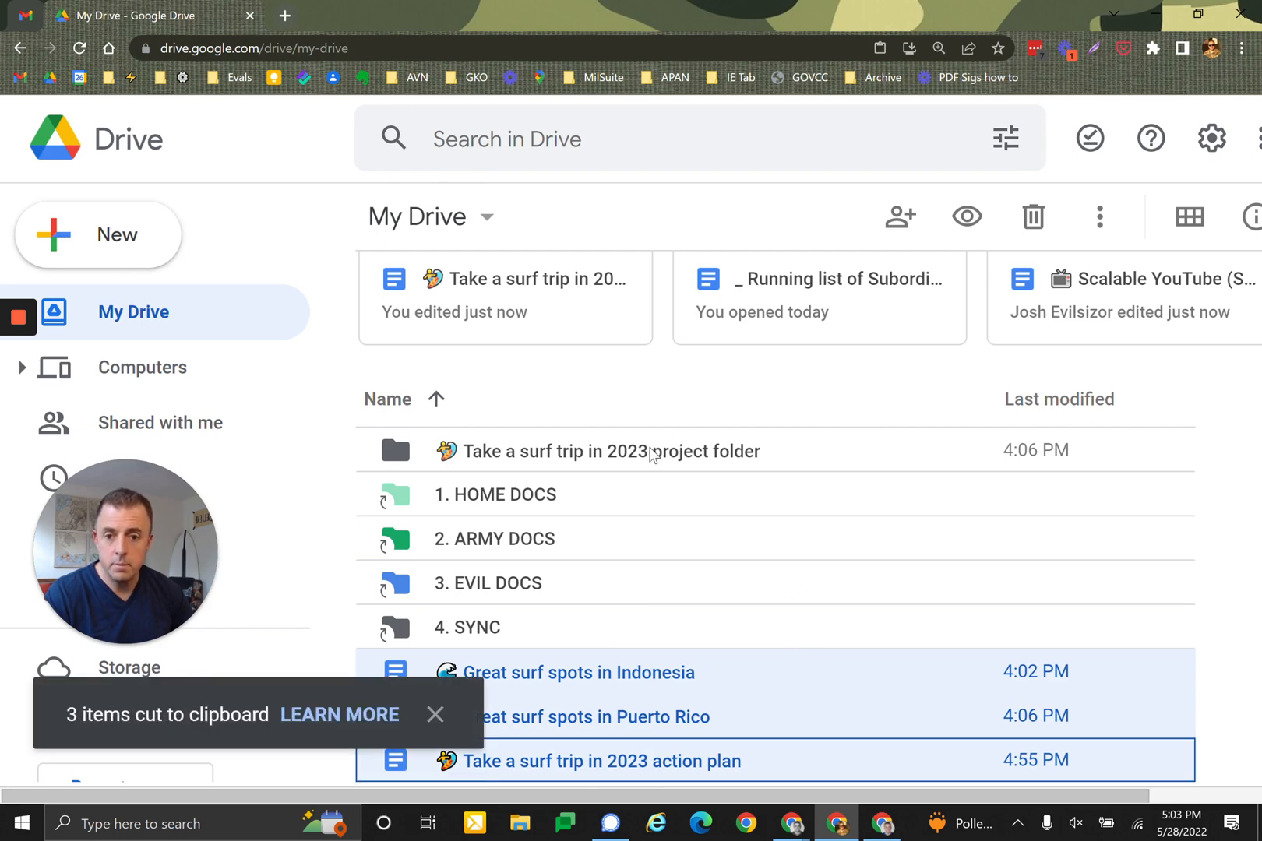
{"action": "left_click", "coordinate": [610, 450]}
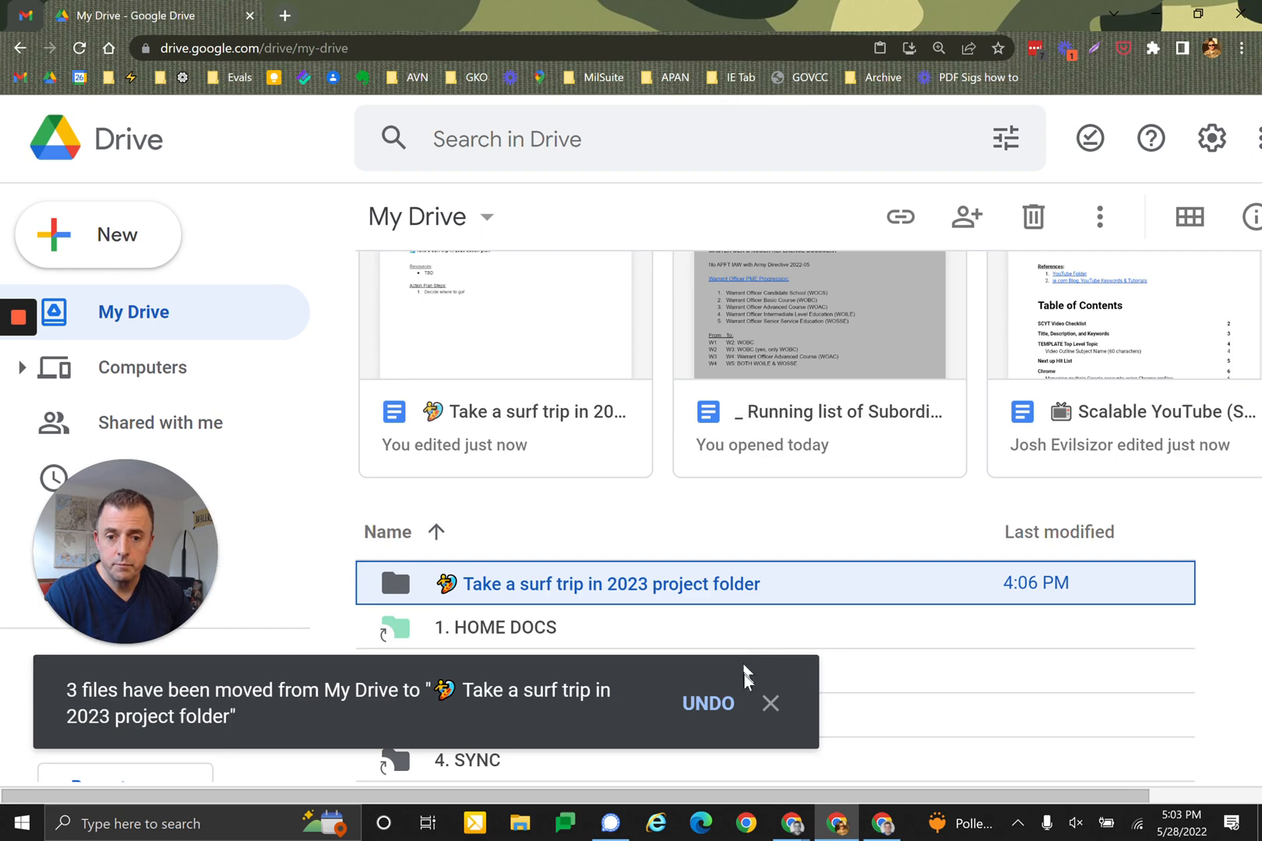
{"action": "left_click", "coordinate": [768, 703]}
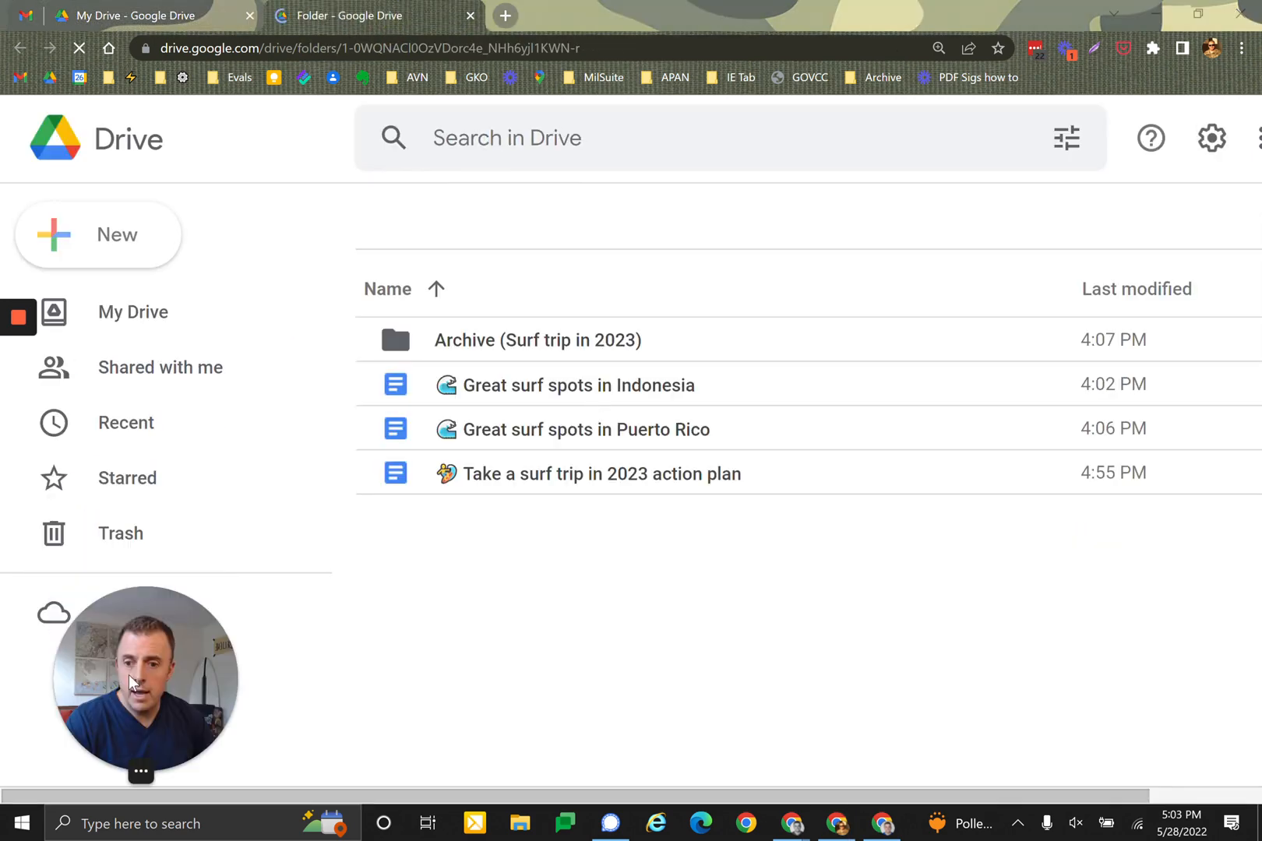
Open the 'Take a surf trip in 2023 action plan' doc from the project folder.
{"action": "double_click", "coordinate": [599, 474]}
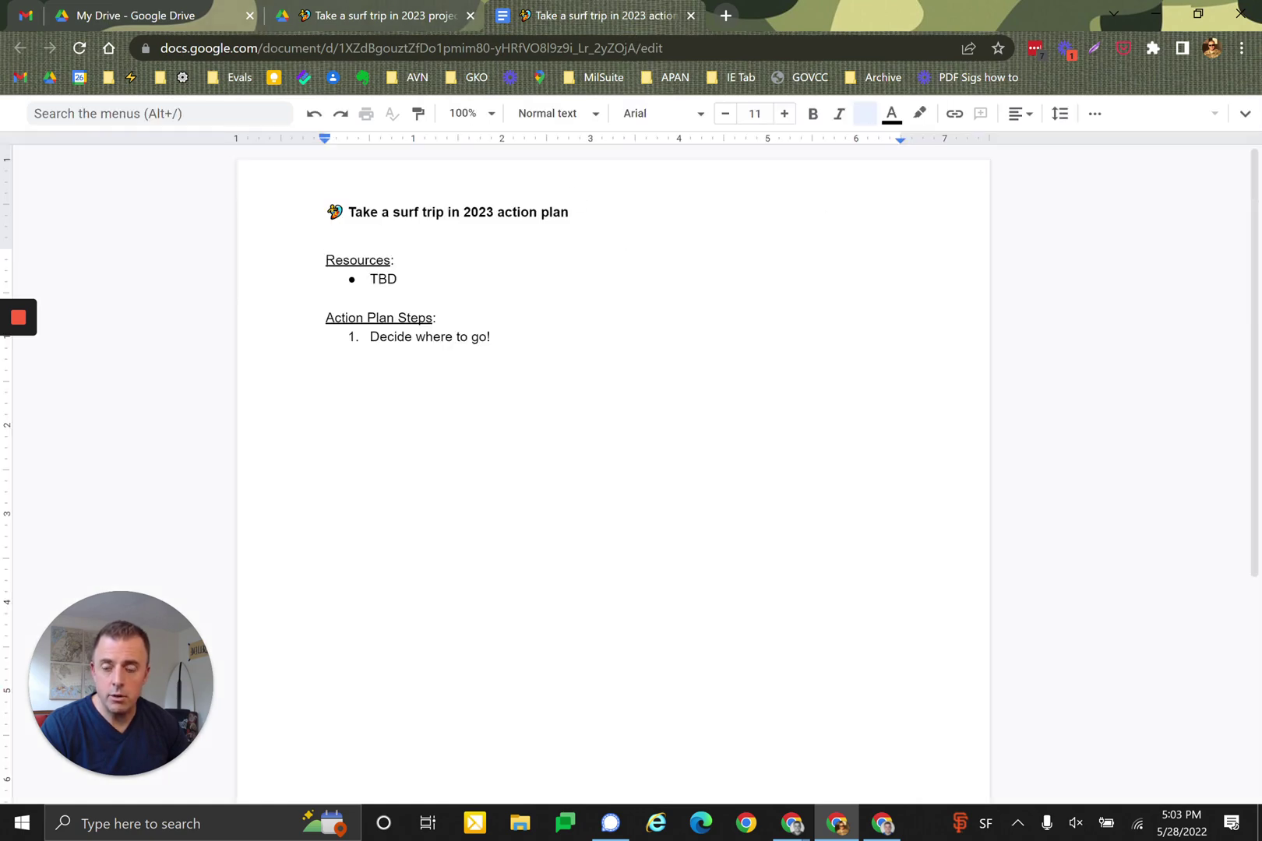
Zoom the action plan doc to 150% and select the TBD placeholder under Resources.
{"action": "left_click", "coordinate": [865, 114]}
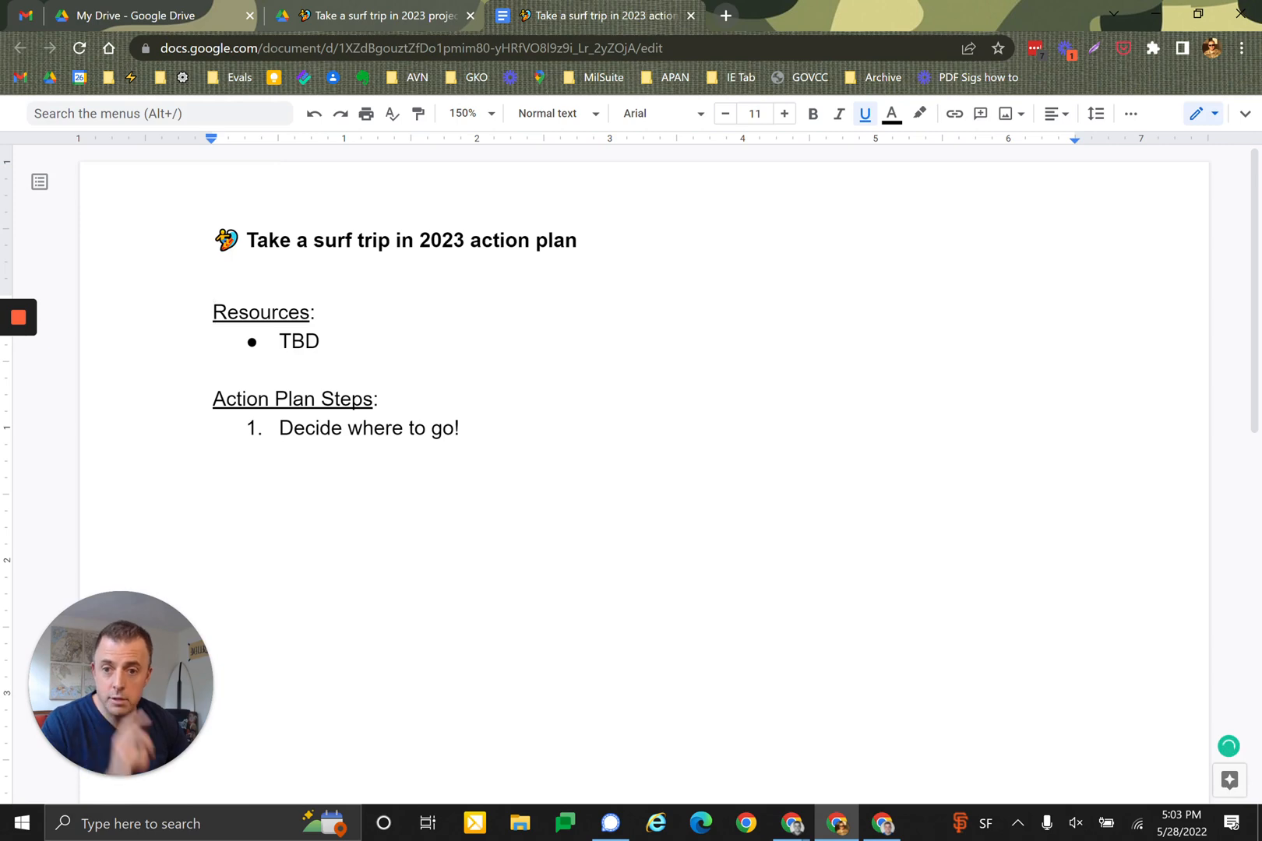
{"action": "double_click", "coordinate": [297, 341]}
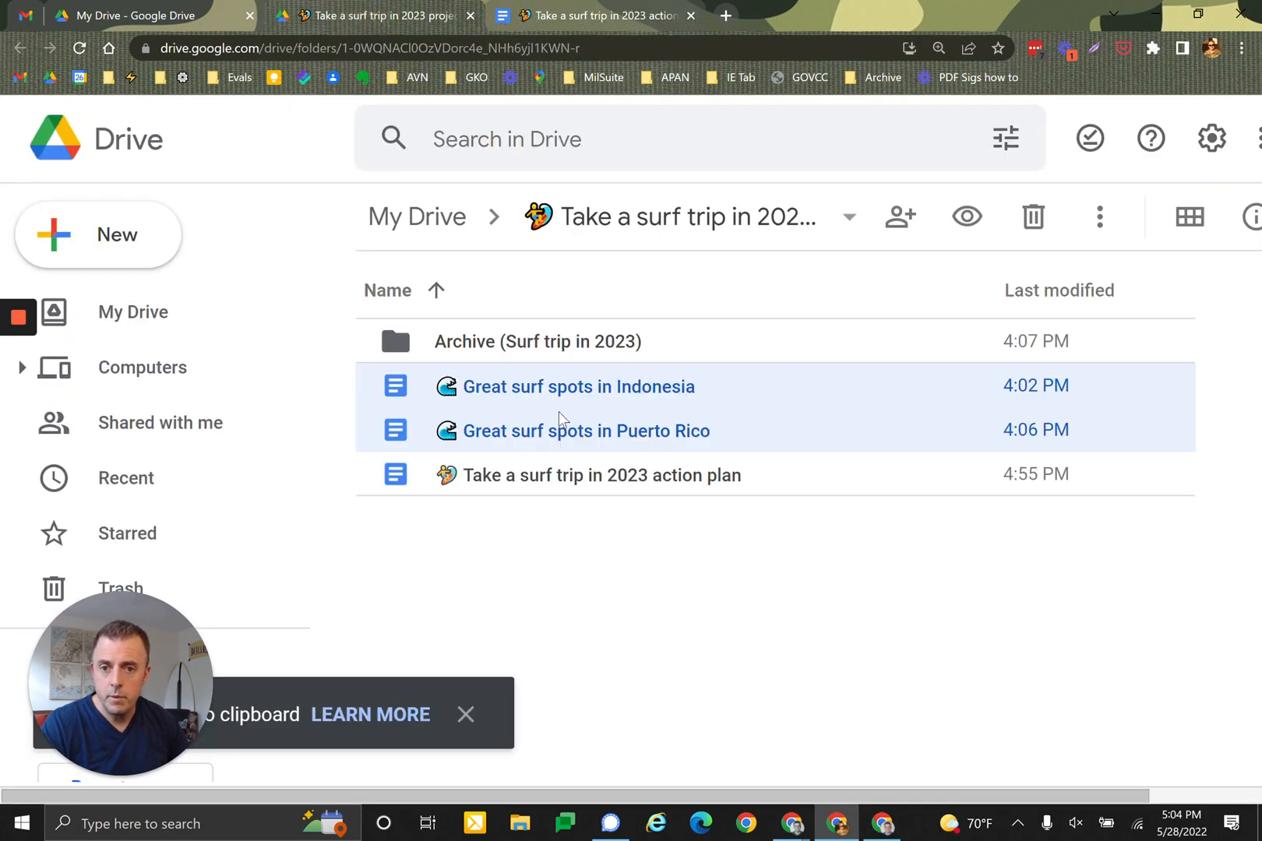
Select the Indonesia and Puerto Rico surf spots docs together.
{"action": "left_click", "coordinate": [587, 430]}
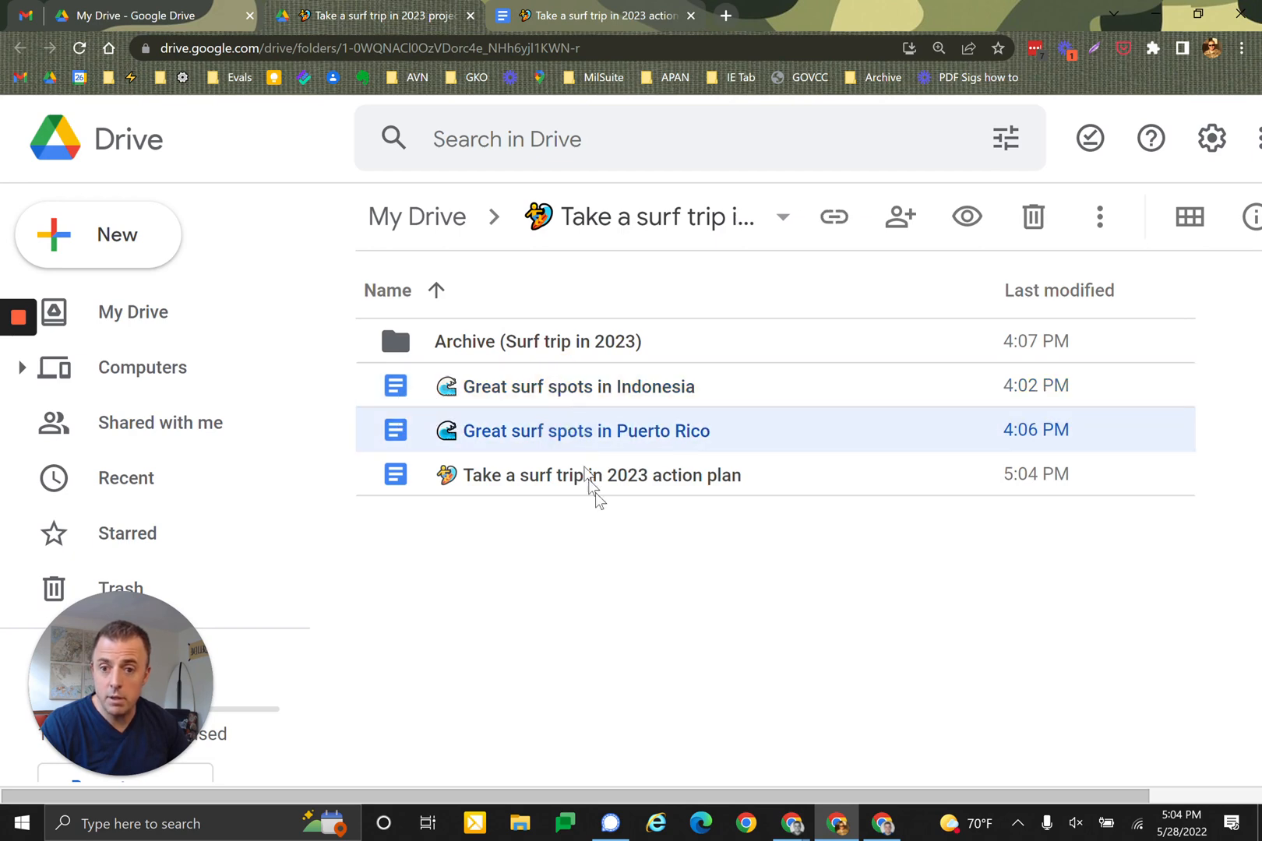
{"action": "left_click", "coordinate": [577, 386]}
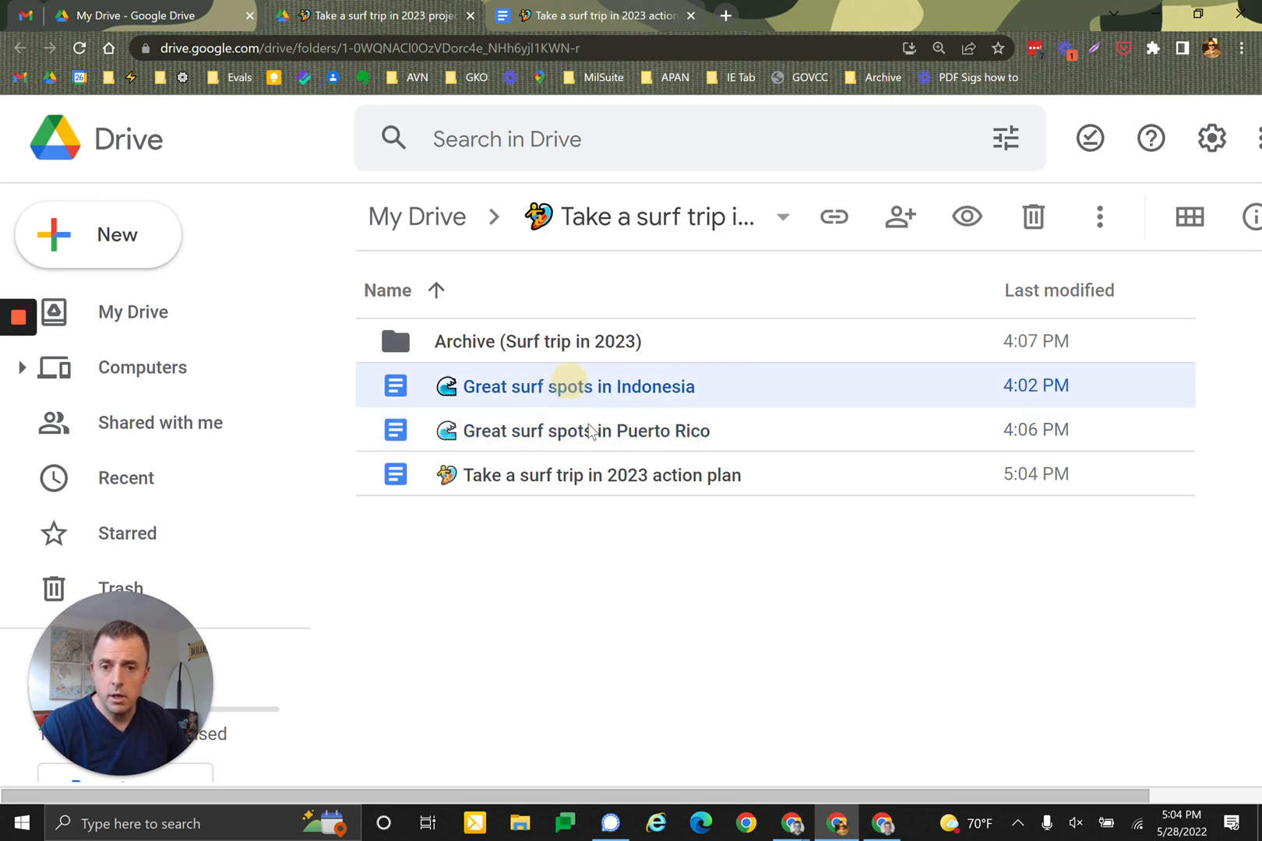
{"action": "left_click", "coordinate": [586, 429]}
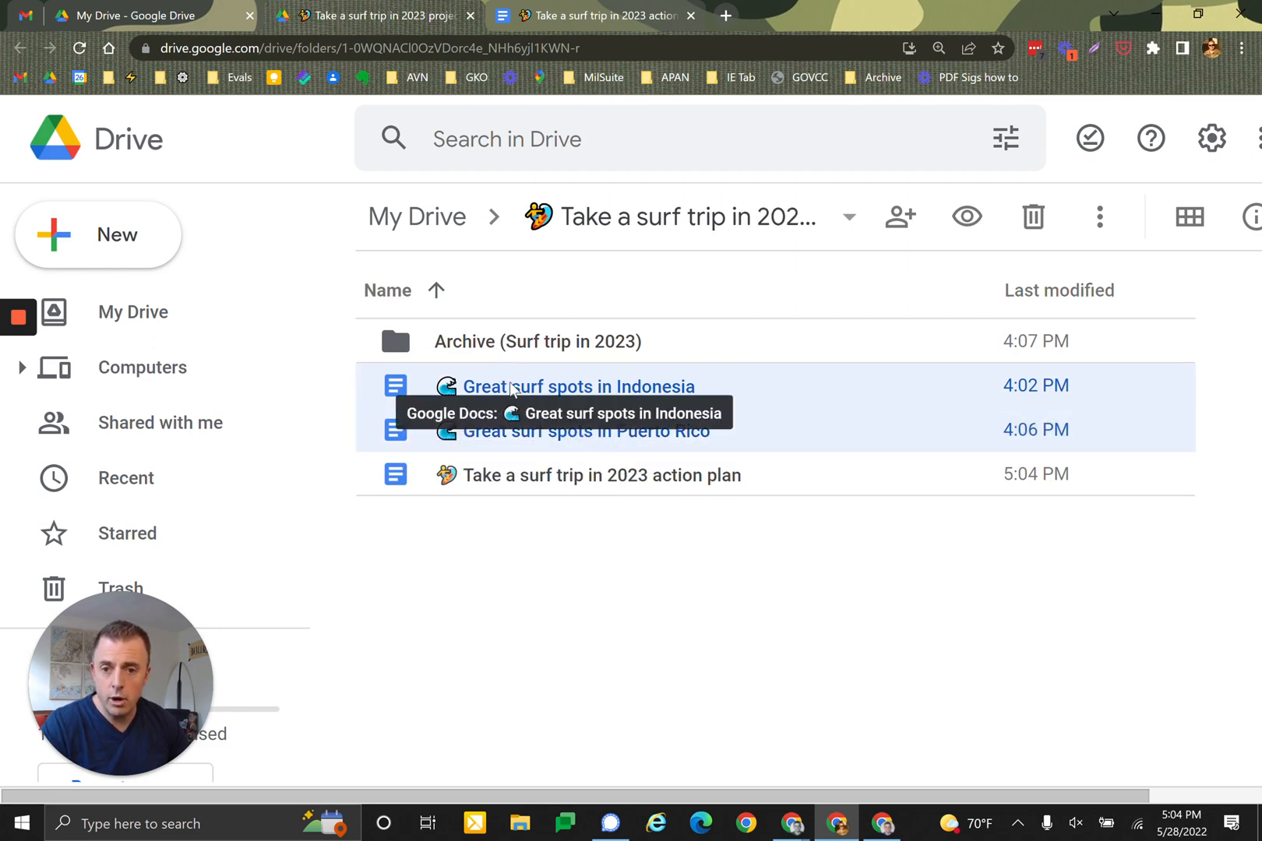
{"action": "mouse_move", "coordinate": [609, 602]}
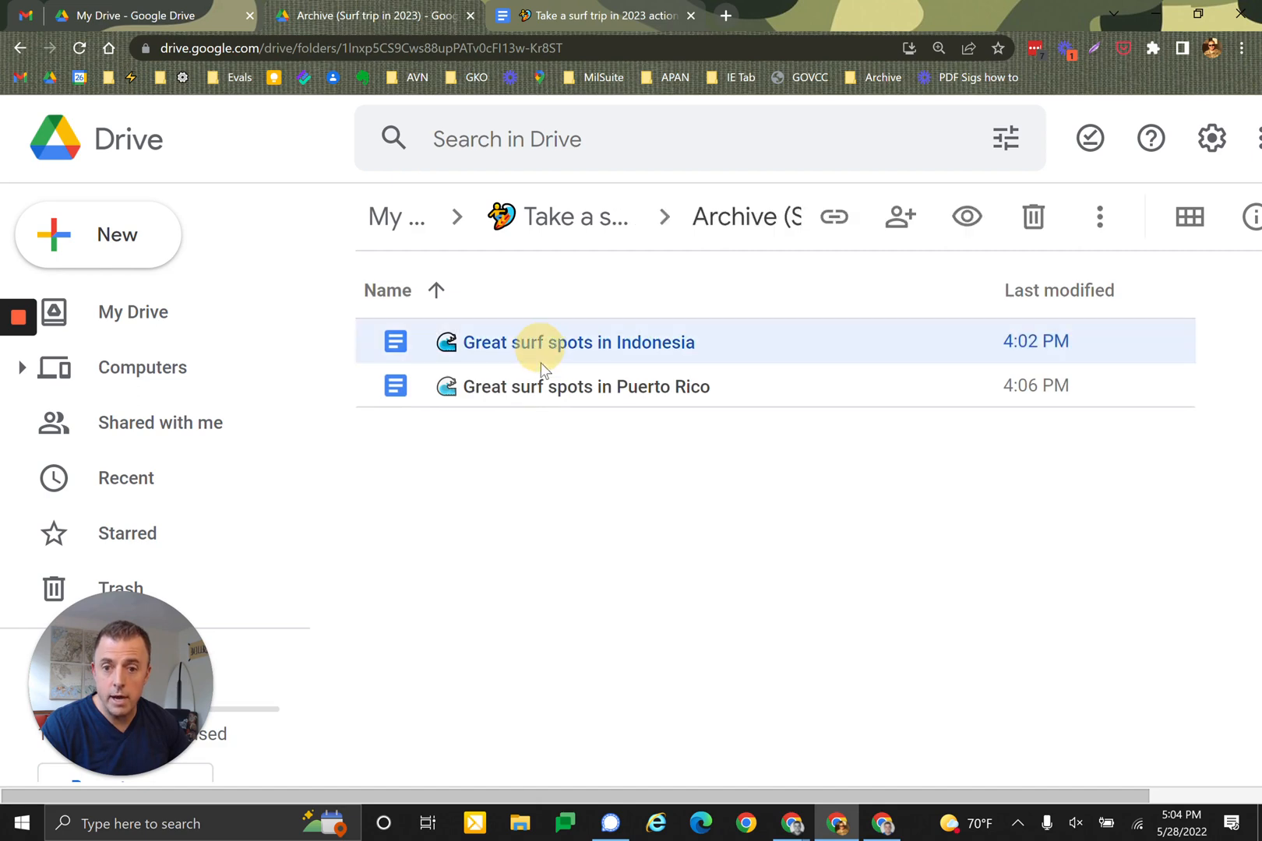
Copy both surf spots docs and paste them into the project folder as shortcuts.
{"action": "left_click", "coordinate": [586, 387]}
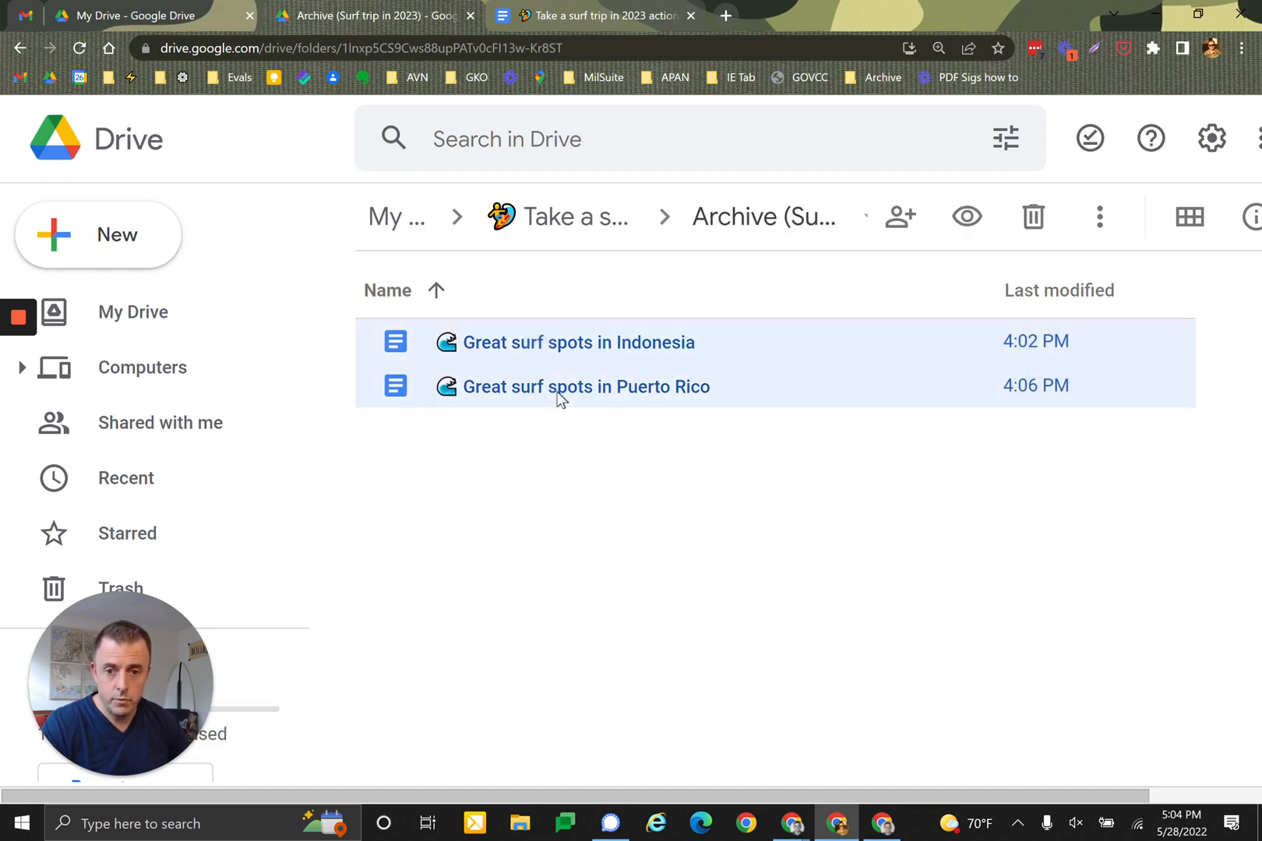
{"action": "mouse_move", "coordinate": [638, 539]}
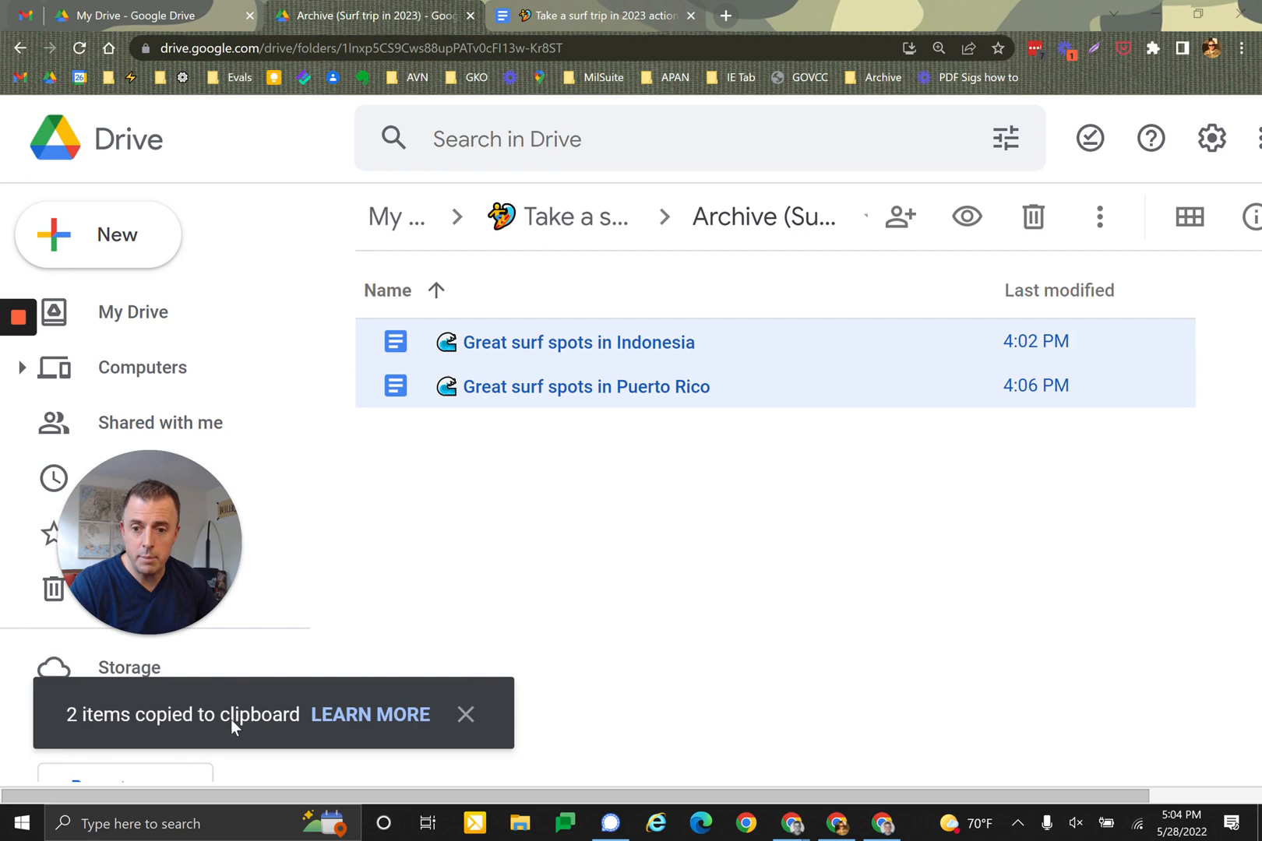
{"action": "left_click", "coordinate": [465, 715]}
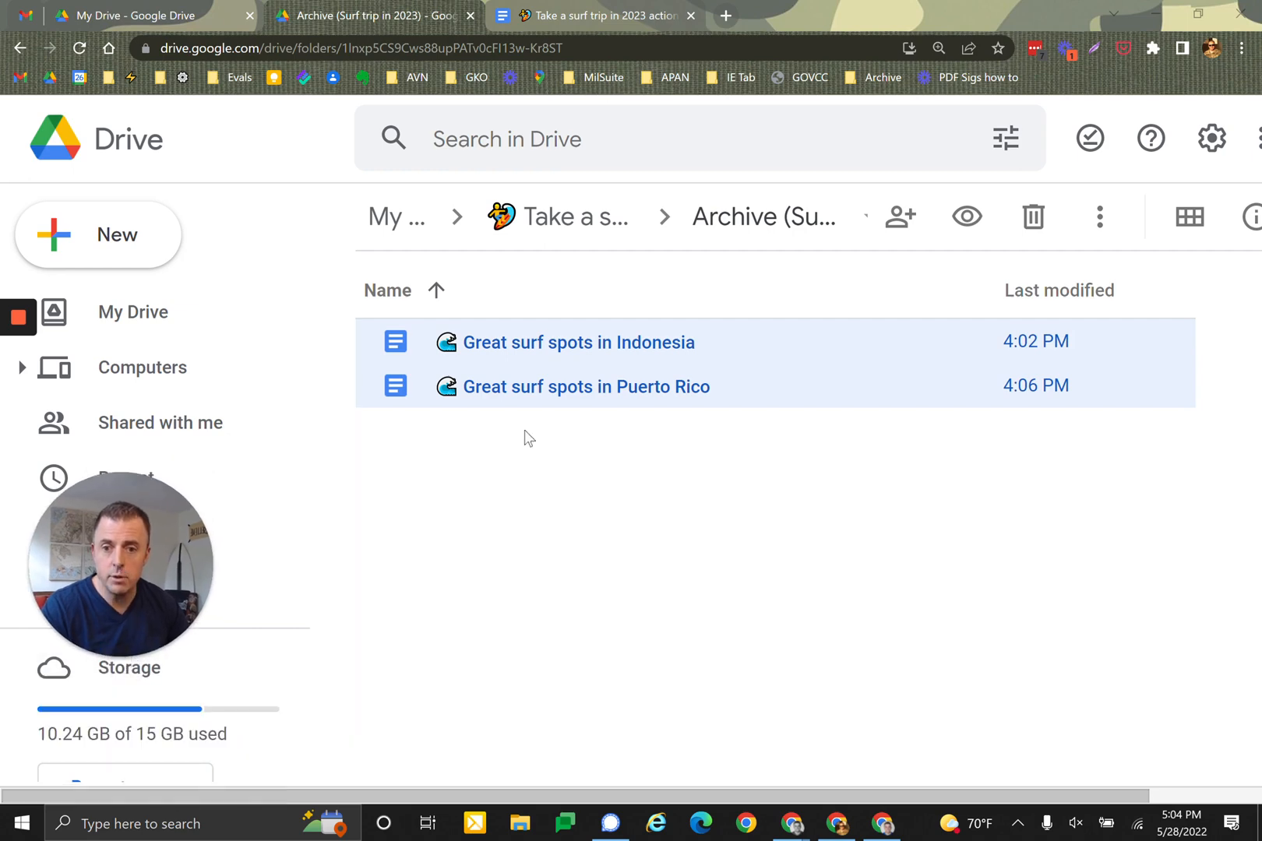
{"action": "mouse_move", "coordinate": [559, 217]}
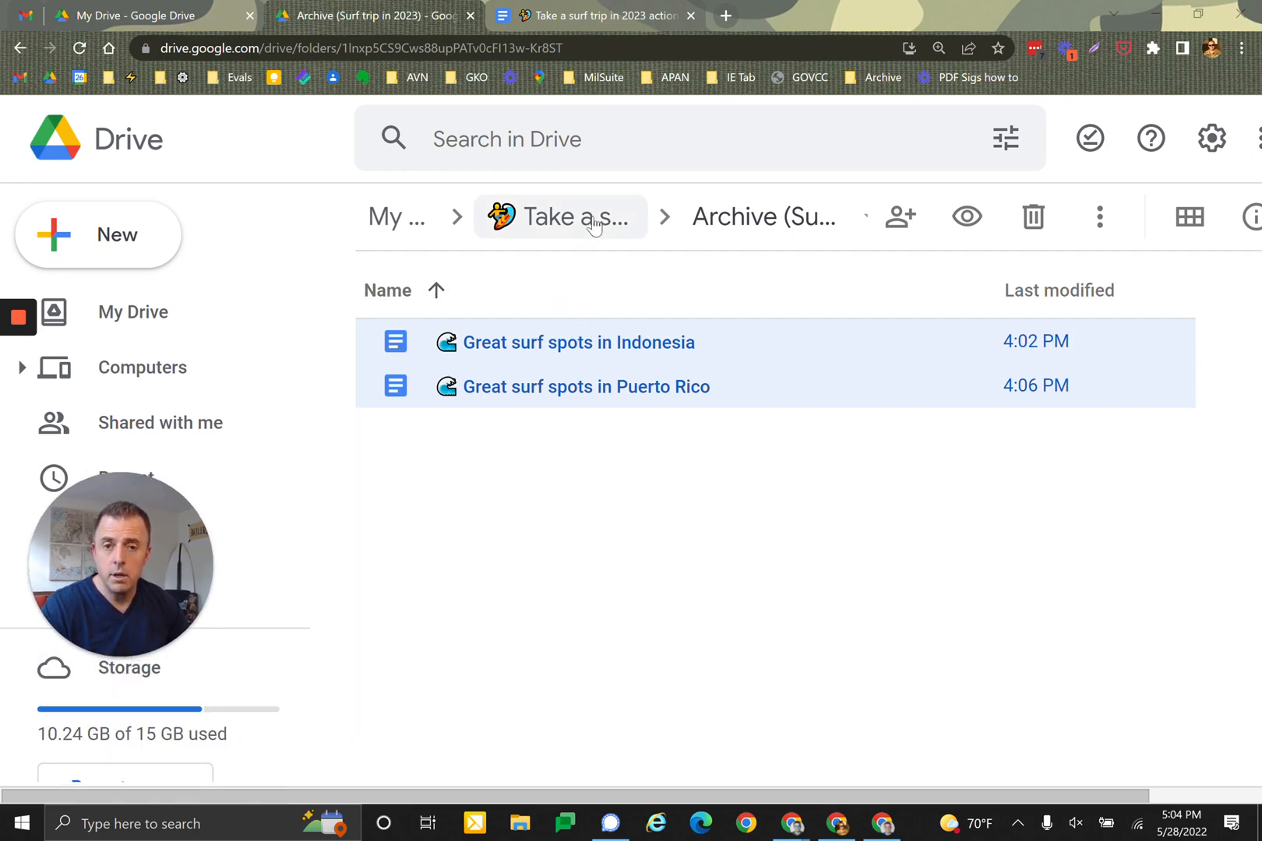
{"action": "left_click", "coordinate": [560, 217]}
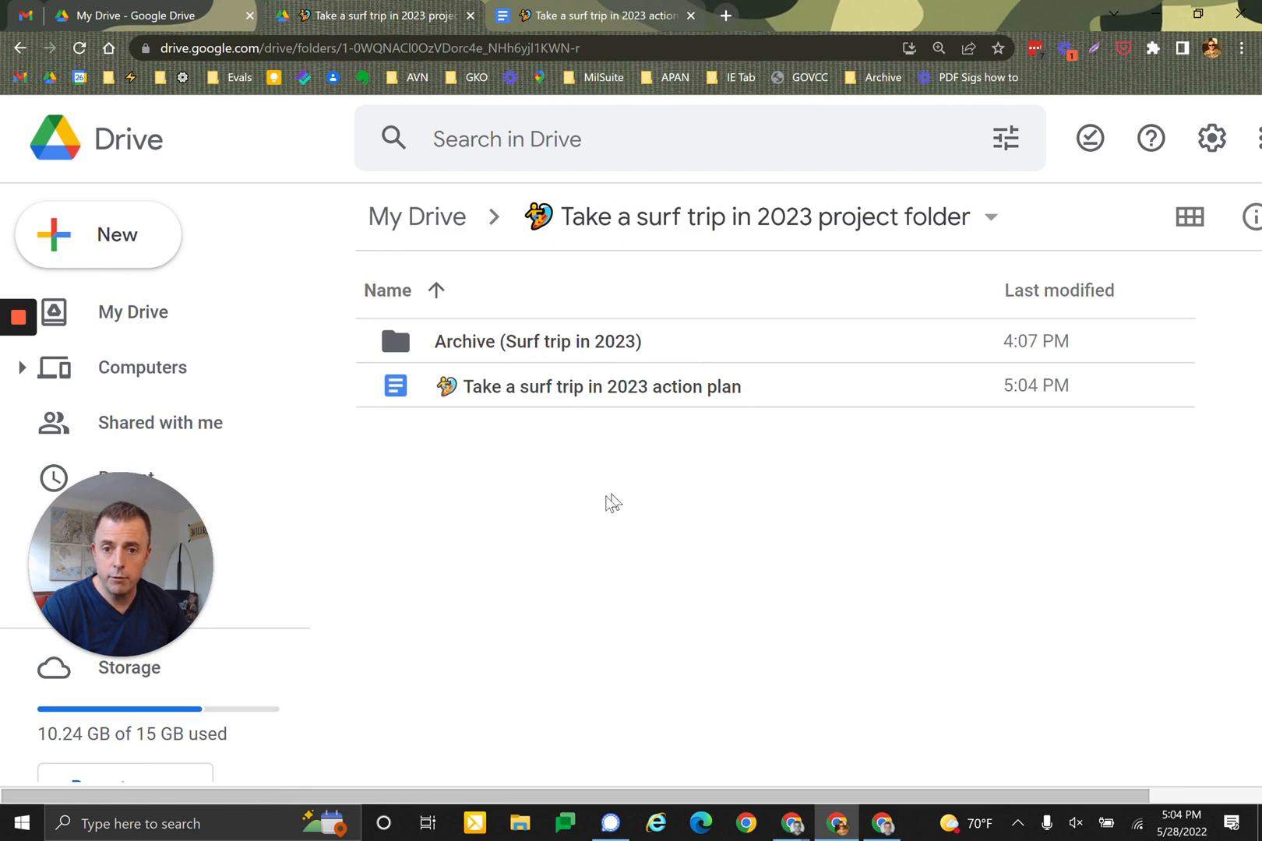
{"action": "mouse_move", "coordinate": [586, 499]}
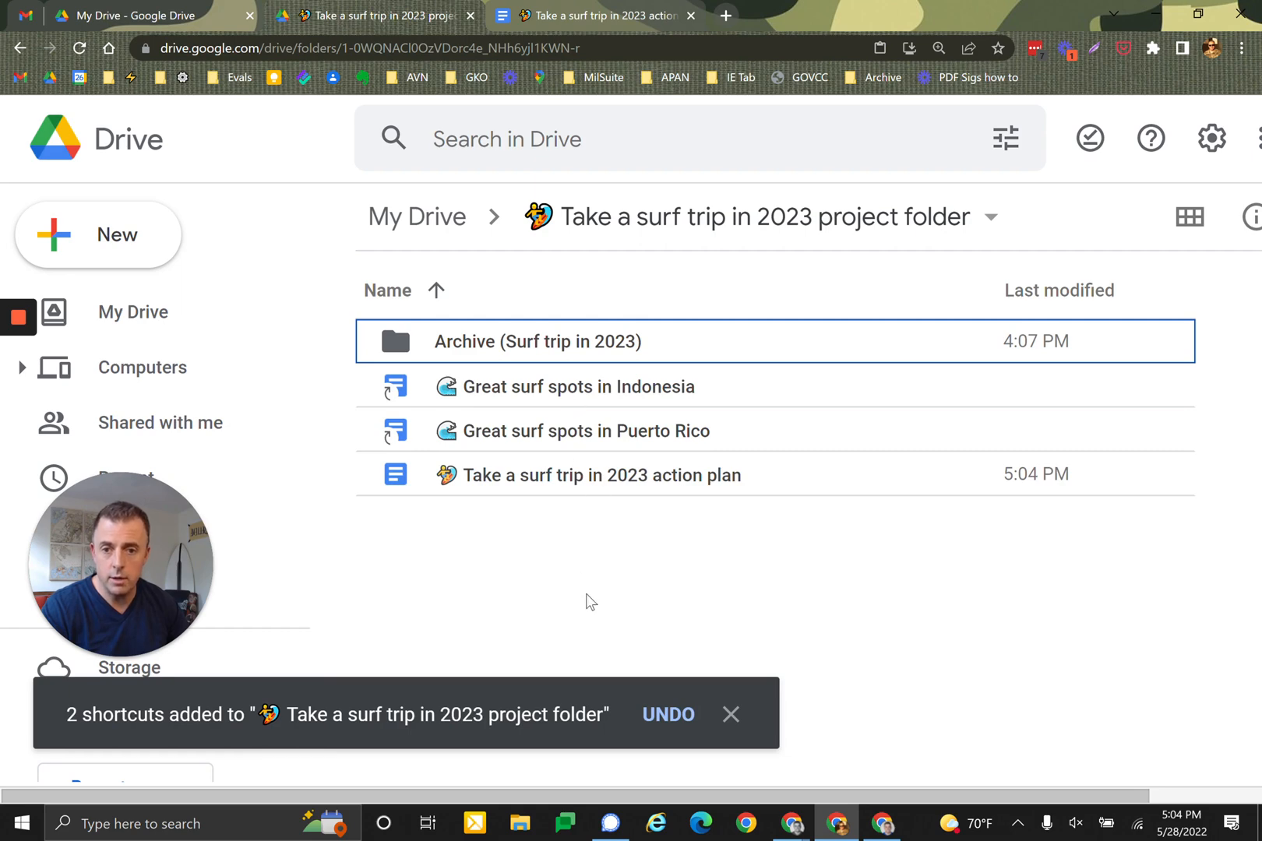
Trash both surf spots shortcuts and open the Archive (Surf trip in 2023) folder.
{"action": "left_click", "coordinate": [577, 386]}
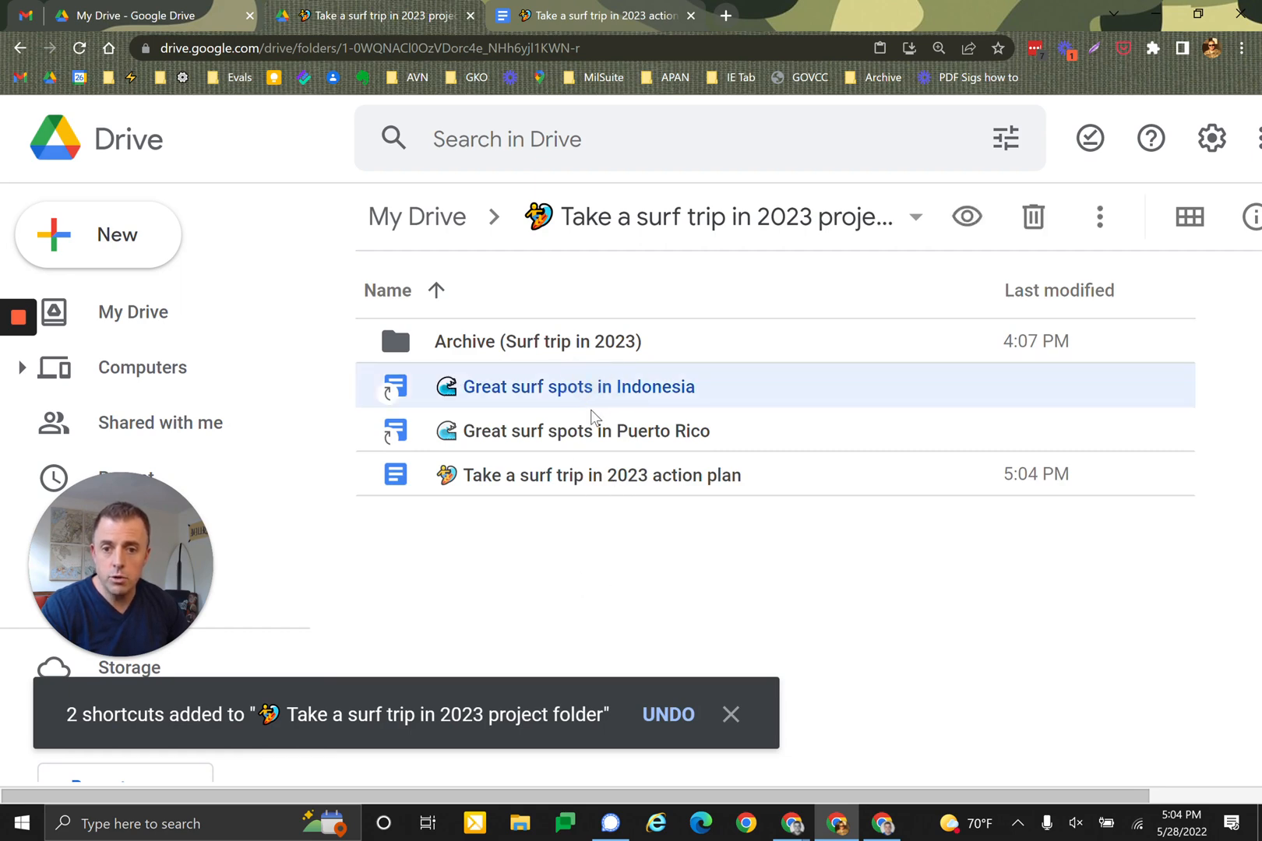
{"action": "left_click", "coordinate": [586, 431]}
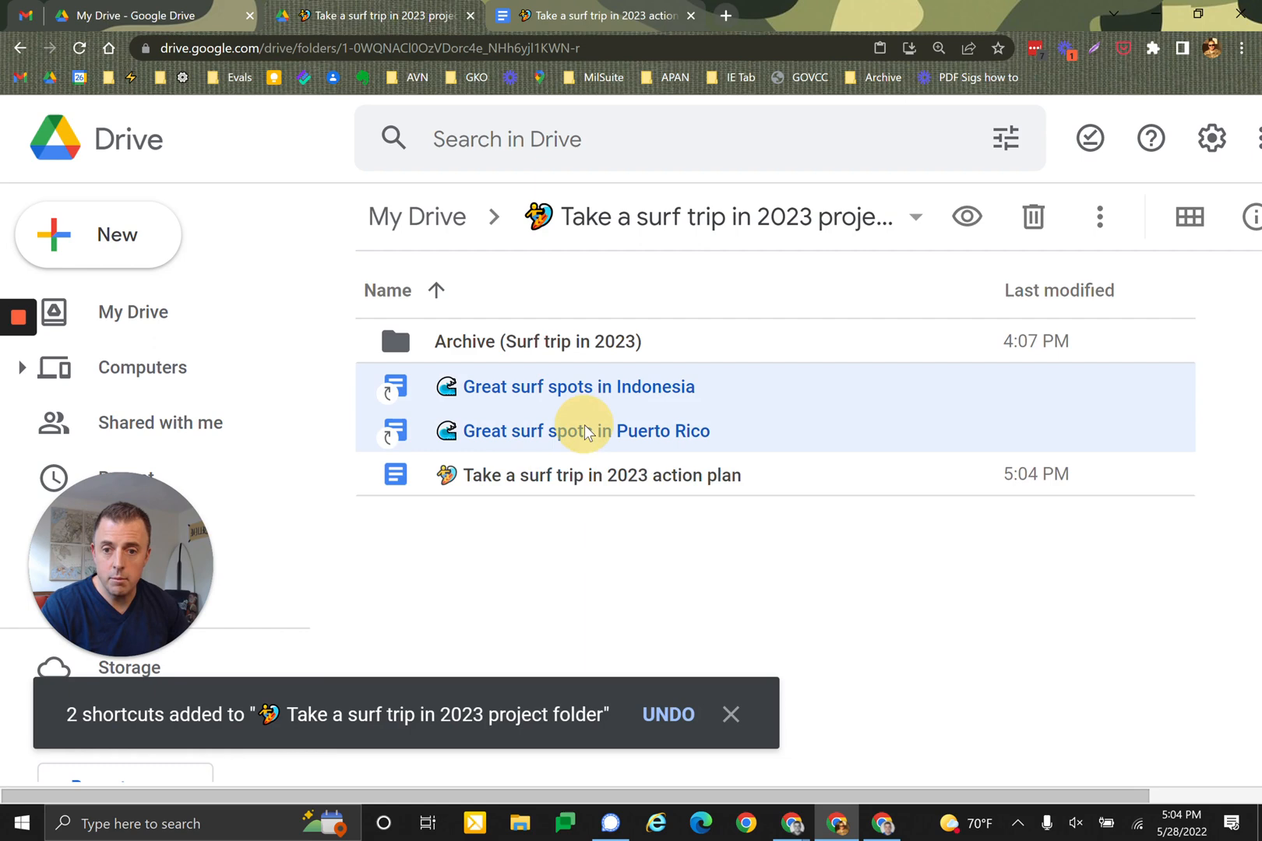
{"action": "left_click", "coordinate": [1033, 216]}
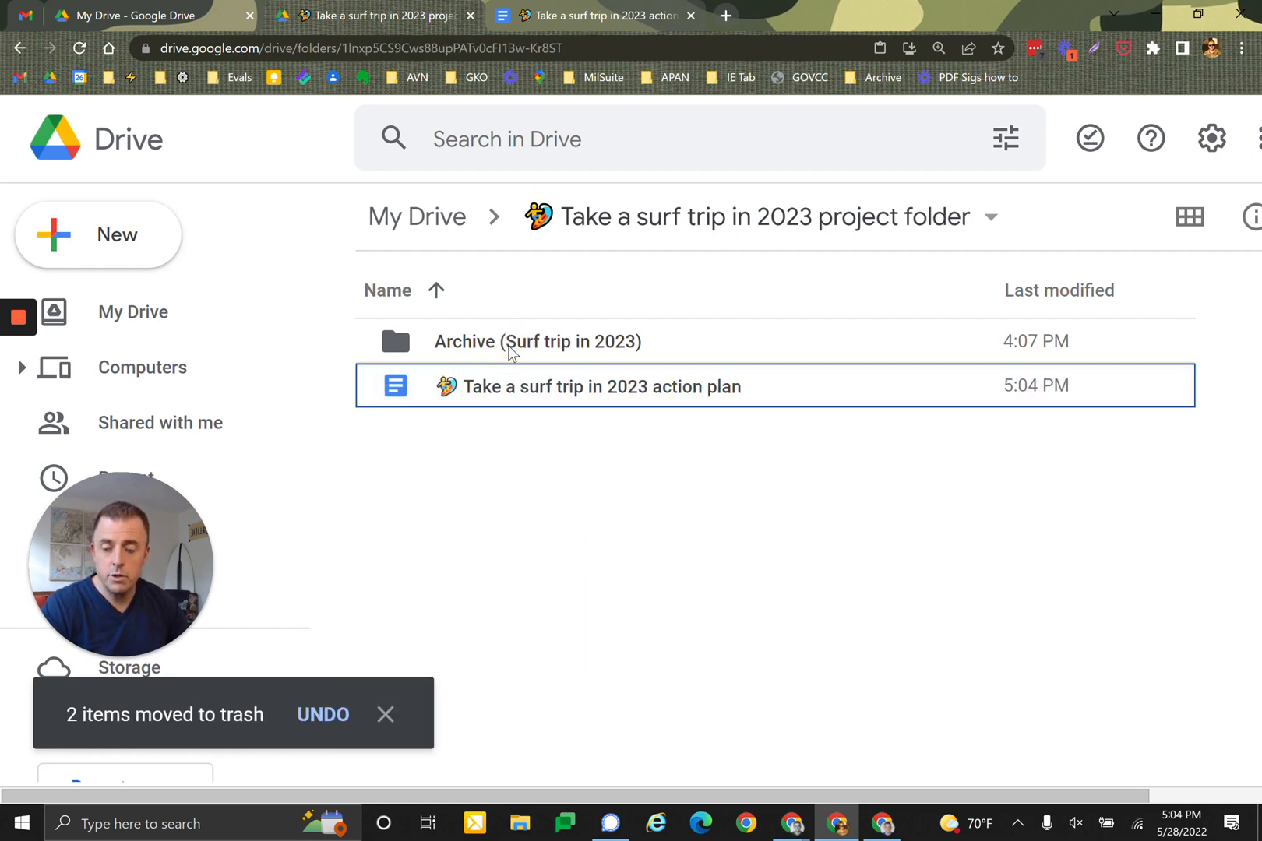
{"action": "double_click", "coordinate": [537, 340]}
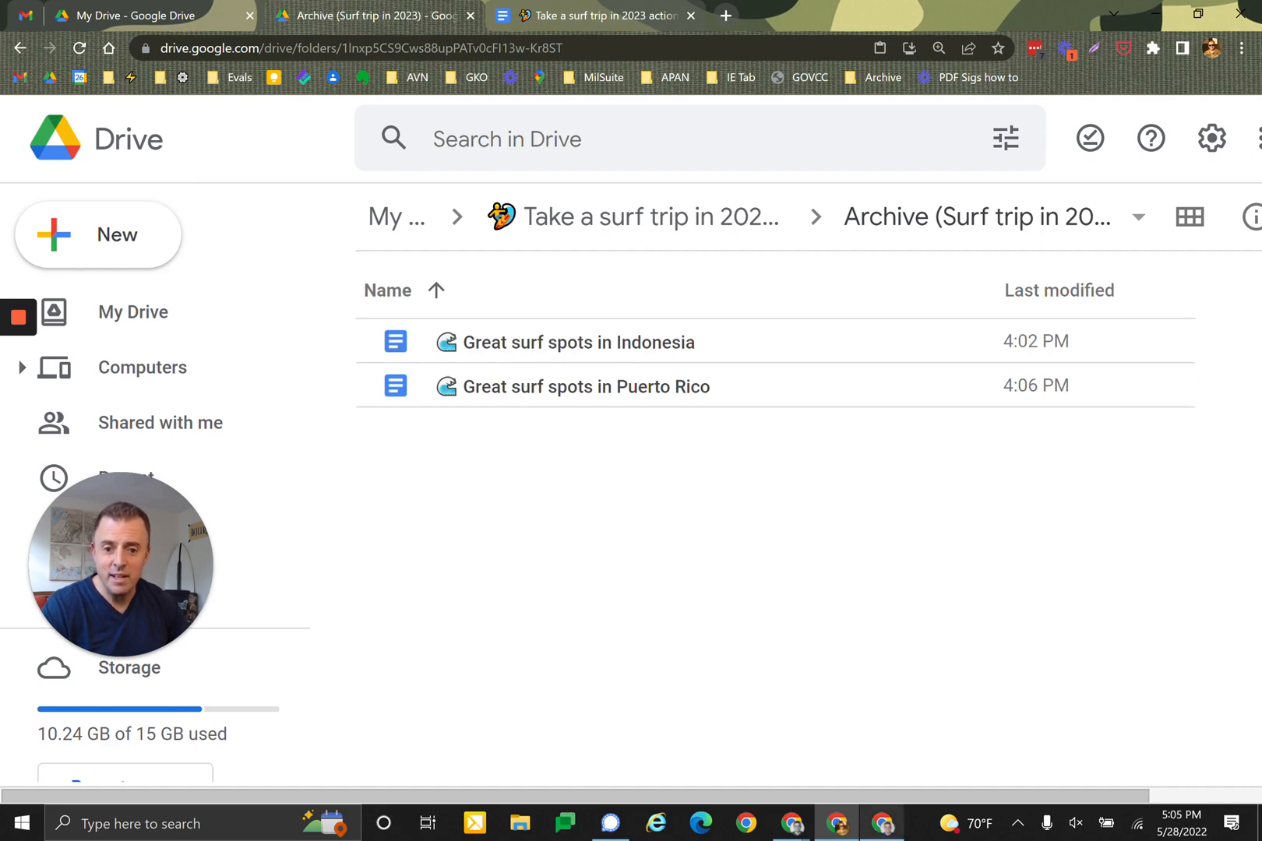
Add '(cross-browser moves!)' to the paste item and a Ctrl + C item about files or emails.
{"action": "left_click", "coordinate": [591, 16]}
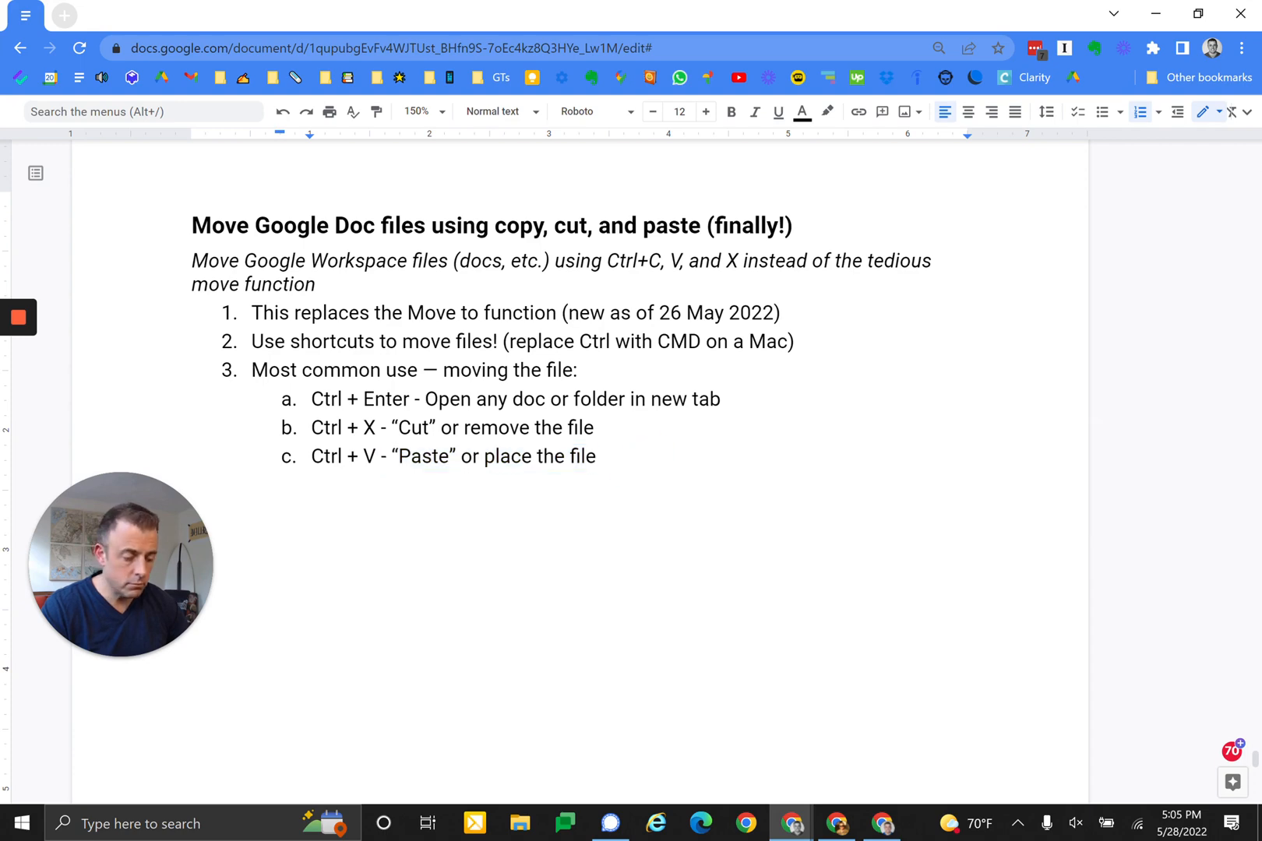
{"action": "type", "text": "(cross-browser moves!)"}
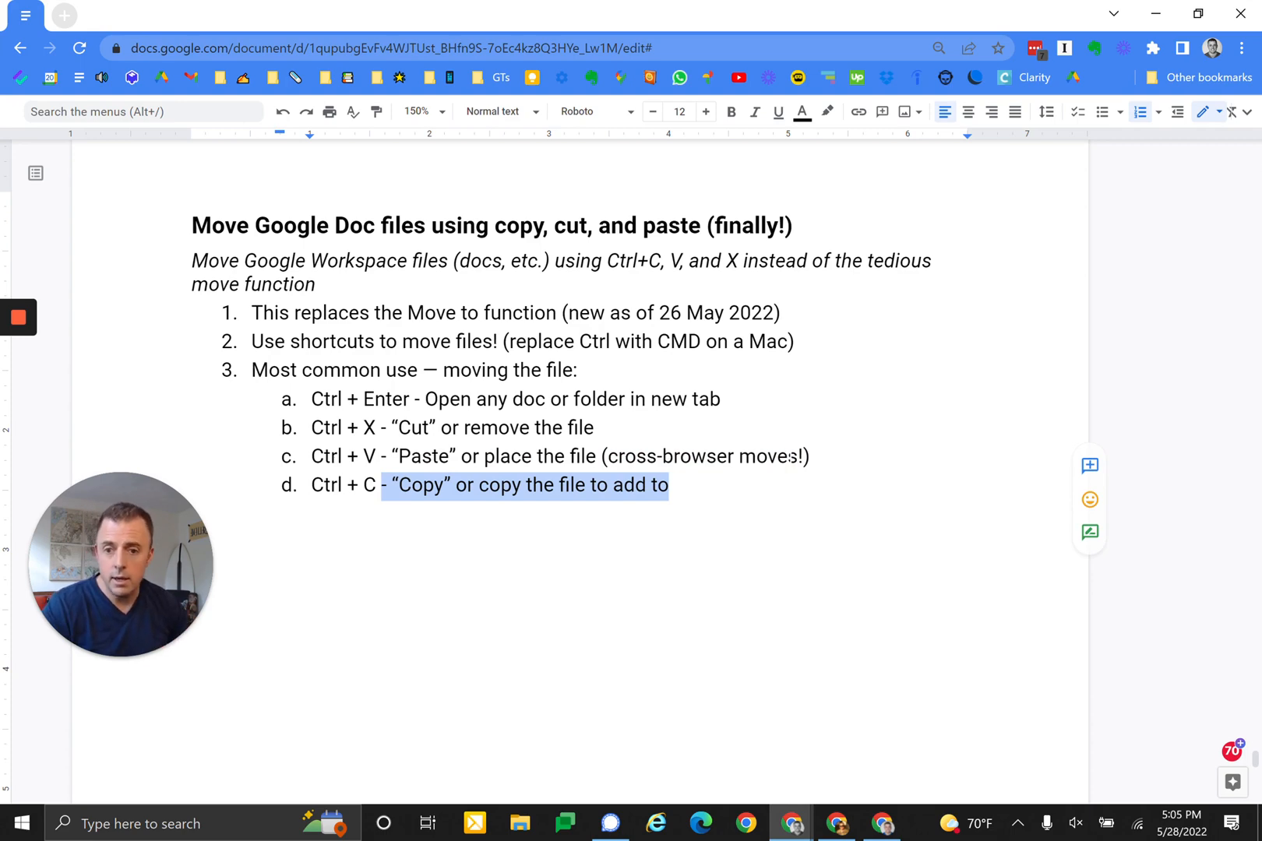
{"action": "type", "text": "files"}
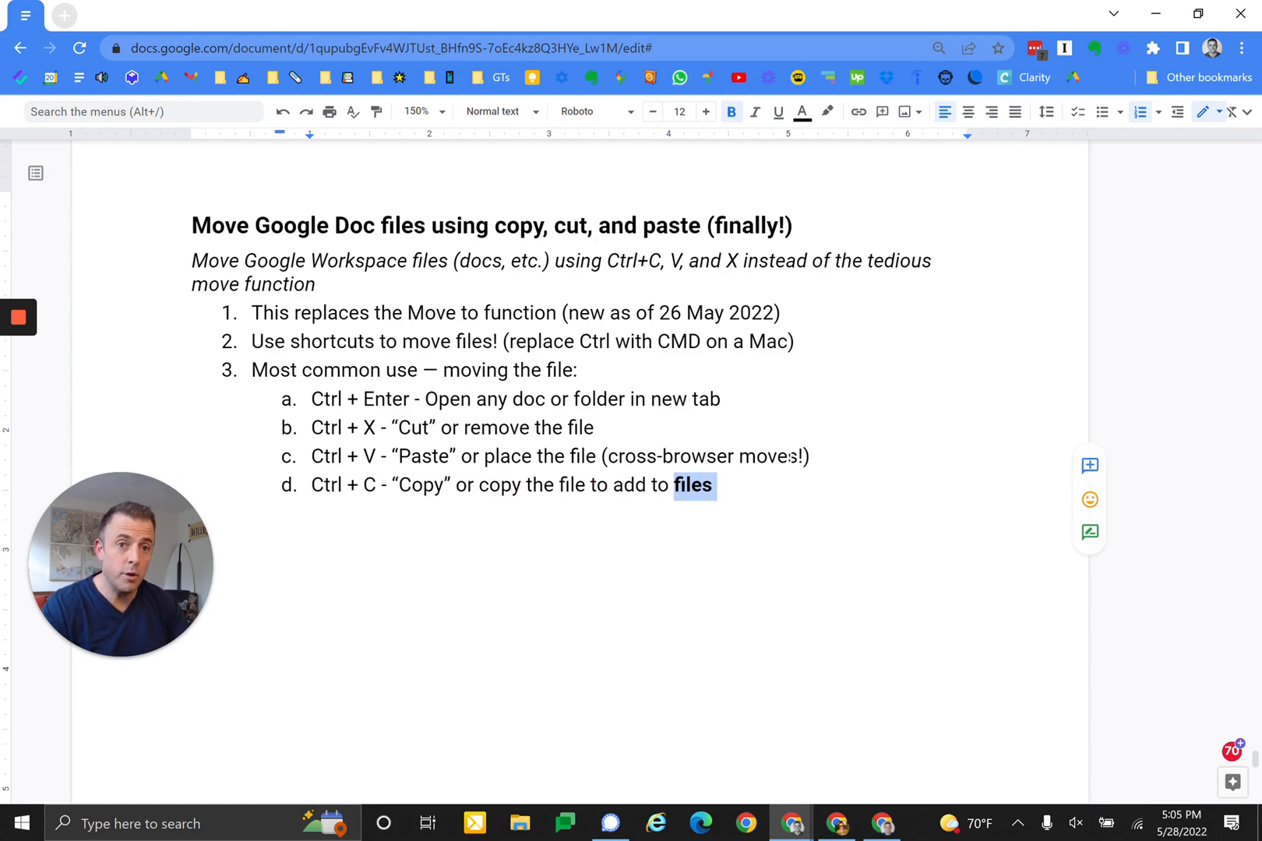
{"action": "type", "text": "or emails!"}
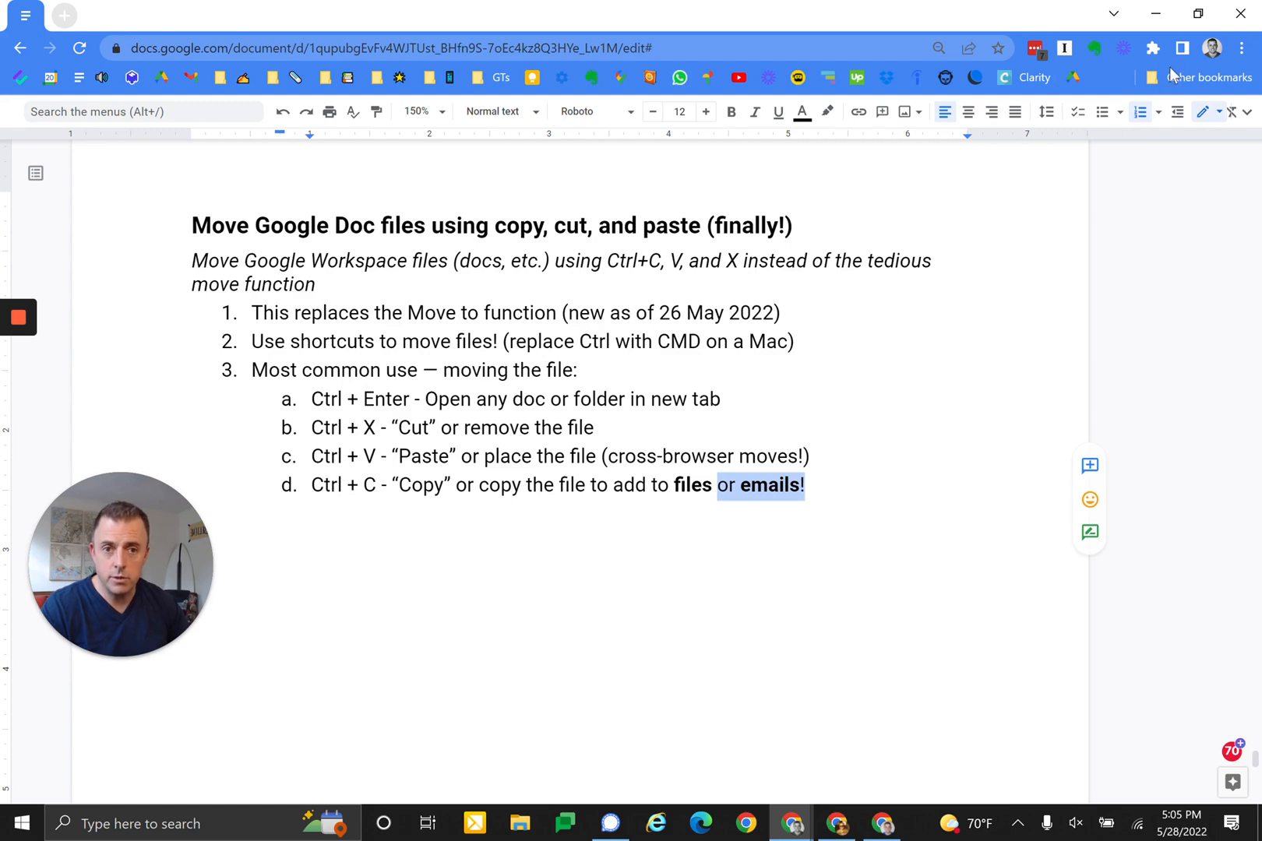
Return from Archive to the surf trip project folder in Drive, then switch to Gmail.
{"action": "left_click", "coordinate": [143, 15]}
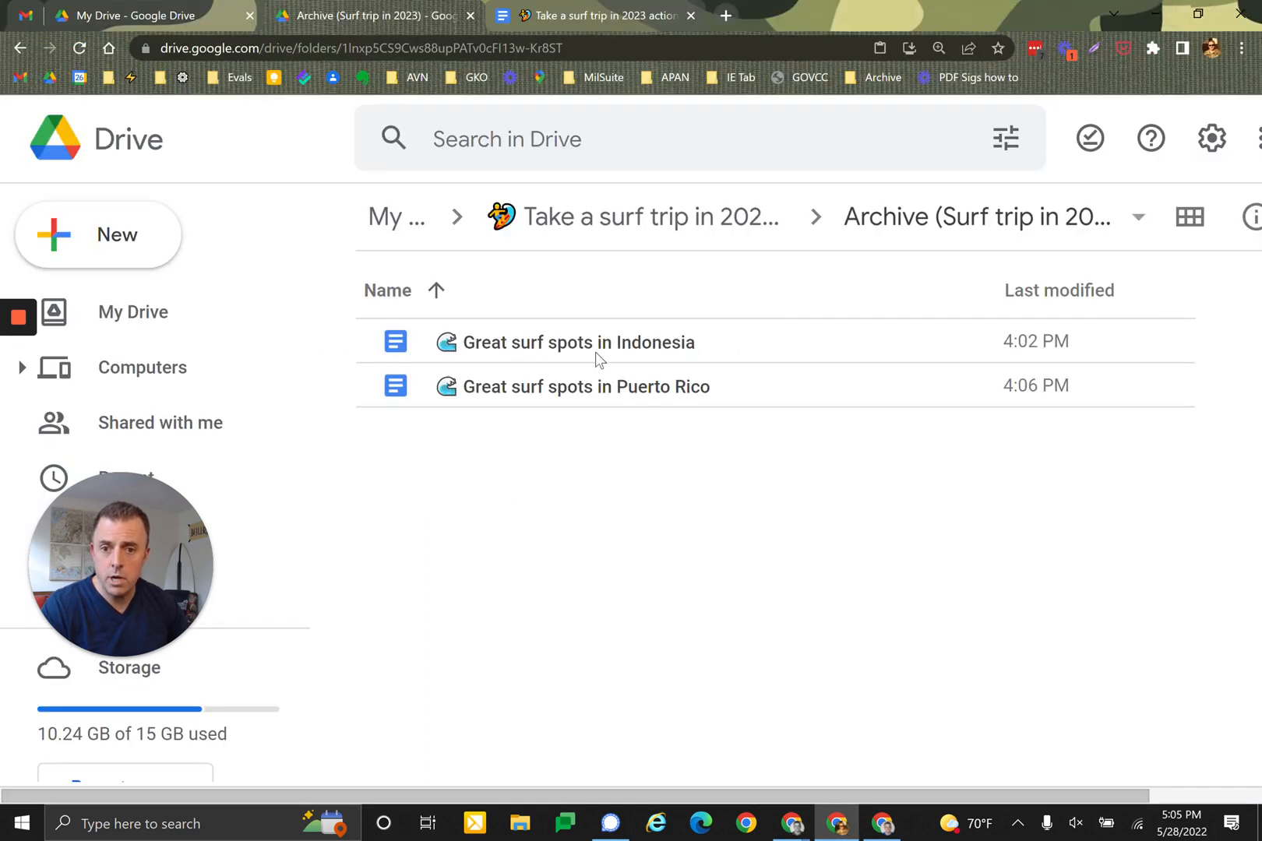
{"action": "left_click", "coordinate": [578, 341]}
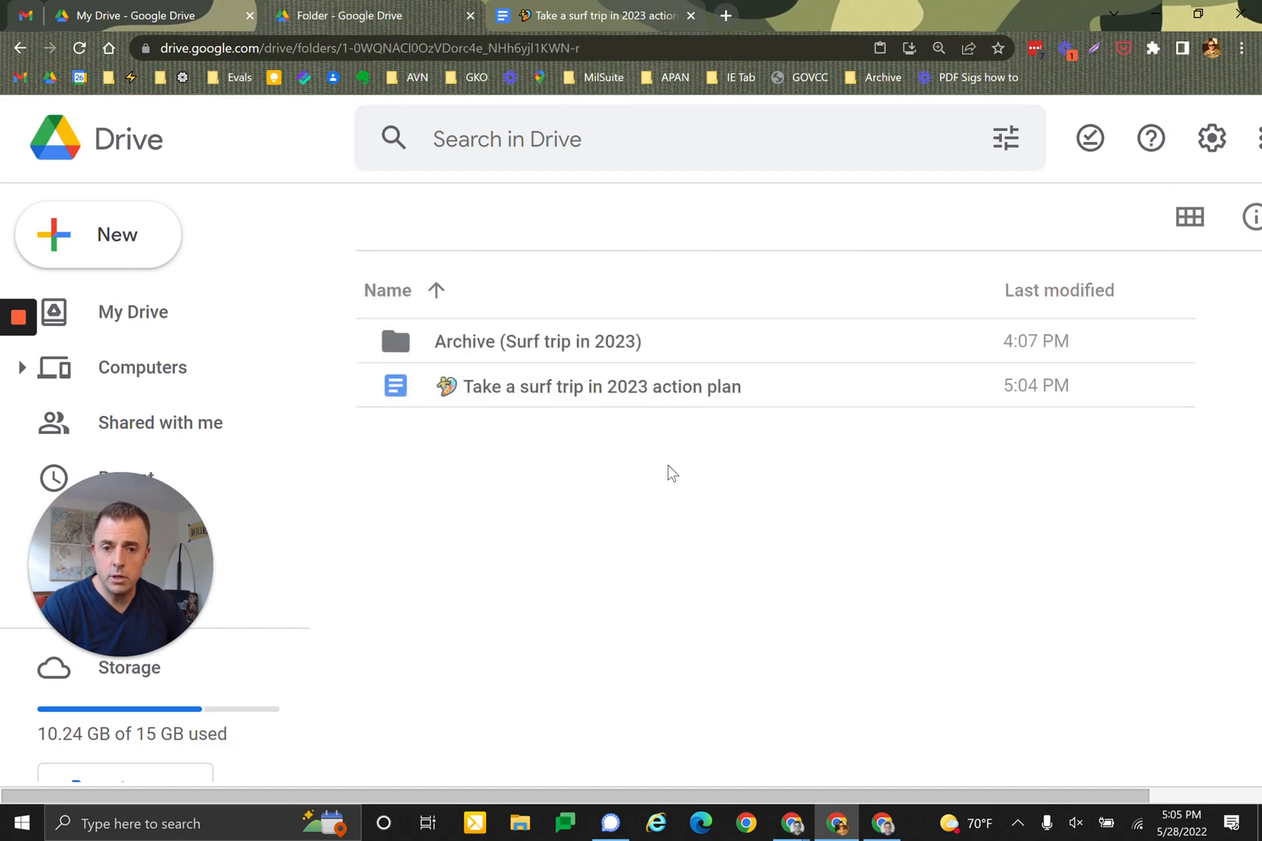
{"action": "left_click", "coordinate": [601, 387]}
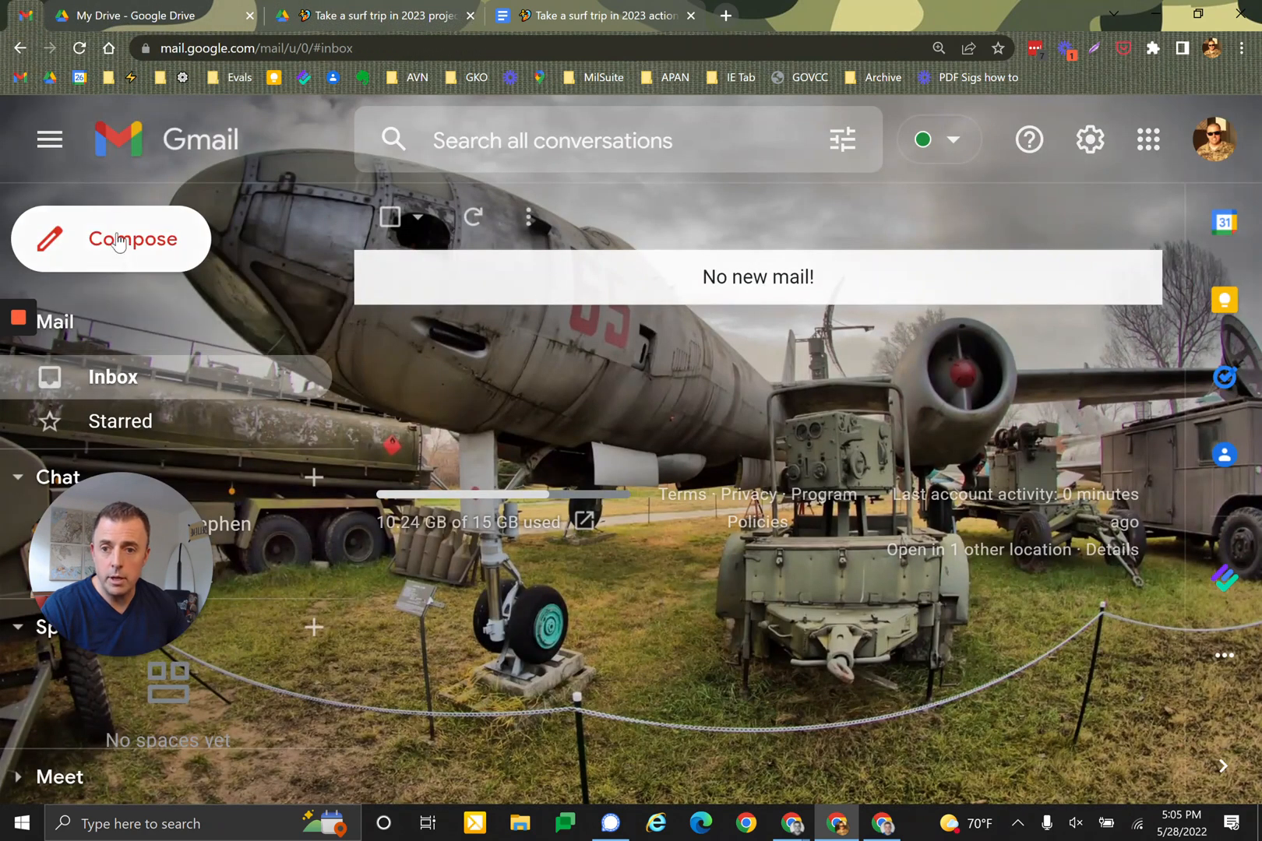
Start a new email with Compose in Gmail.
{"action": "left_click", "coordinate": [110, 239]}
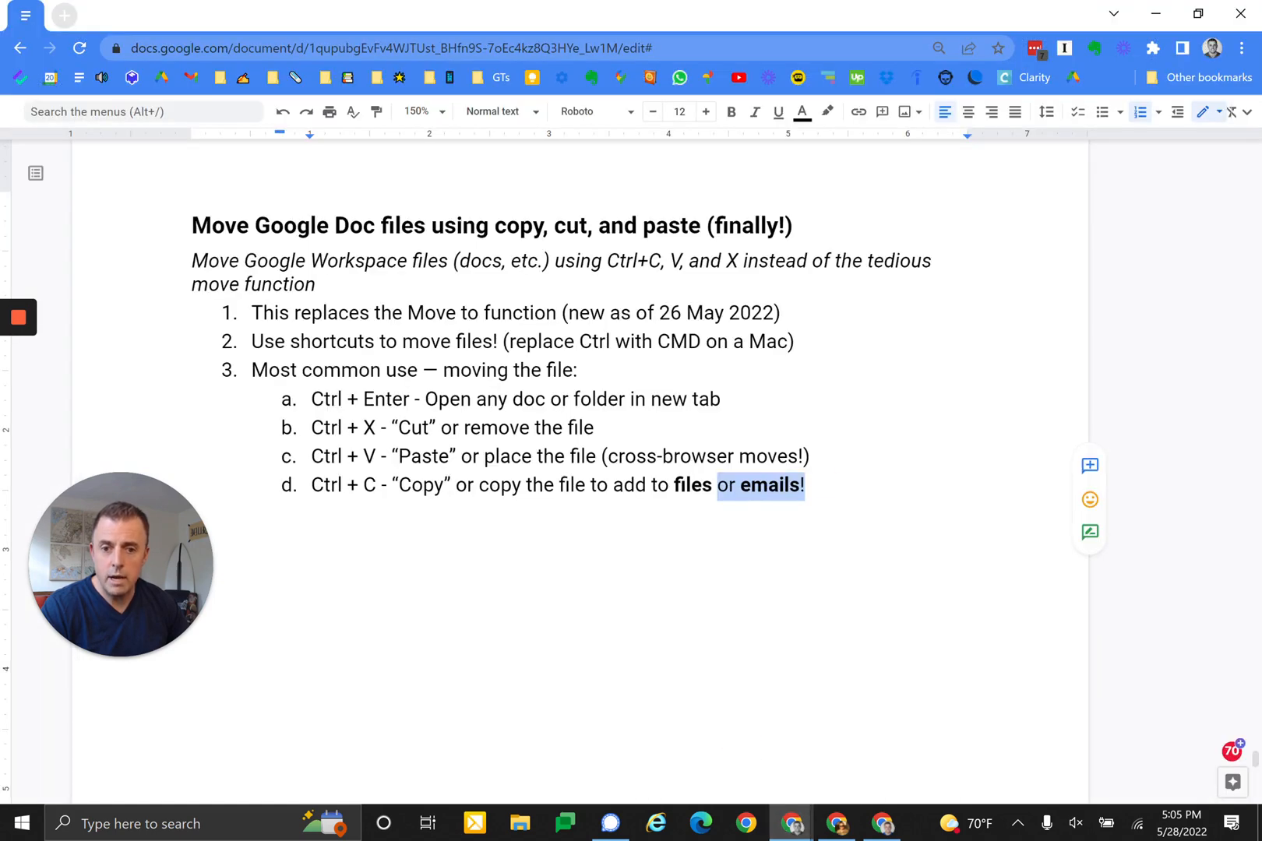
Add 'The rest of the shortcuts:' with the paste-a-shortcut-to-original-file item.
{"action": "type", "text": "The rest of the shortcuts:"}
{"action": "type", "text": "Ctrl + Shift + V"}
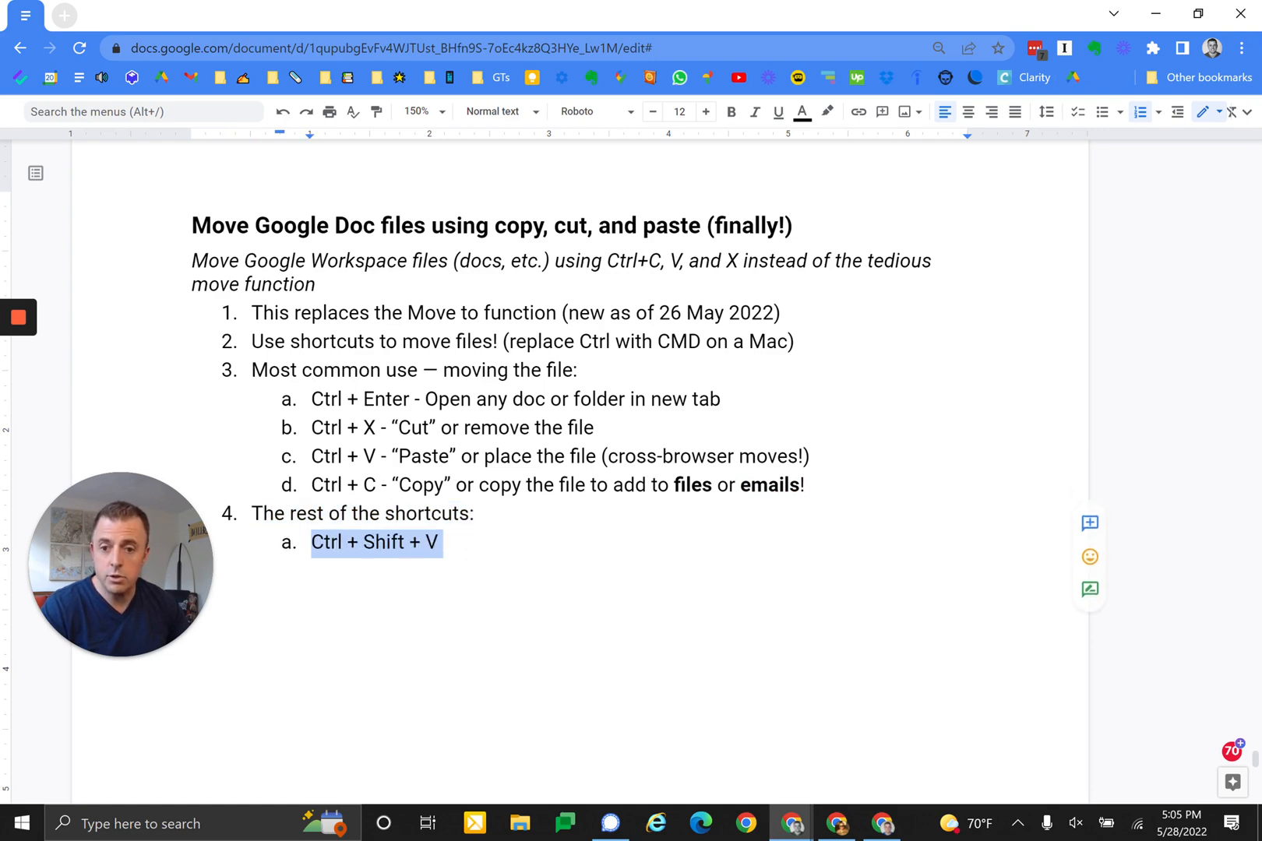
{"action": "type", "text": "= \"Paste\" a shortcut to the original file"}
{"action": "type", "text": "That’s it — read more here..."}
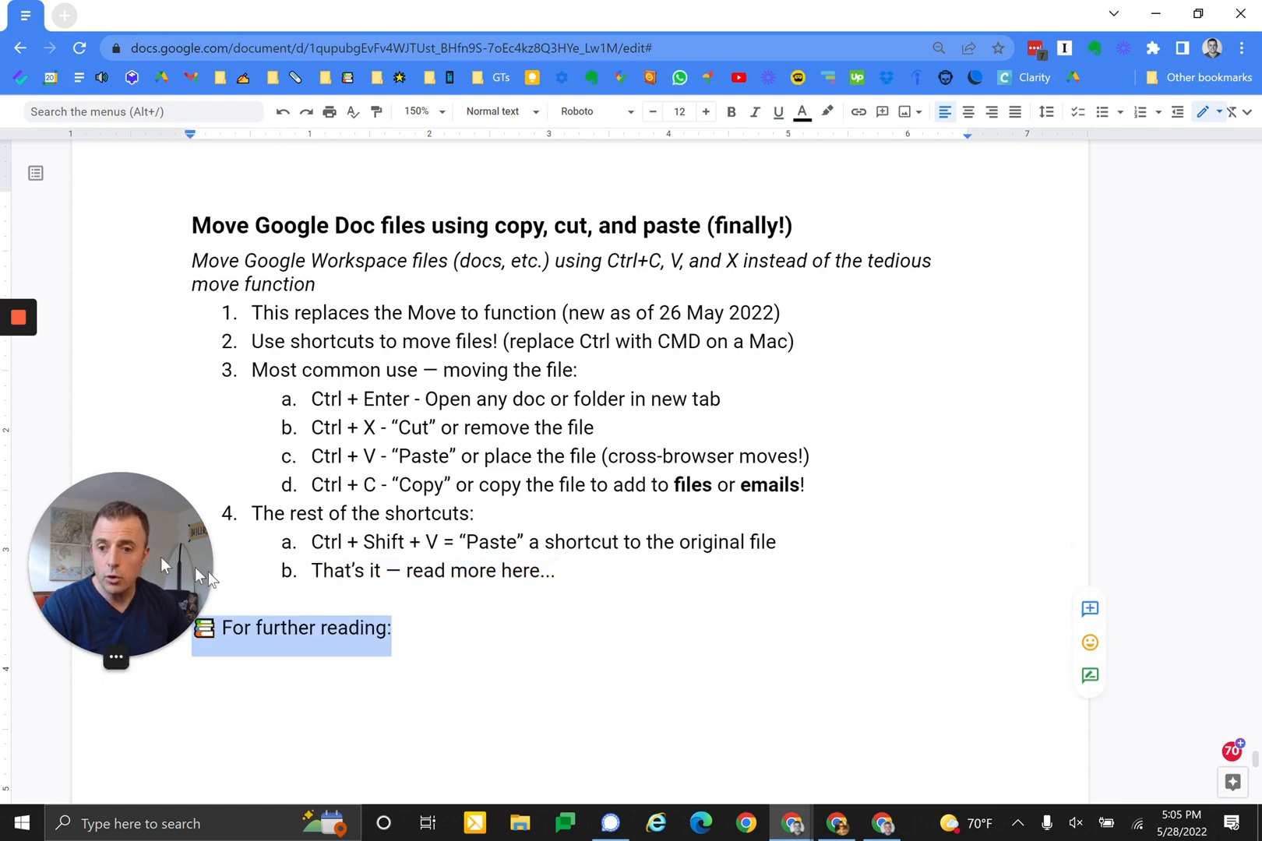
Paste the Workspace Updates keyboard-shortcut blog link after 'For further reading:'.
{"action": "scroll", "scroll_direction": "down", "scroll_amount": 3}
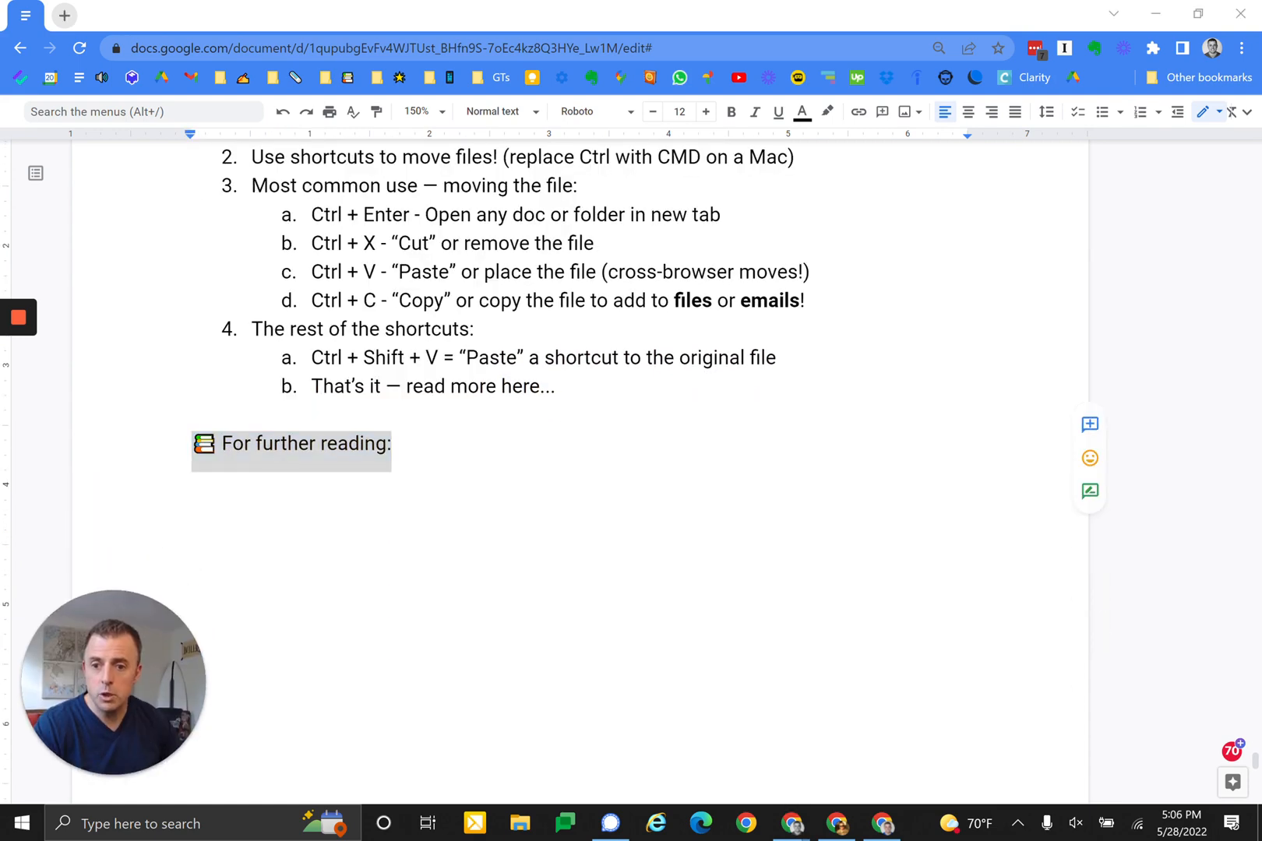
{"action": "left_click", "coordinate": [391, 443]}
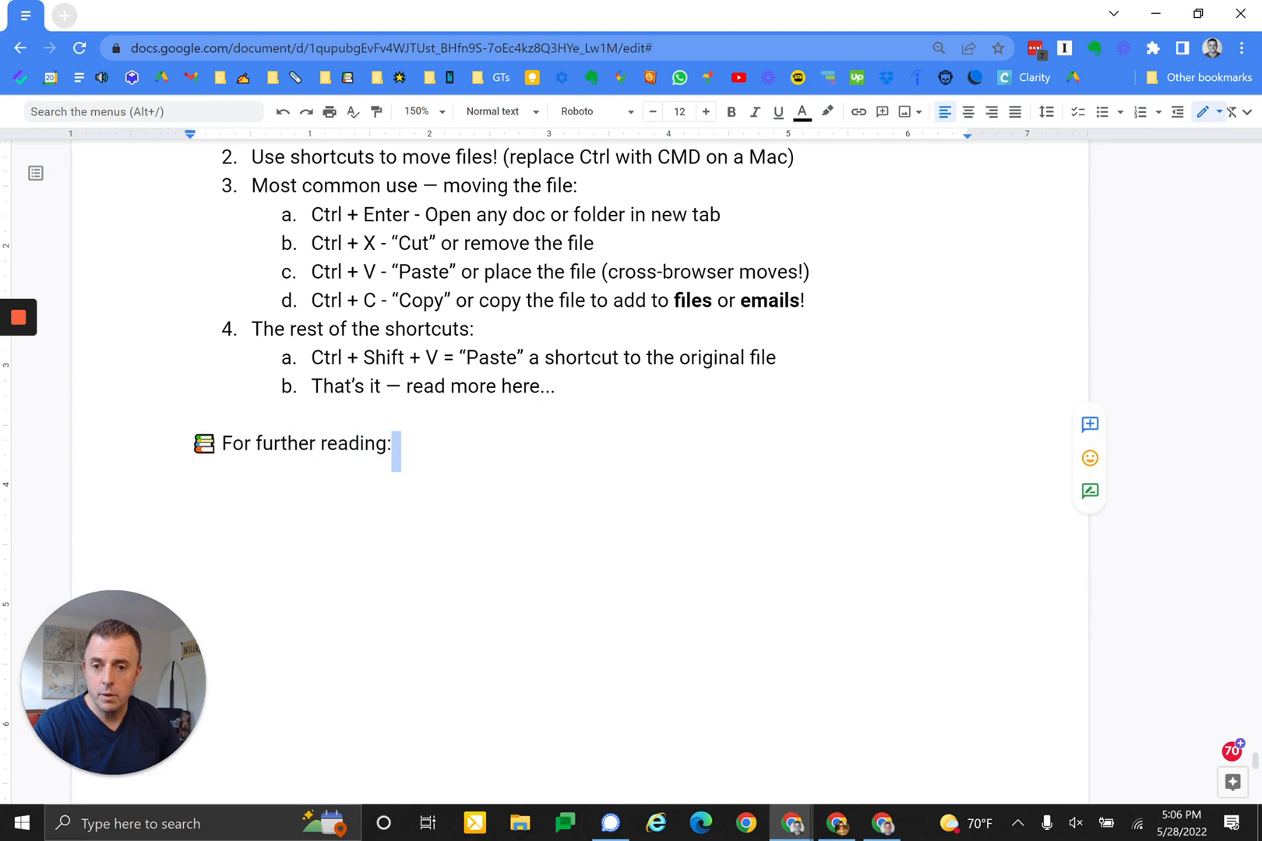
{"action": "type", "text": "https://workspaceupdates.googleblog.com/2022/05/keyboard-shortcut-improvements-google-drive.html"}
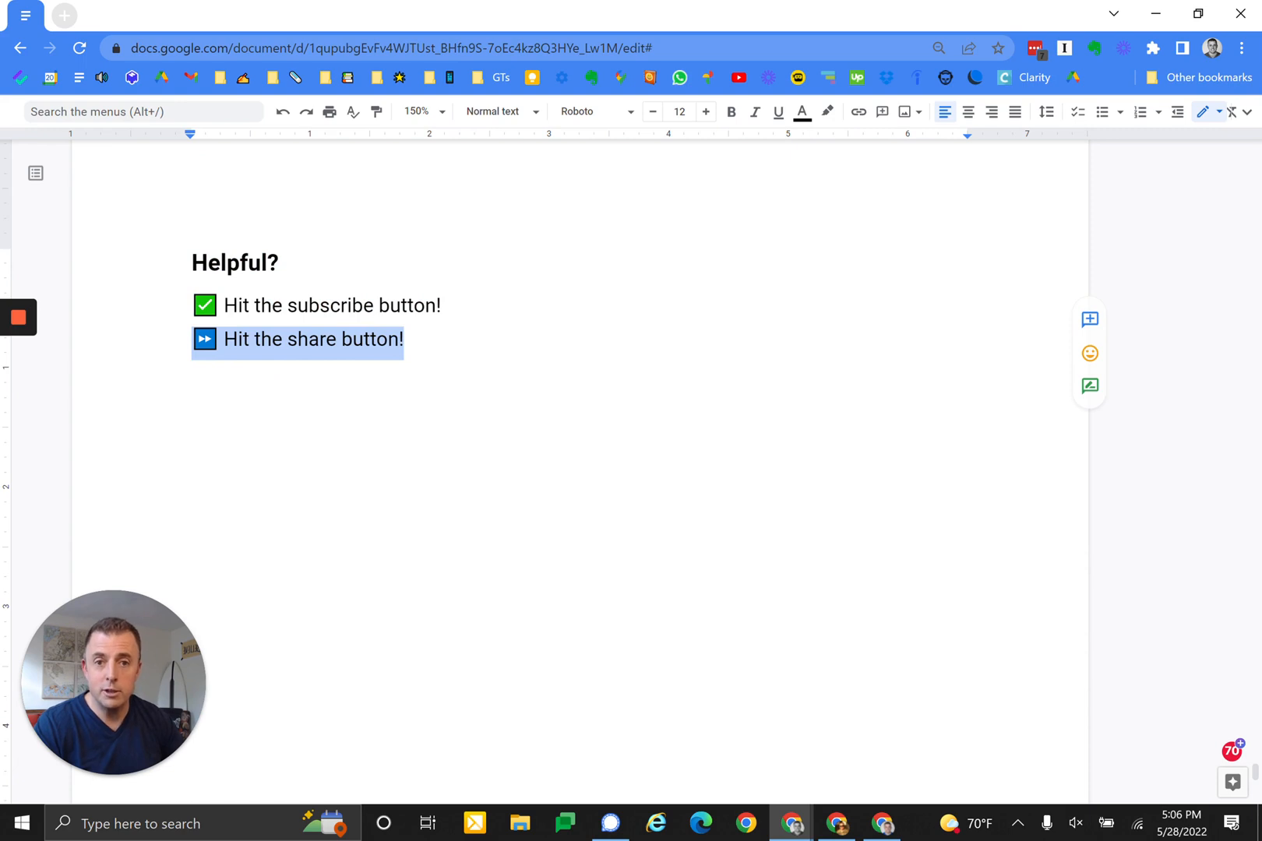
Add the closing line 'Leave questions in the comments — I will respond with an answer or a video!'.
{"action": "type", "text": "Leave questions in the comments"}
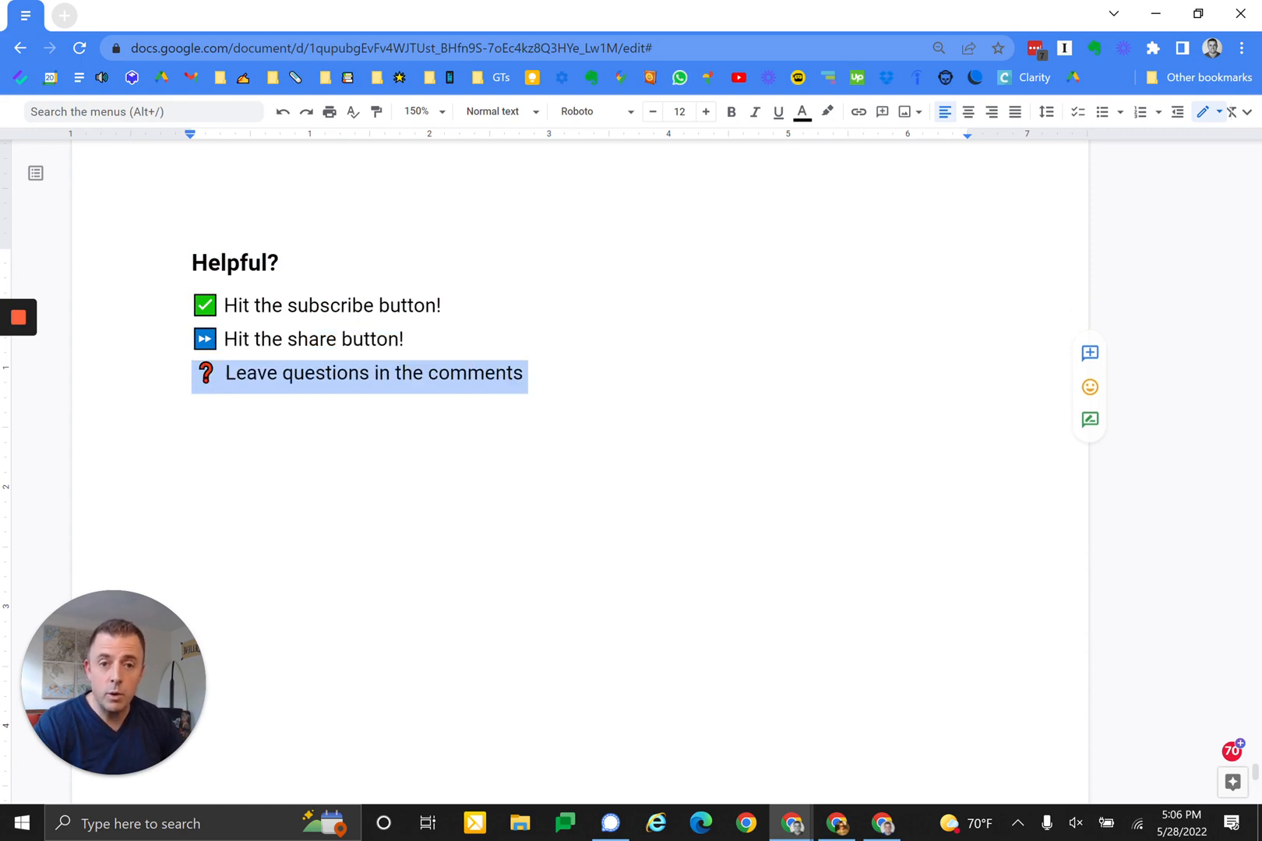
{"action": "type", "text": "— I will respond with an answer or a video!"}
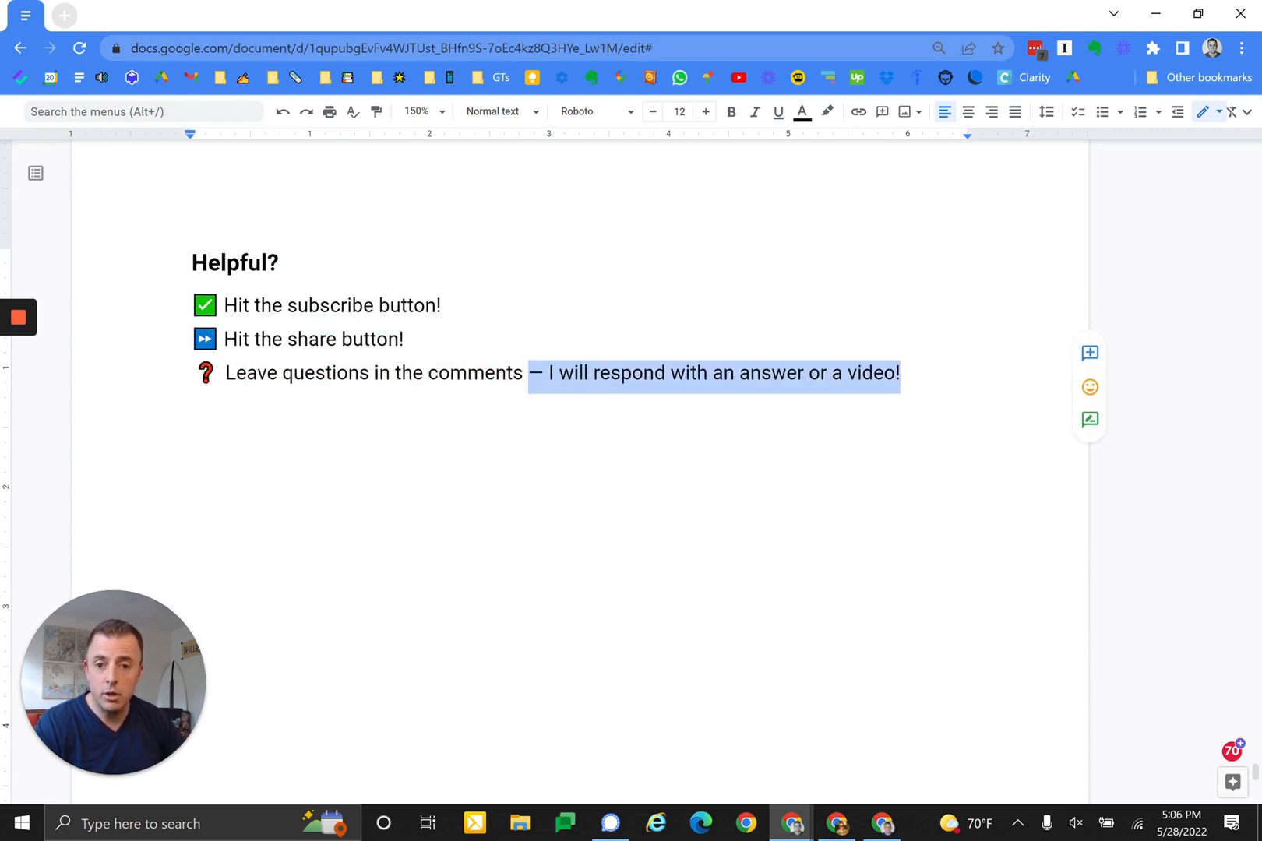